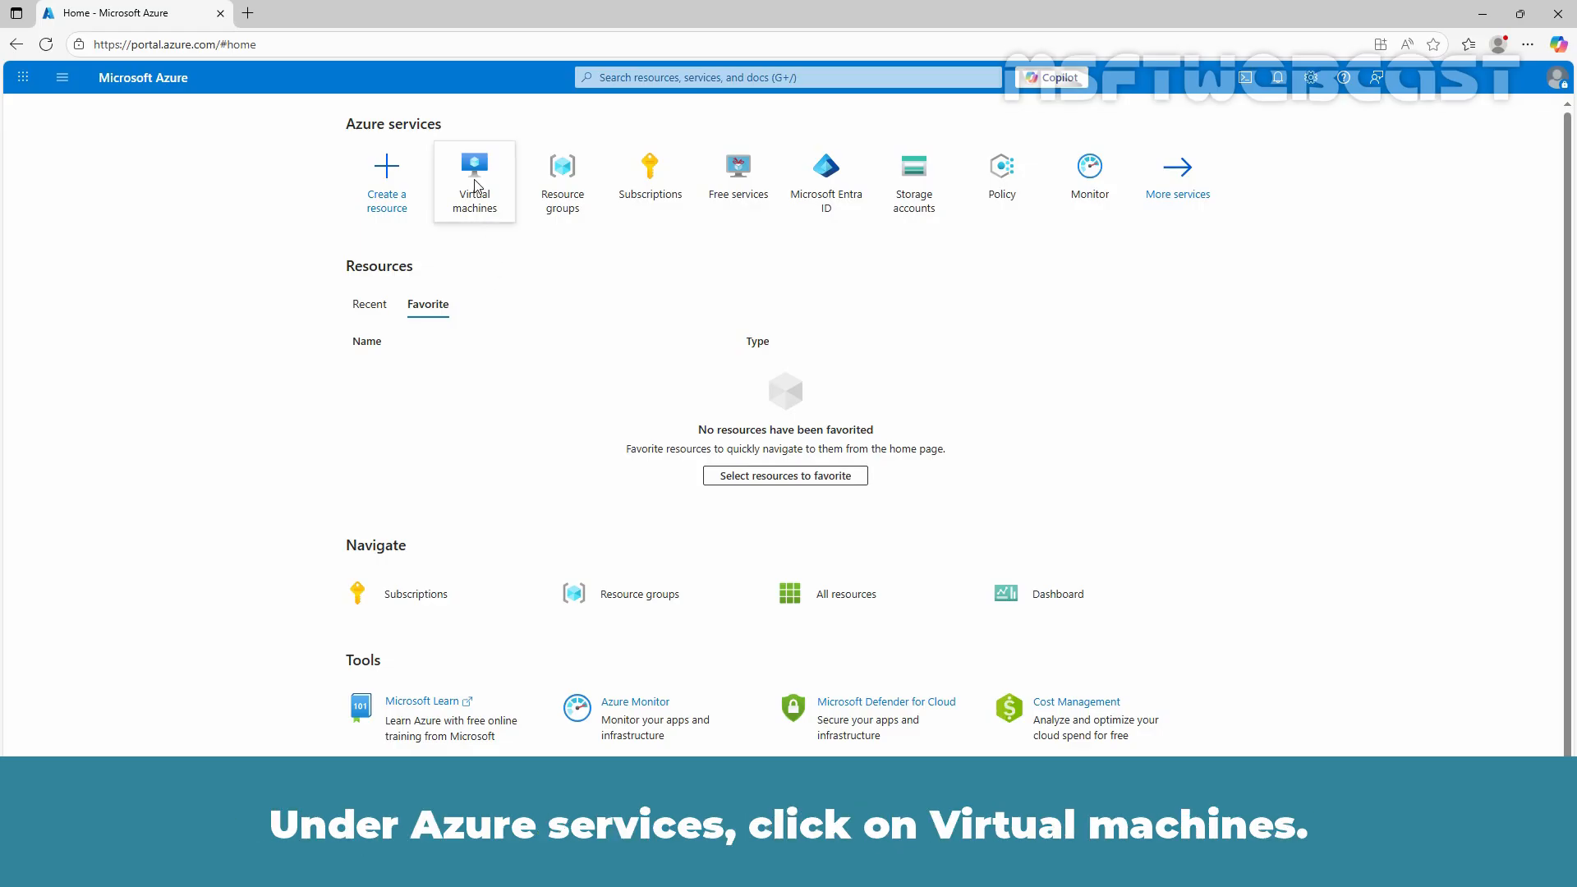
Step: Go from Virtual machines to the Virtual Machine Scale Sets list
left_click(474, 181)
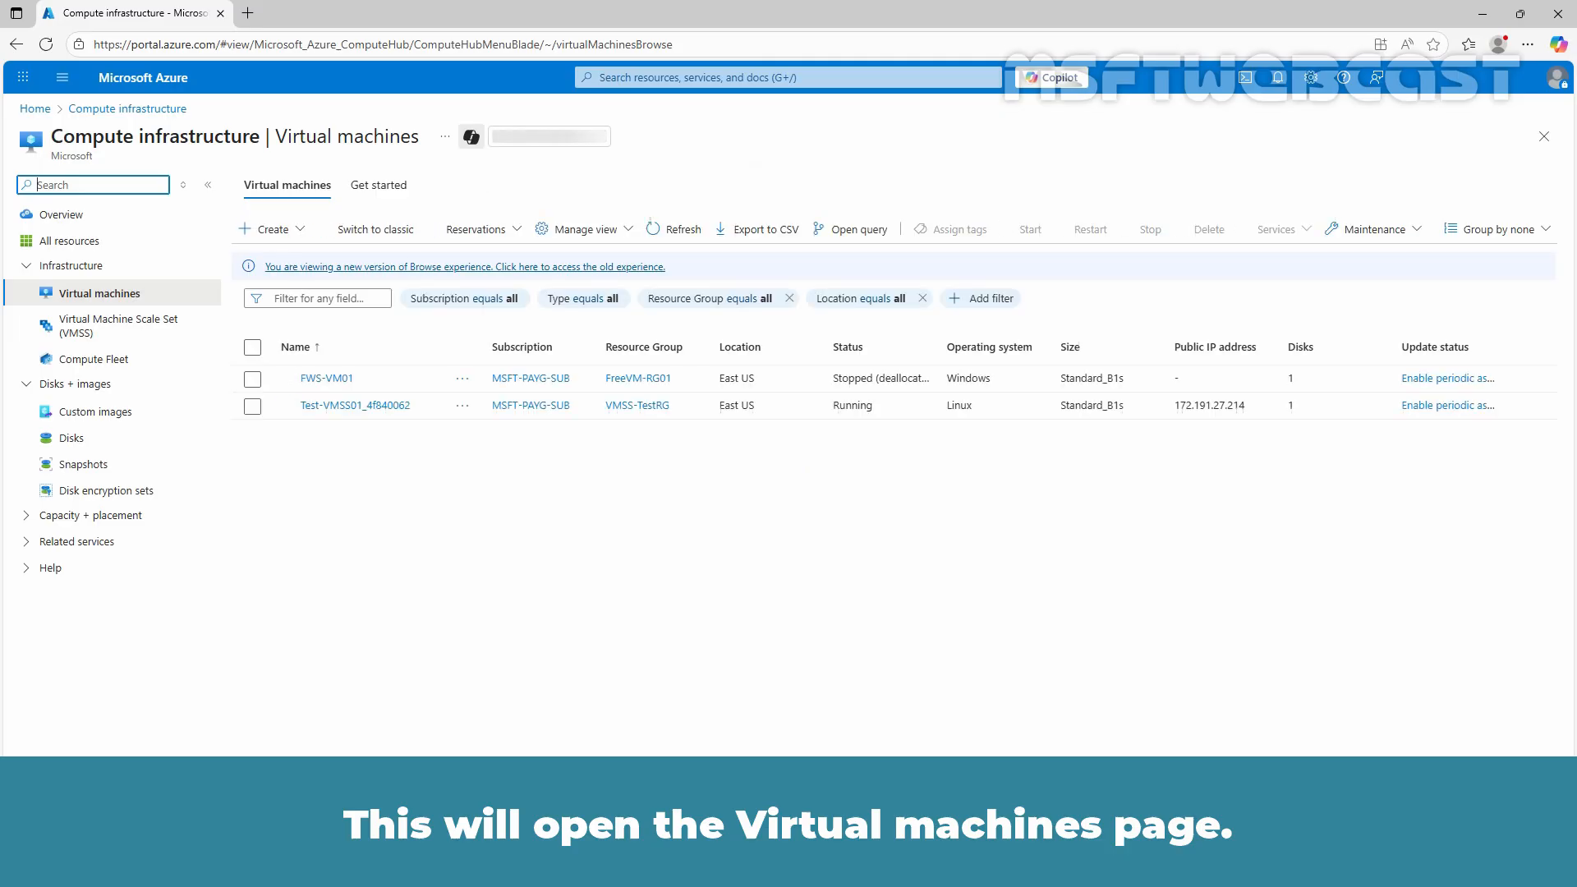
left_click(120, 325)
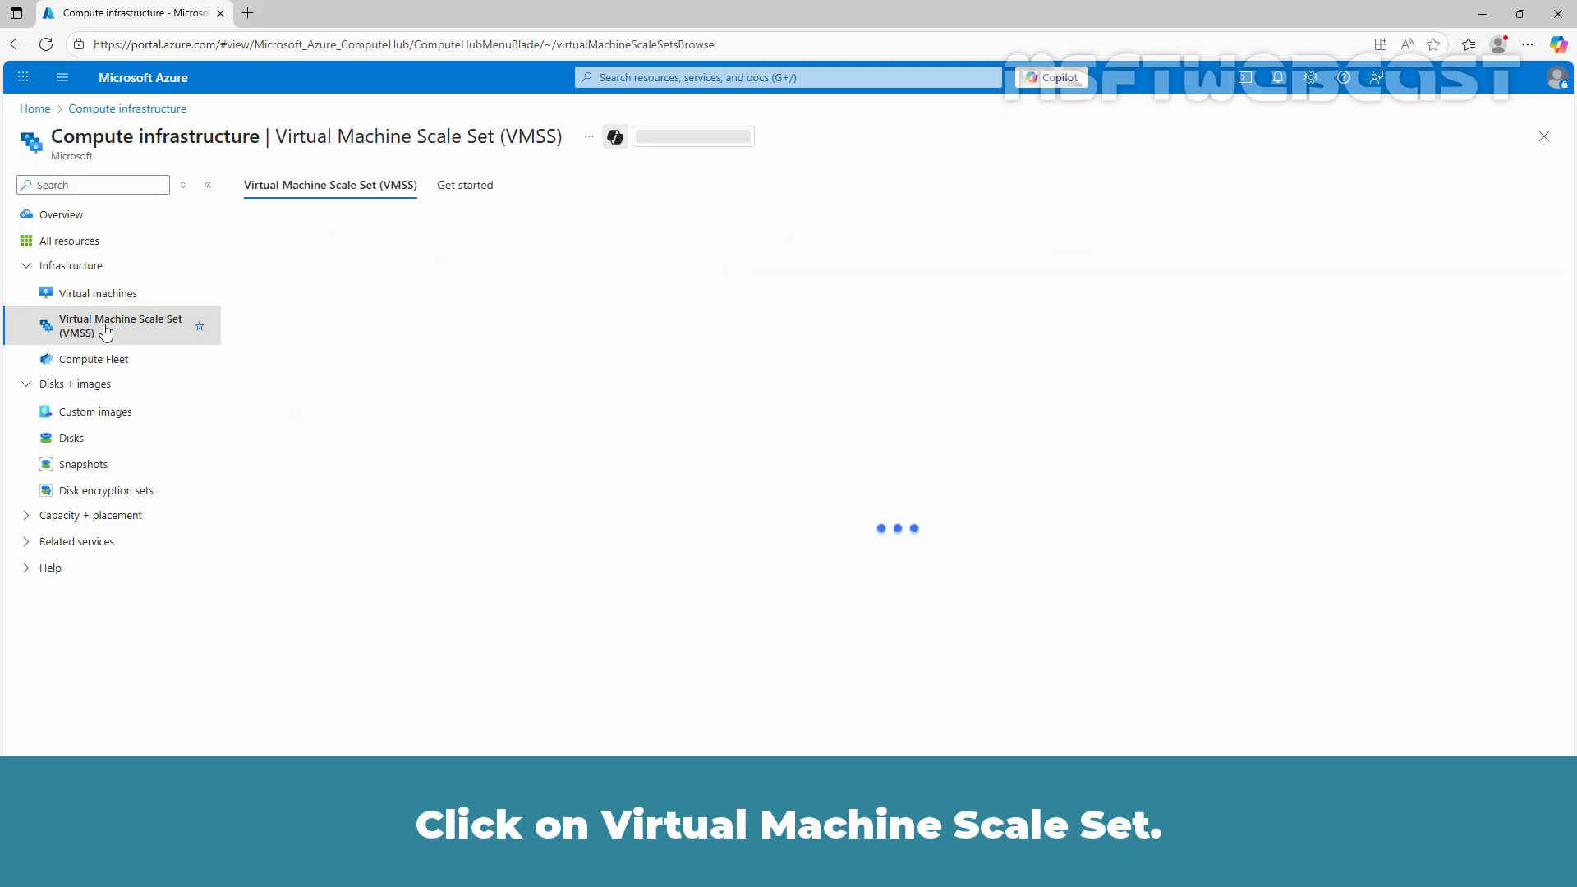
left_click(121, 326)
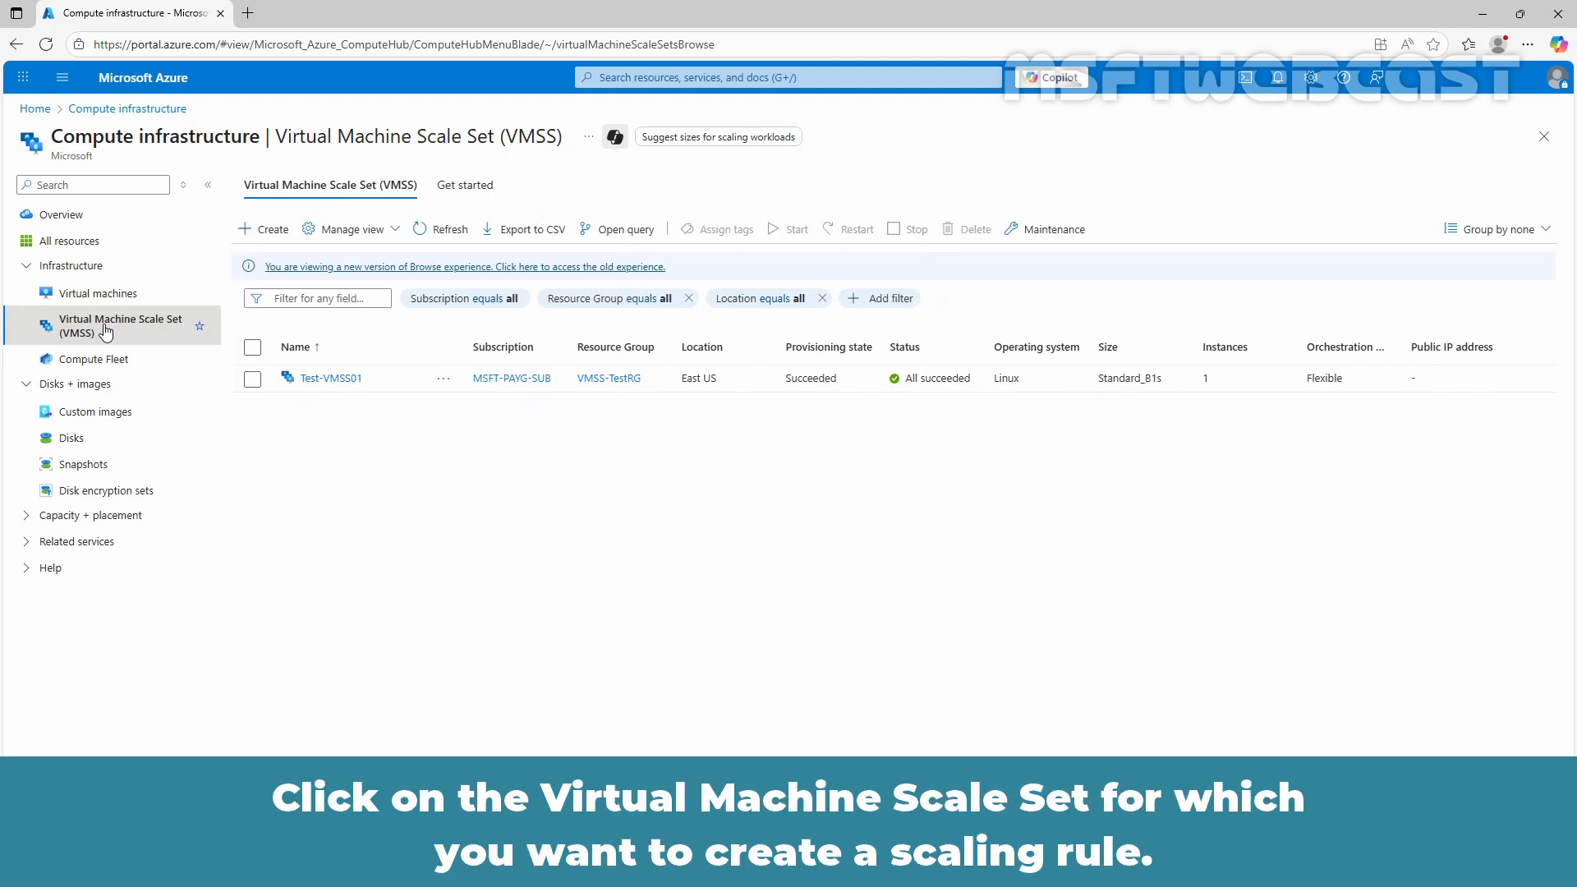
Step: Open Test-VMSS01, review its one running instance, then go to its Scaling page
left_click(331, 377)
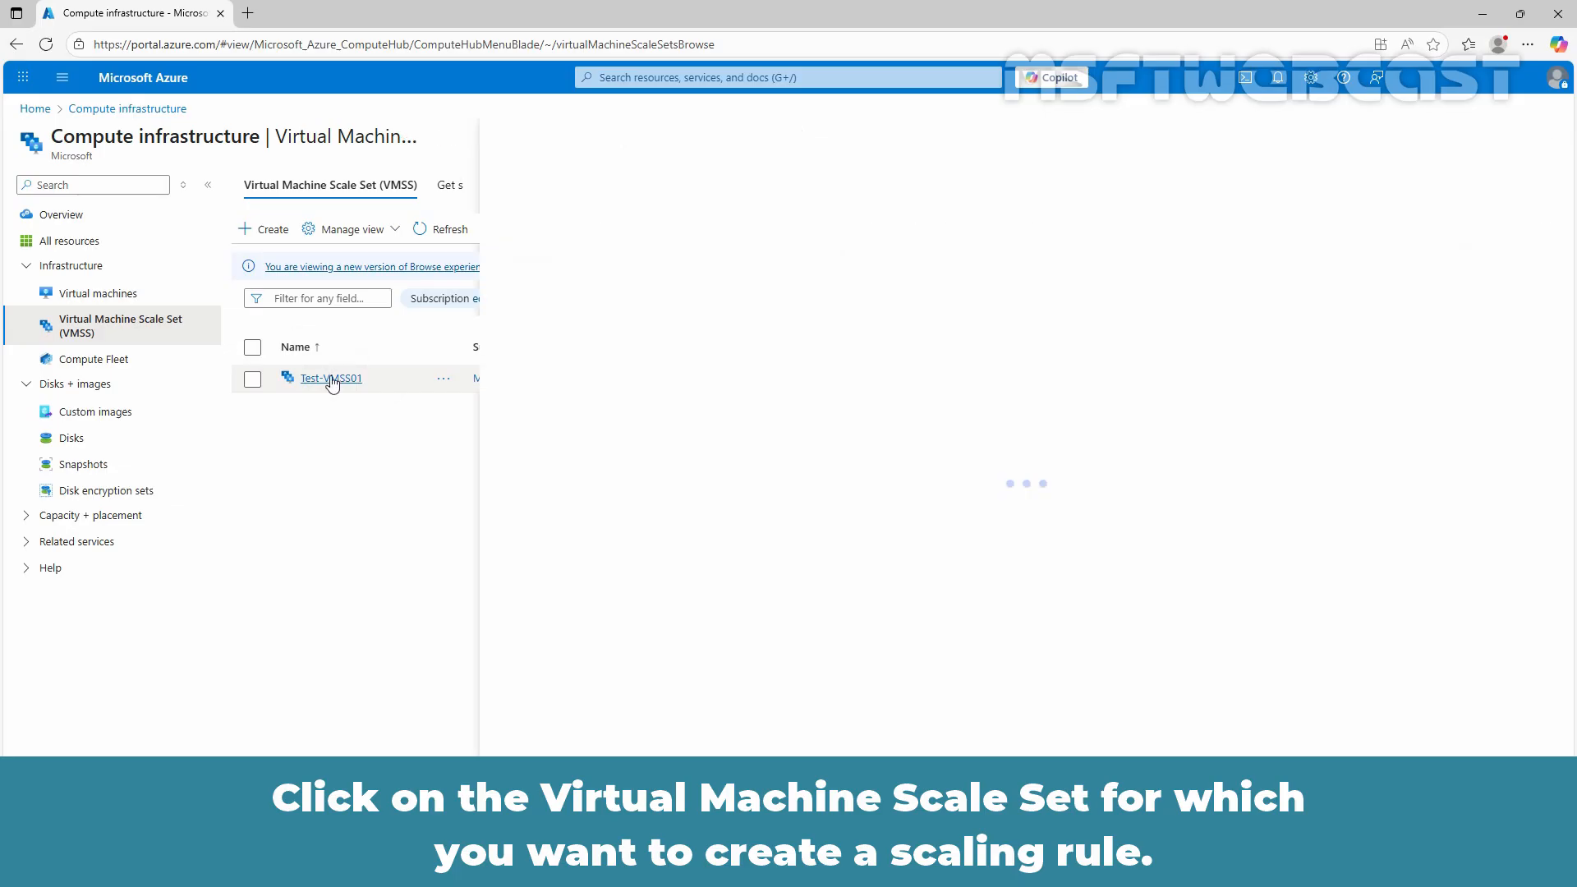
left_click(325, 377)
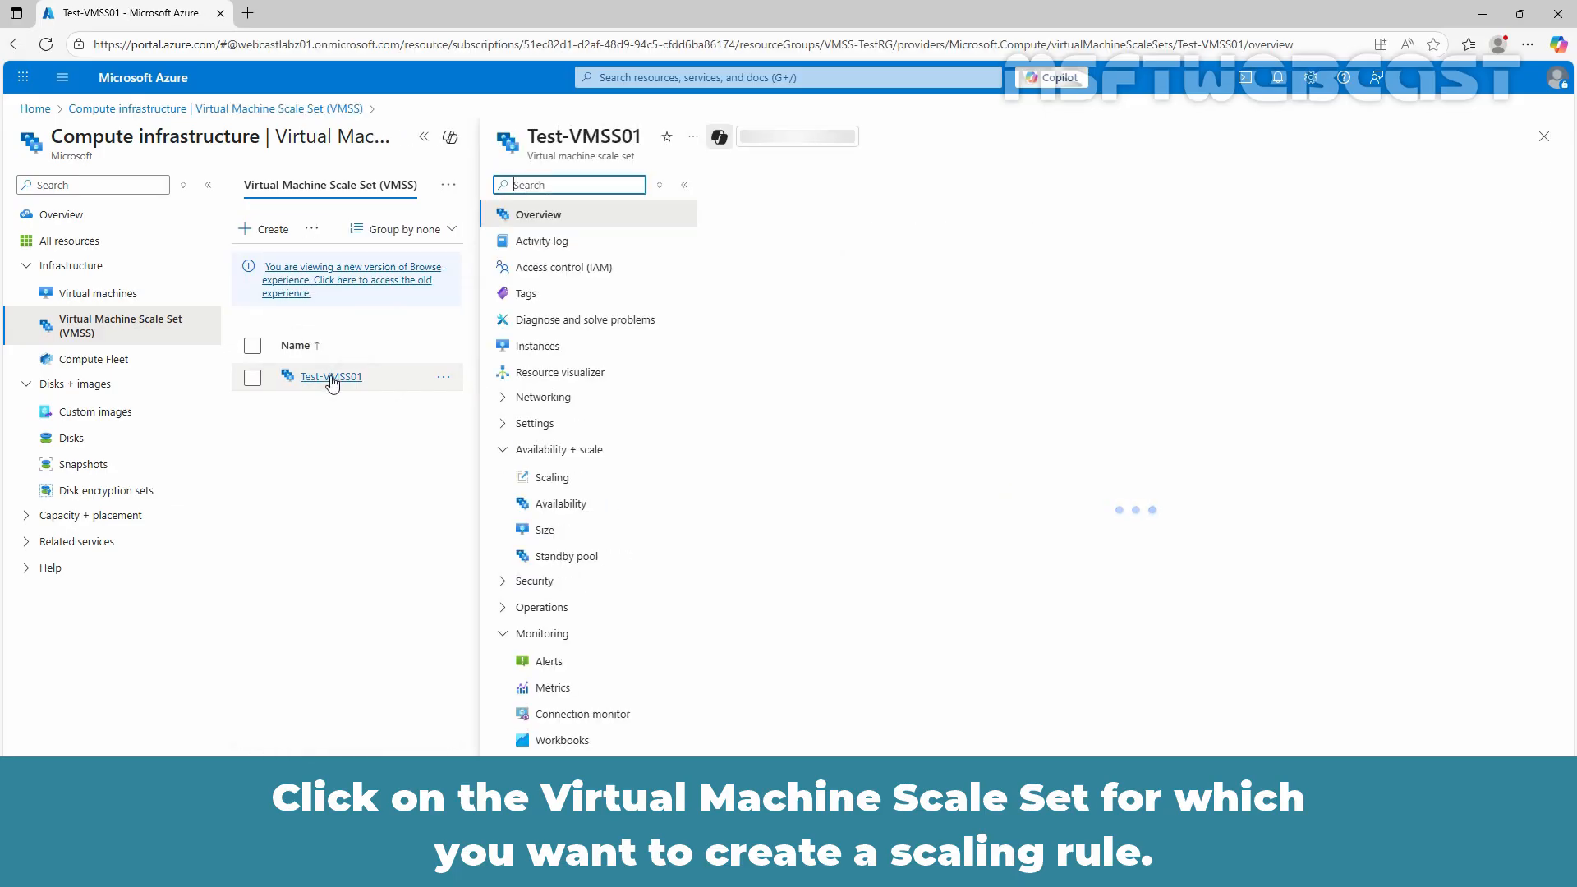
left_click(332, 375)
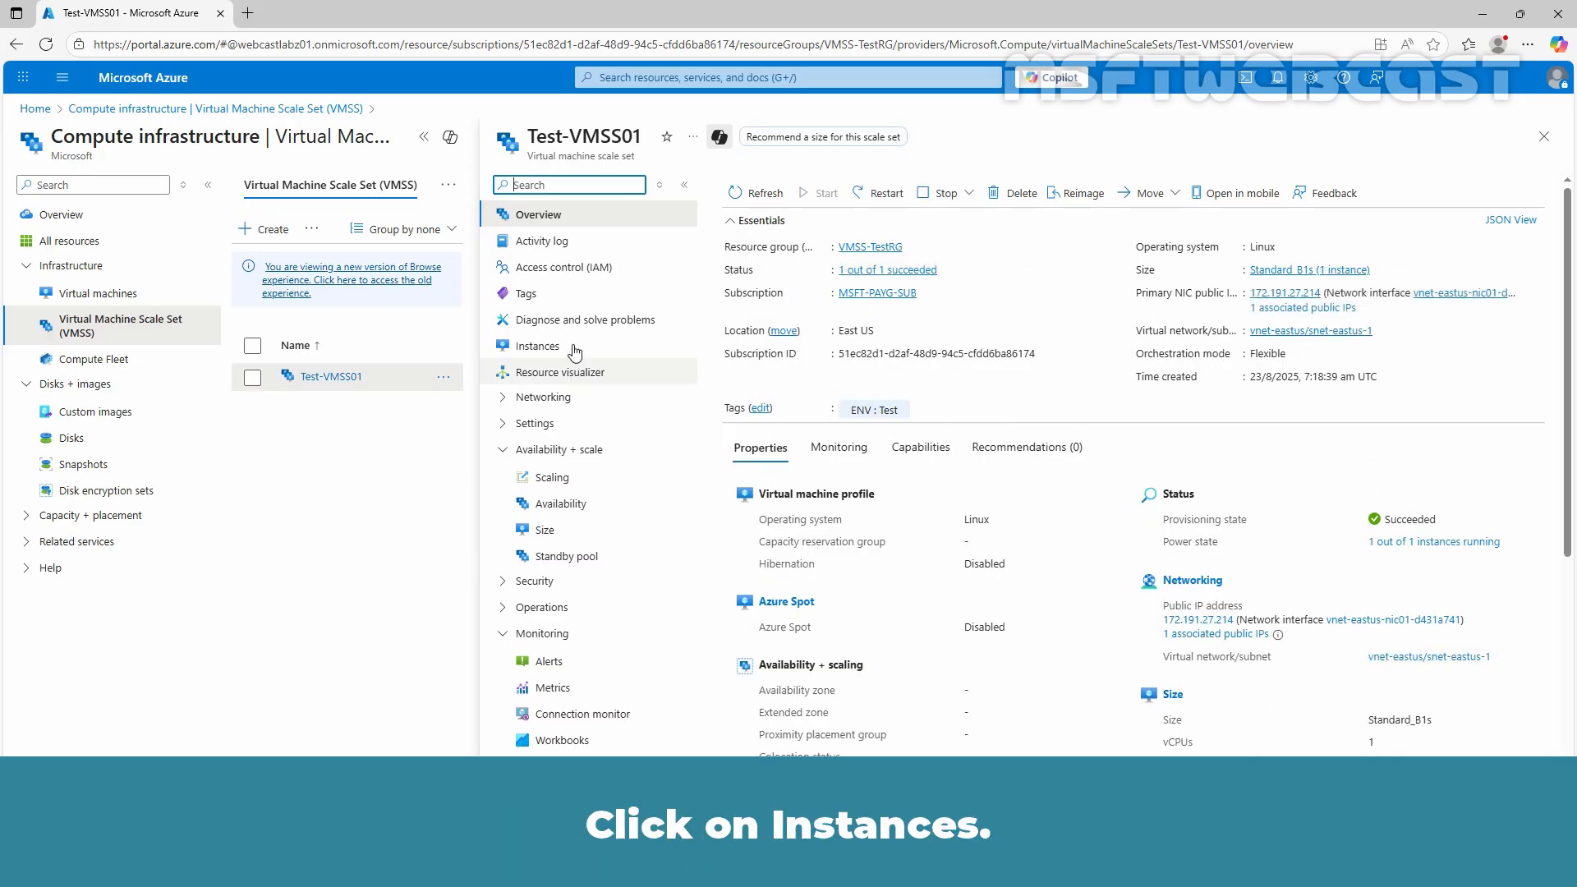
left_click(537, 346)
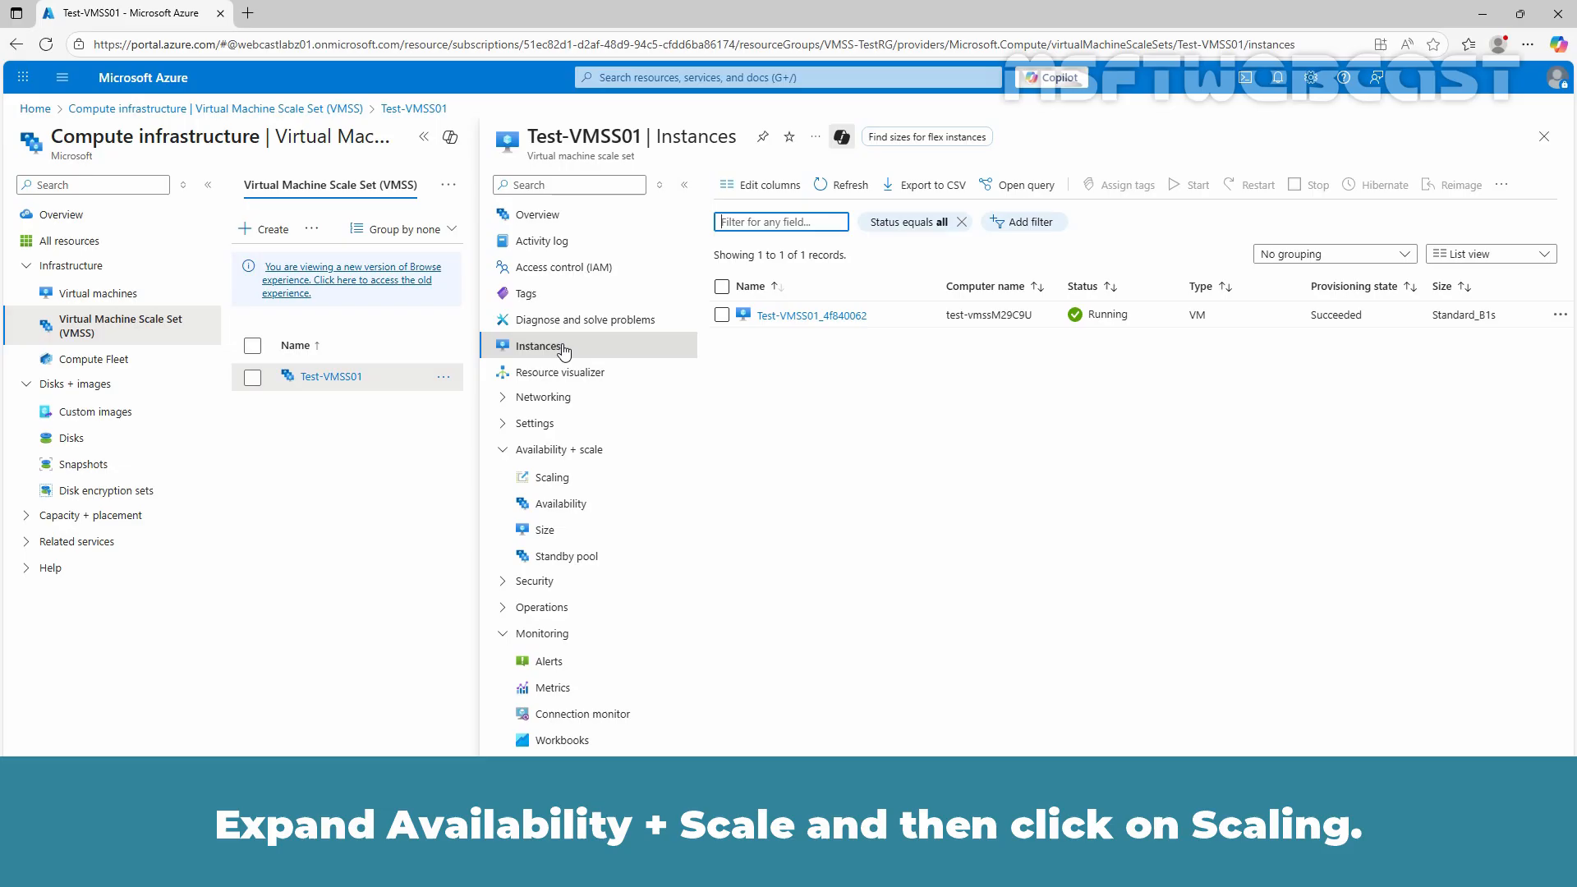
left_click(552, 476)
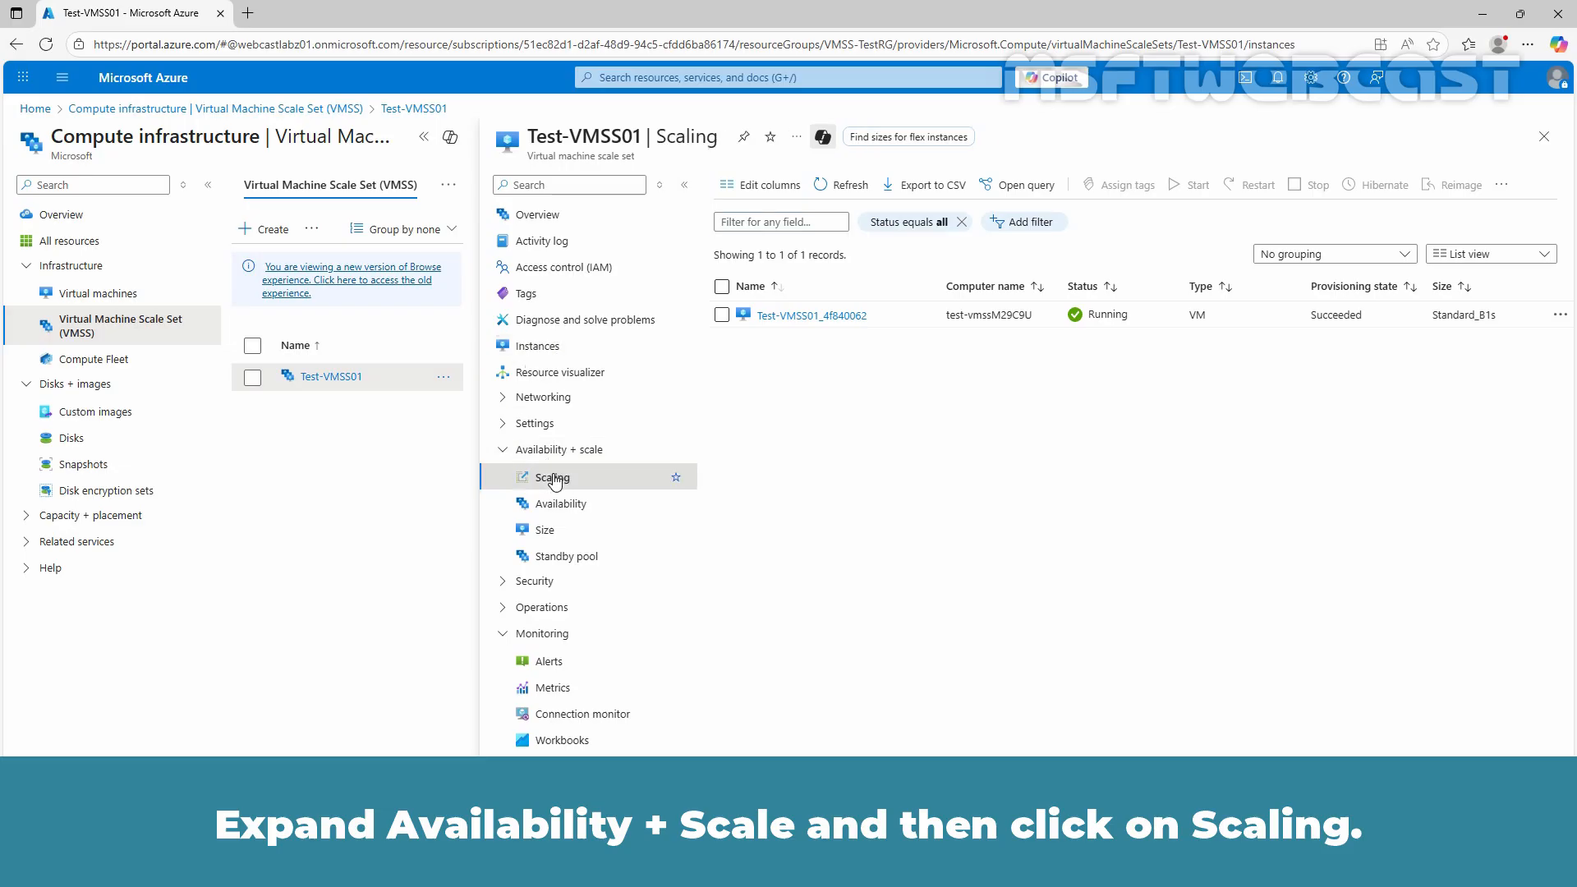
Step: Move the manual Instance count slider, then enter 2 as the instance count
left_click(552, 477)
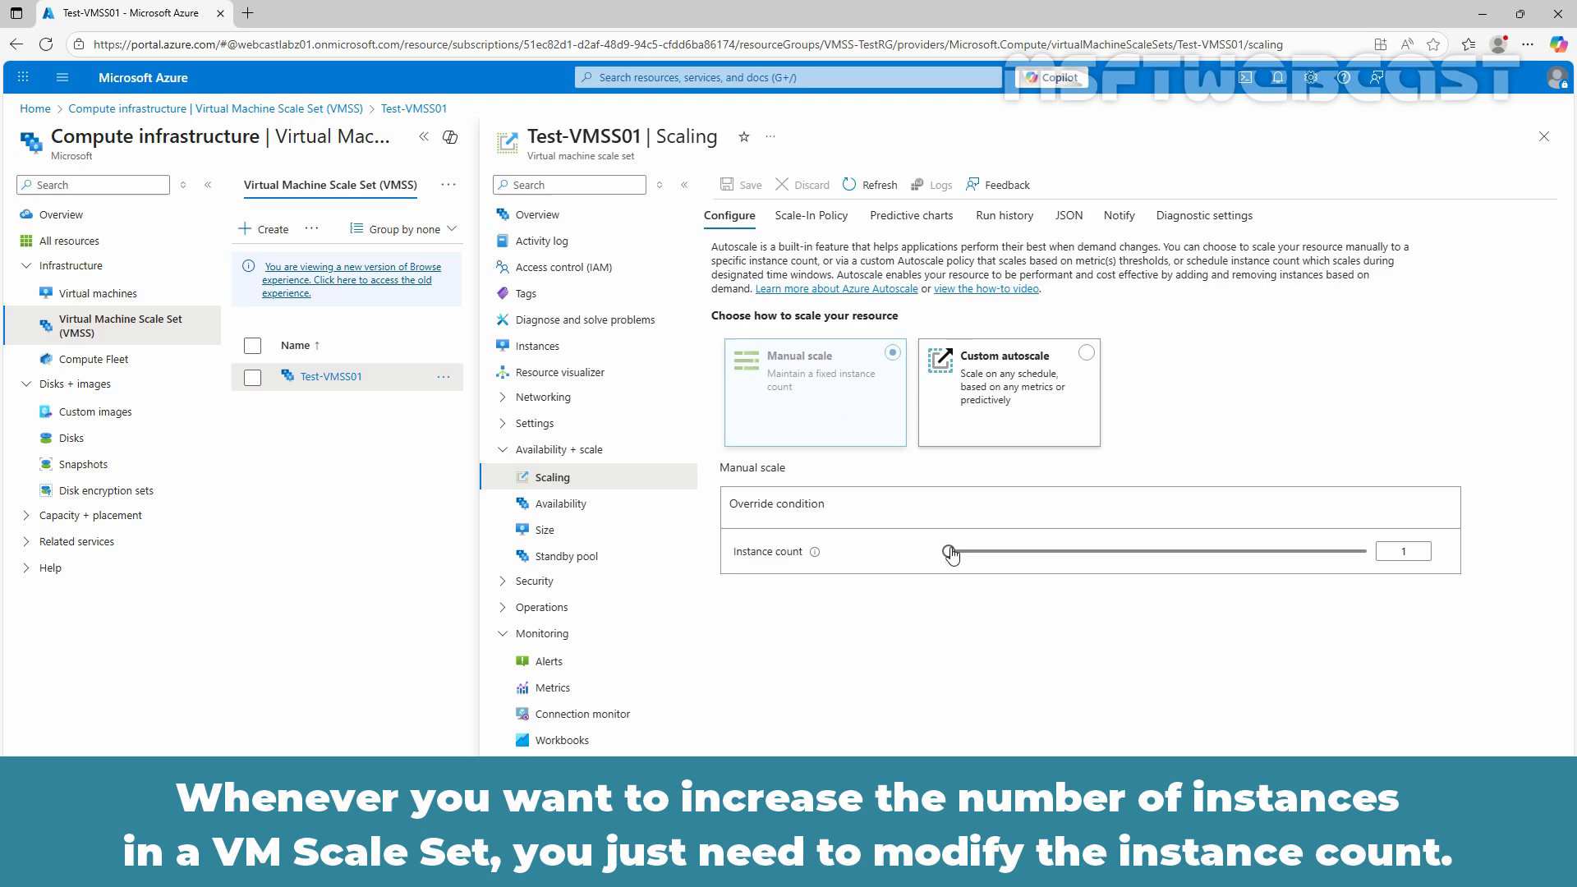
left_click_drag(950, 551, 1041, 551)
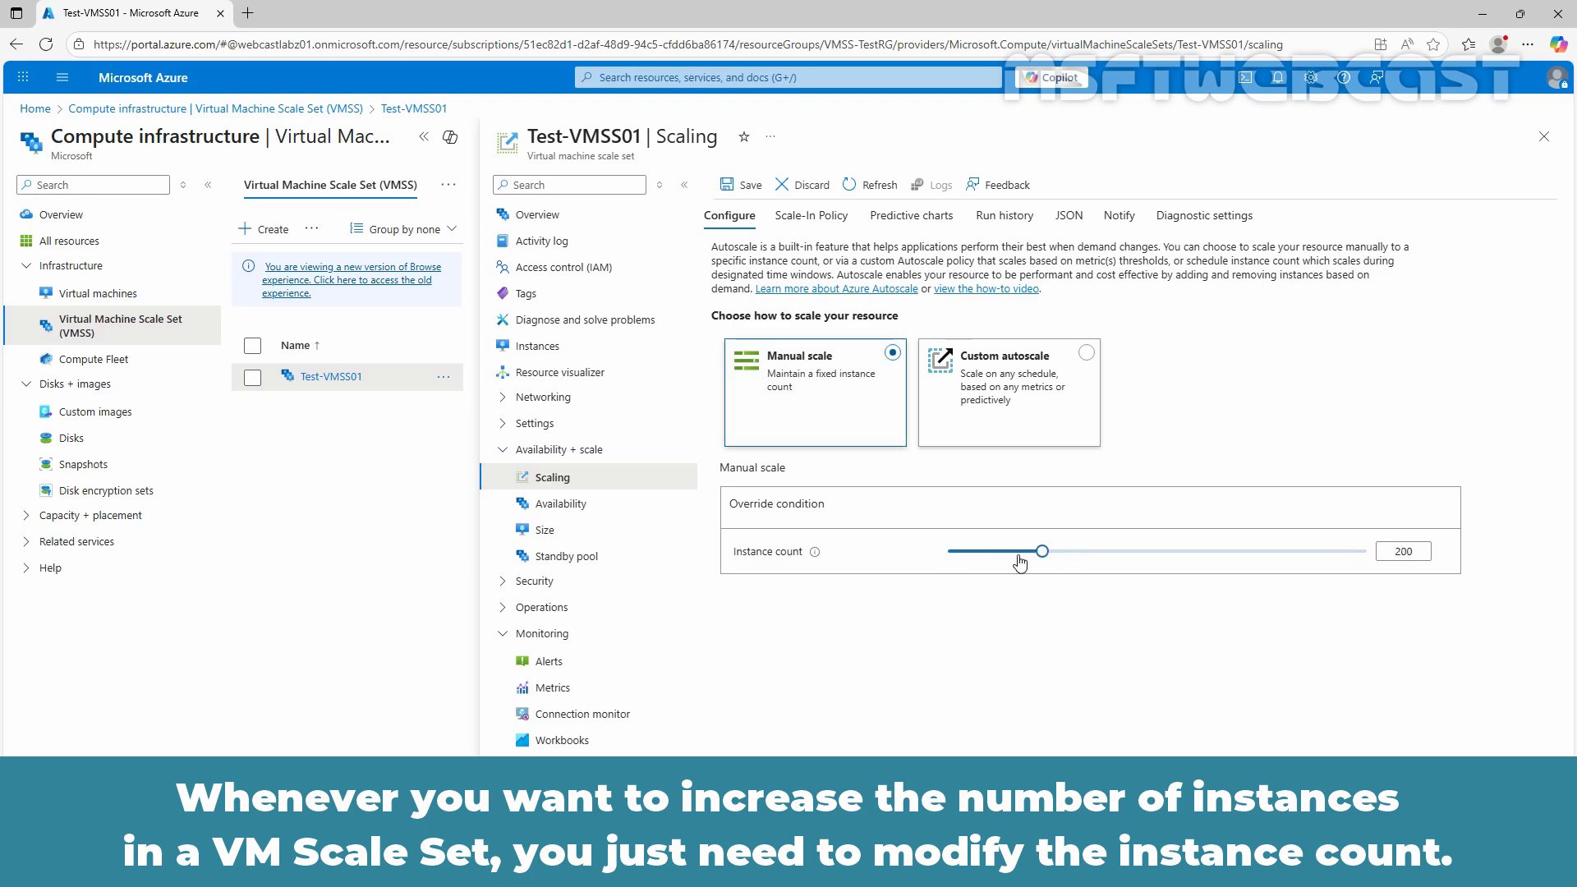
left_click_drag(1040, 550, 946, 550)
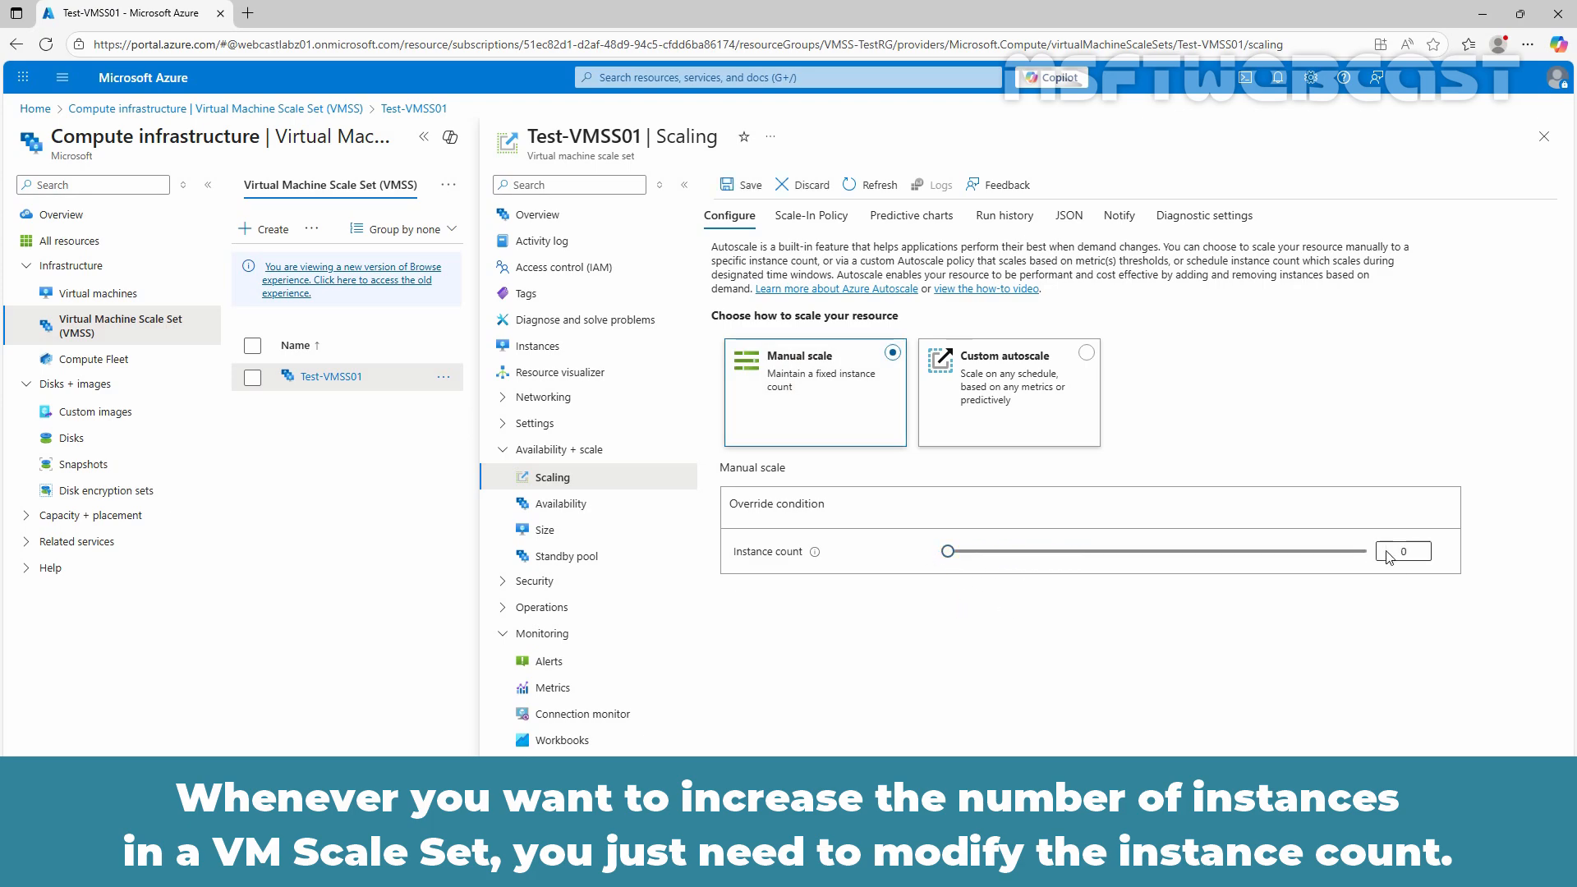
type("1")
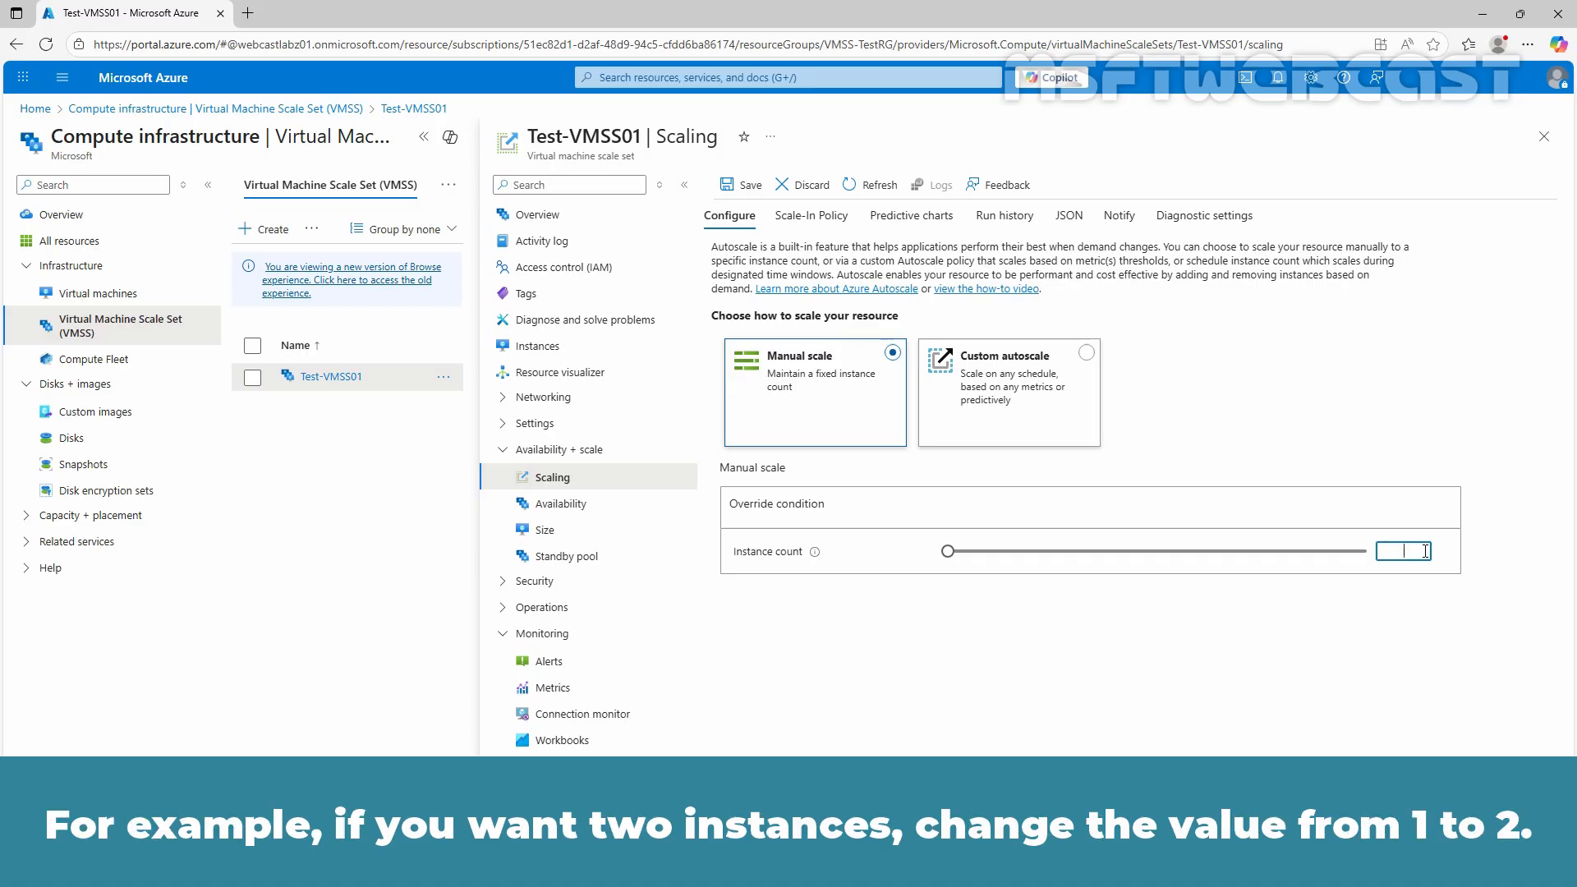
type("2")
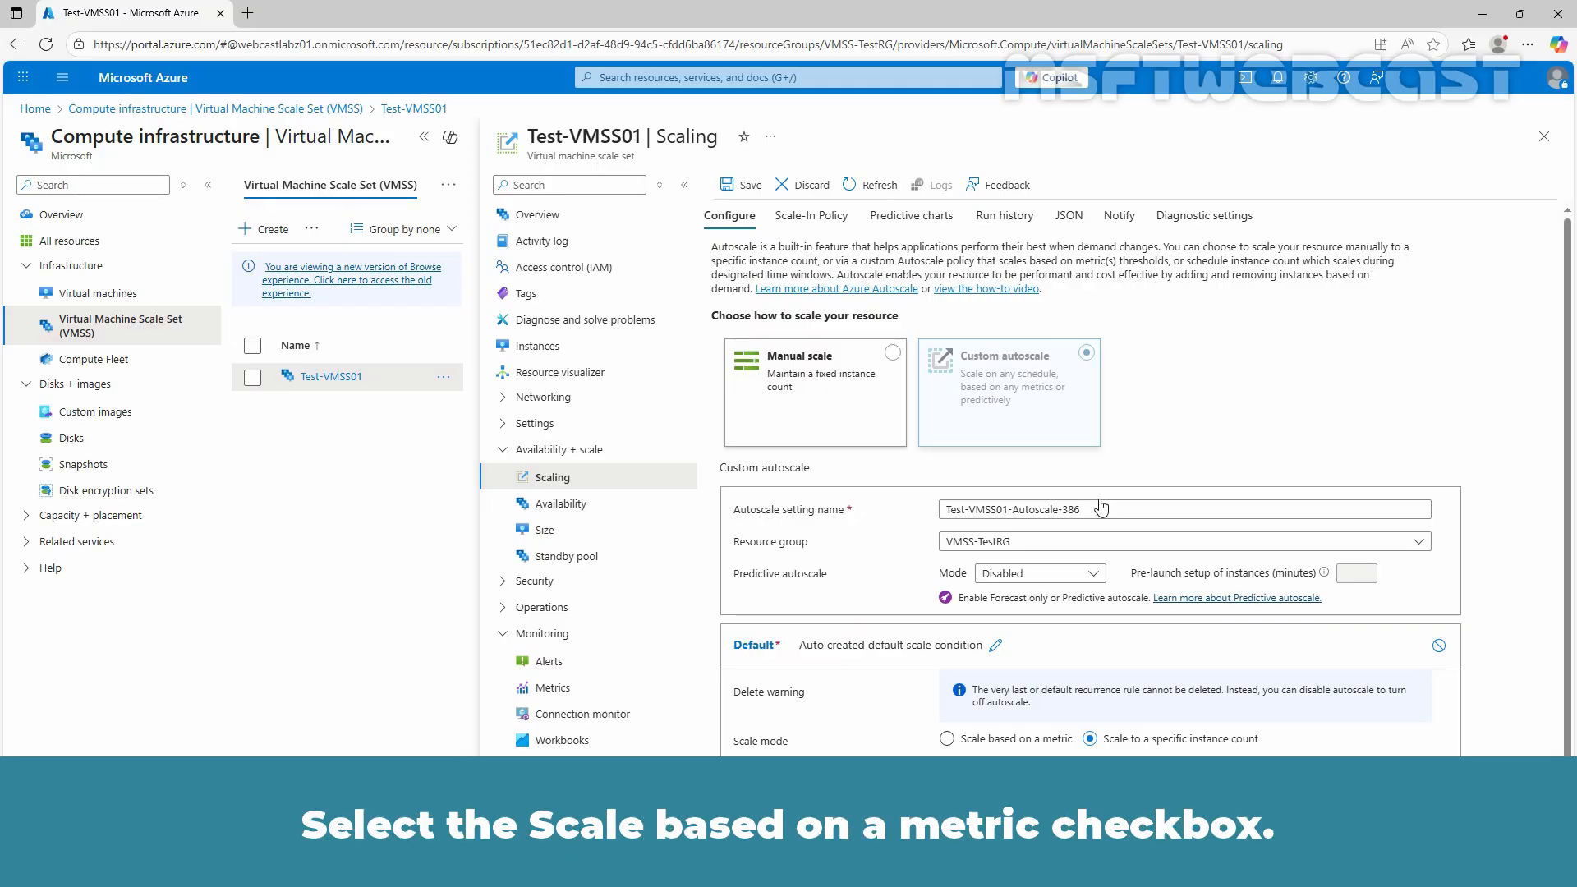
Step: Choose 'Scale based on a metric' for the default autoscale condition
left_click(946, 644)
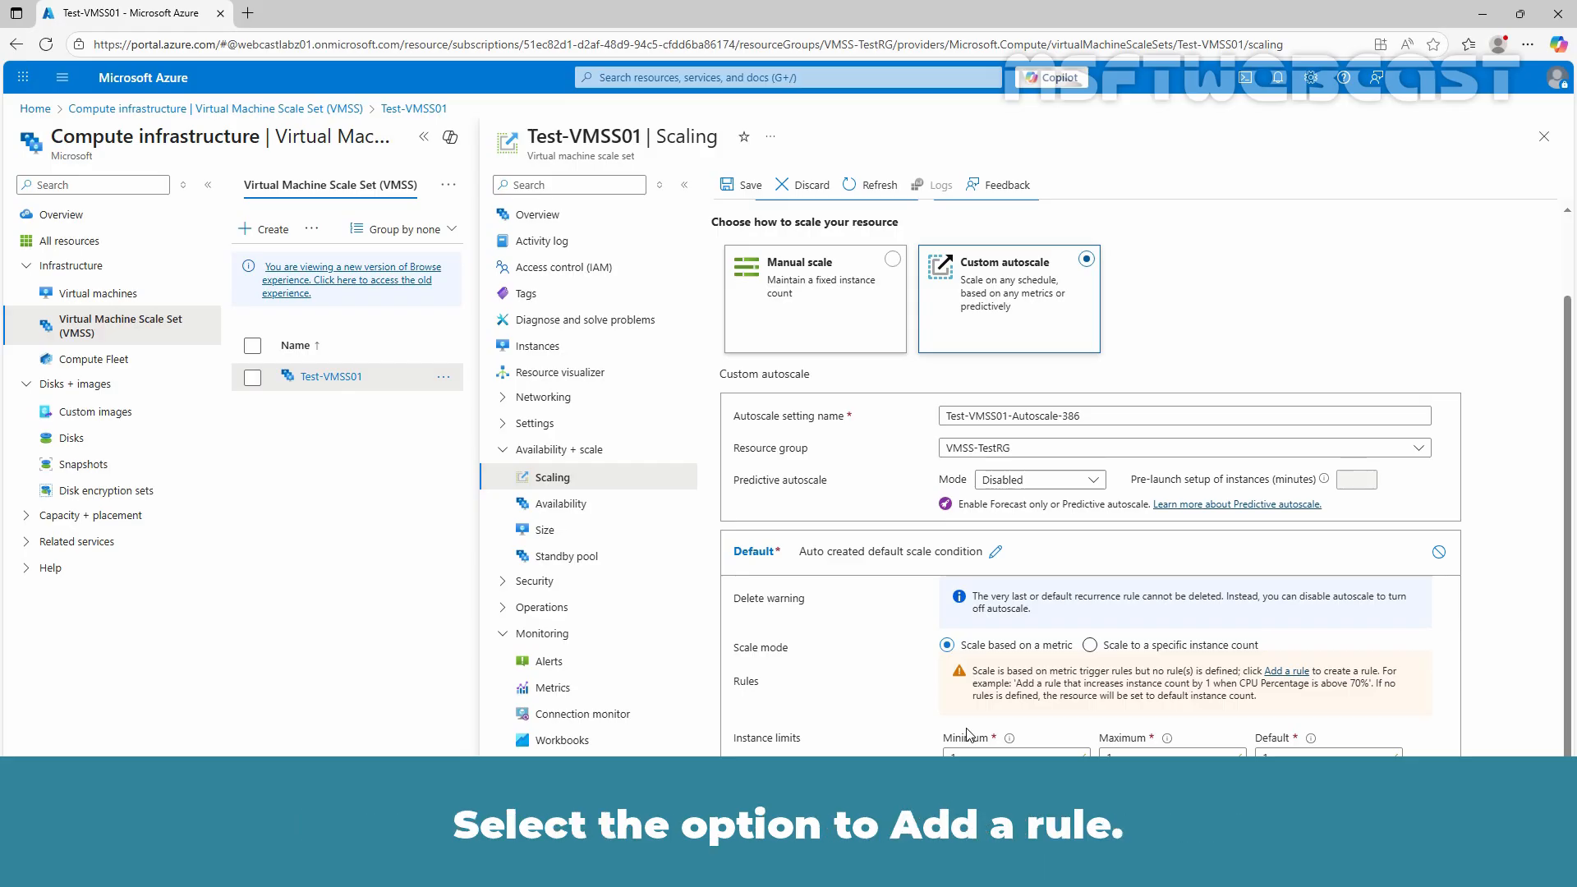
Step: Start a new scale rule, keeping Percentage CPU as the metric
left_click(1286, 671)
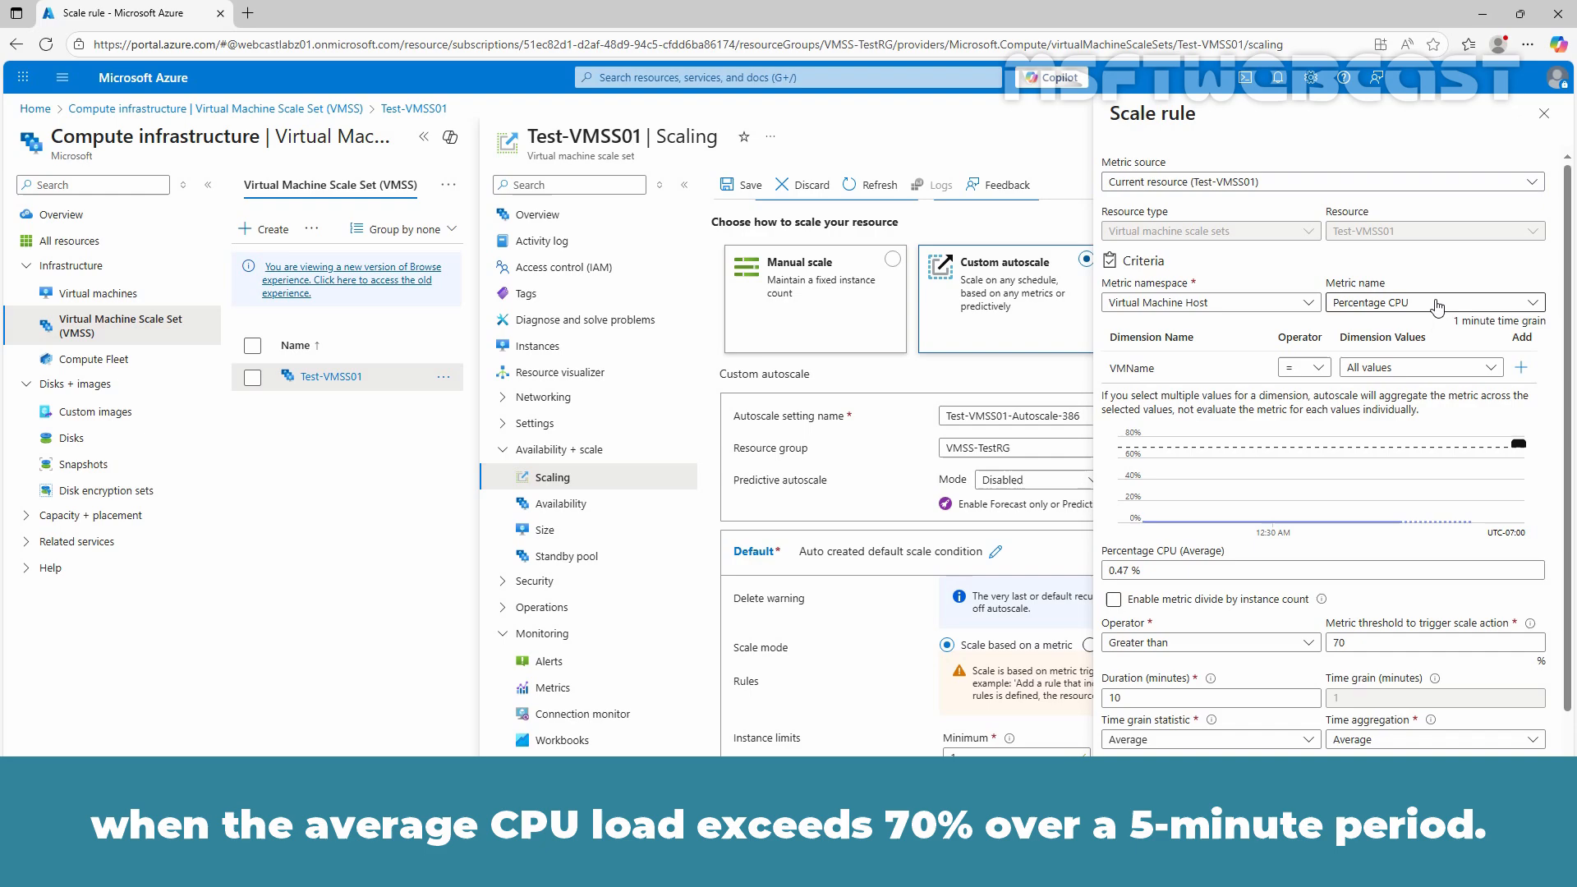
left_click(1429, 302)
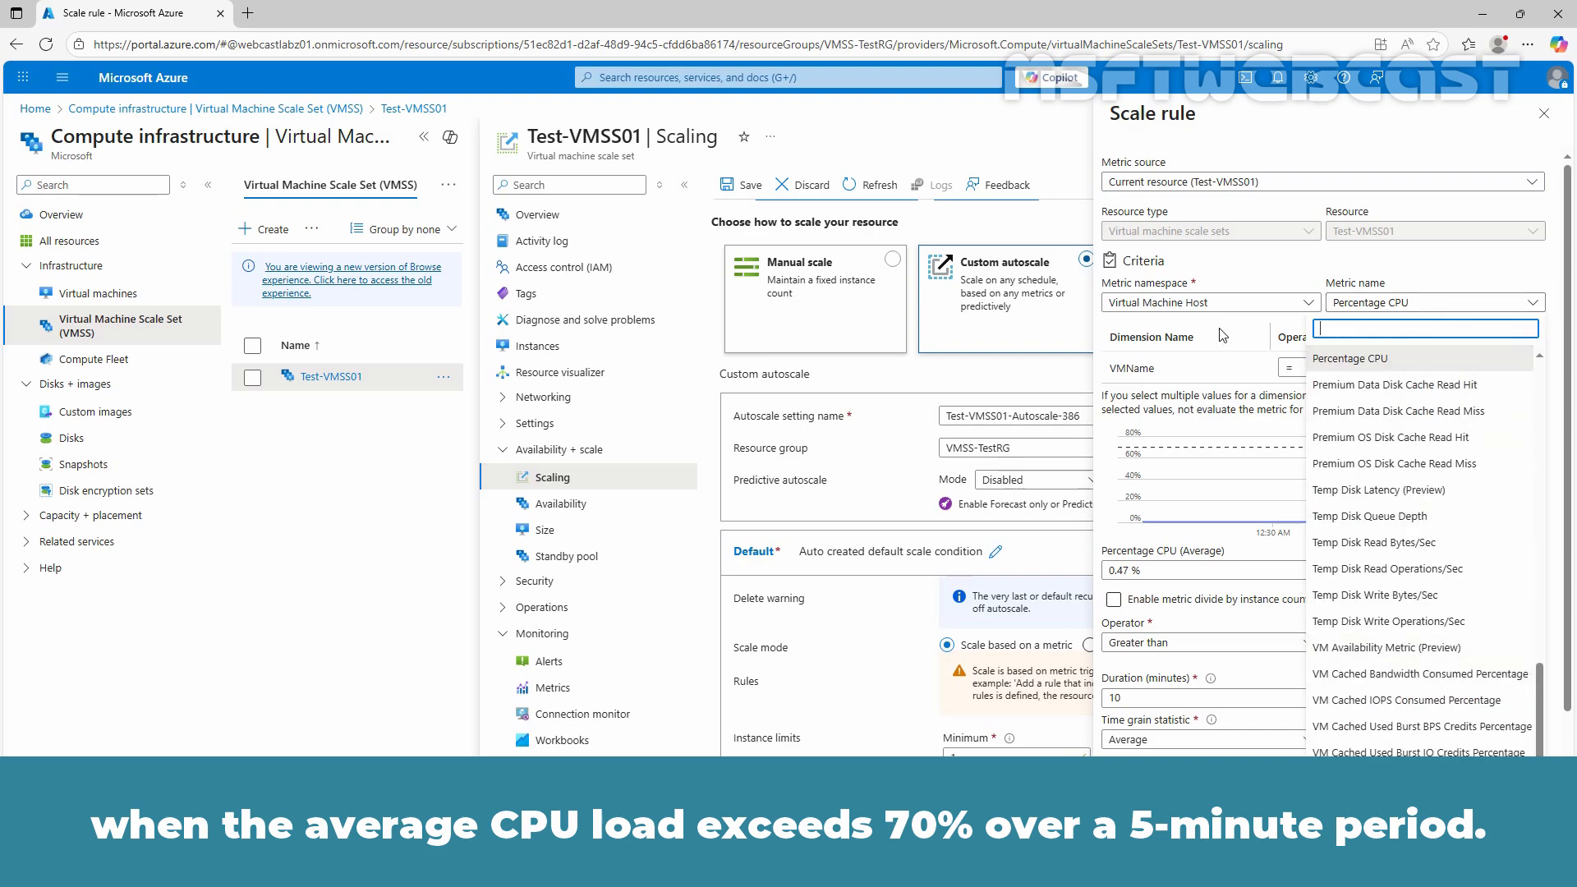
left_click(1350, 358)
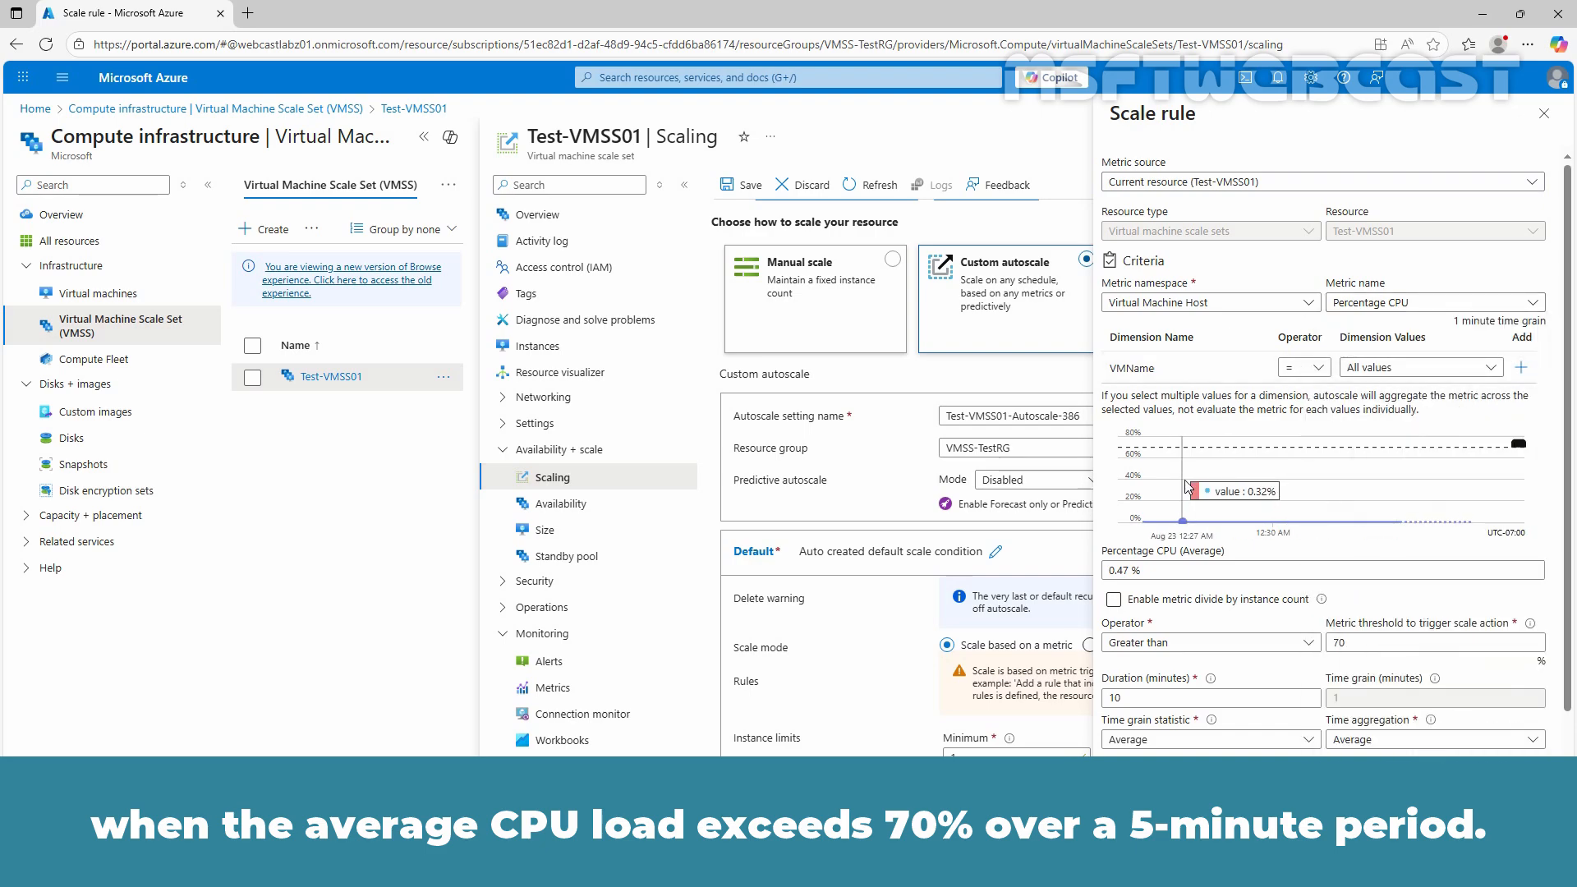
scroll("down", 3)
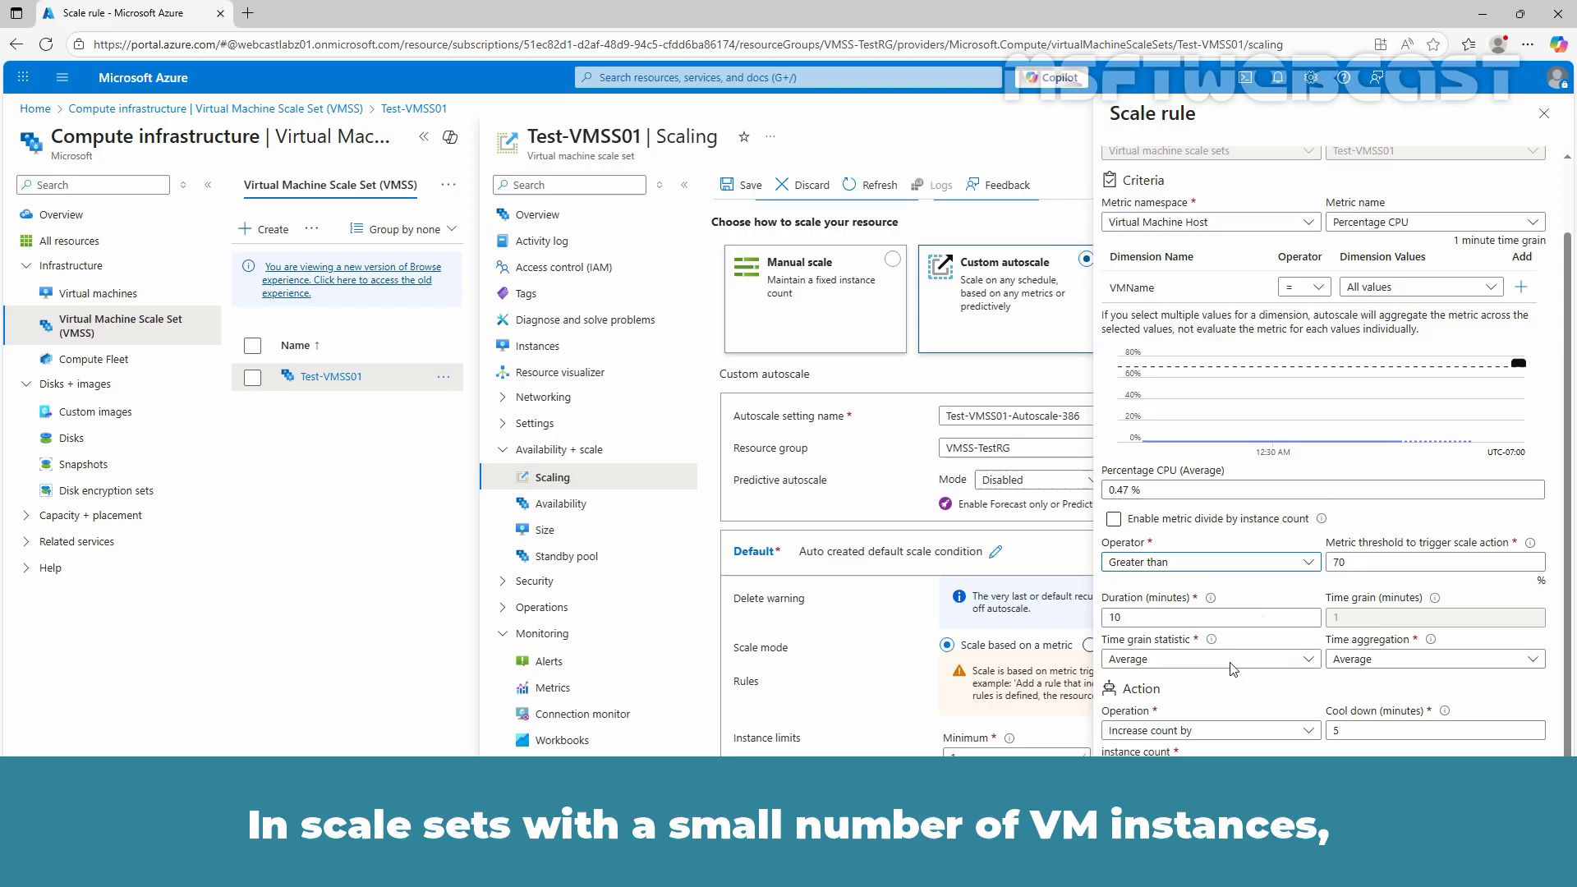
mouse_move(1356, 520)
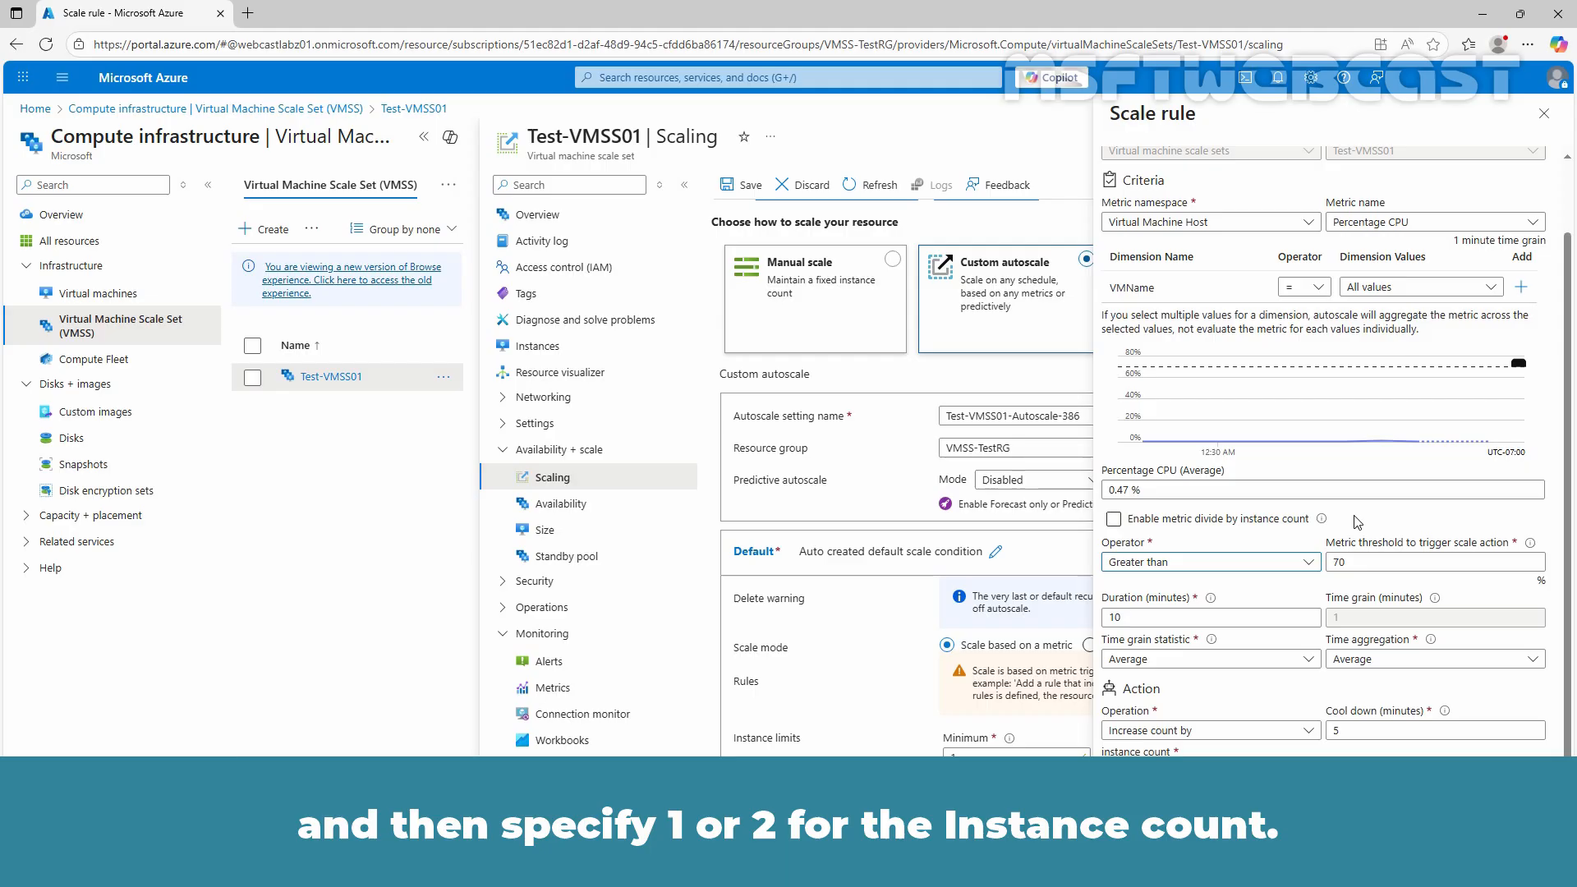
Step: Set the rule duration to 5 minutes and the operation to Increase count by
left_click(1207, 730)
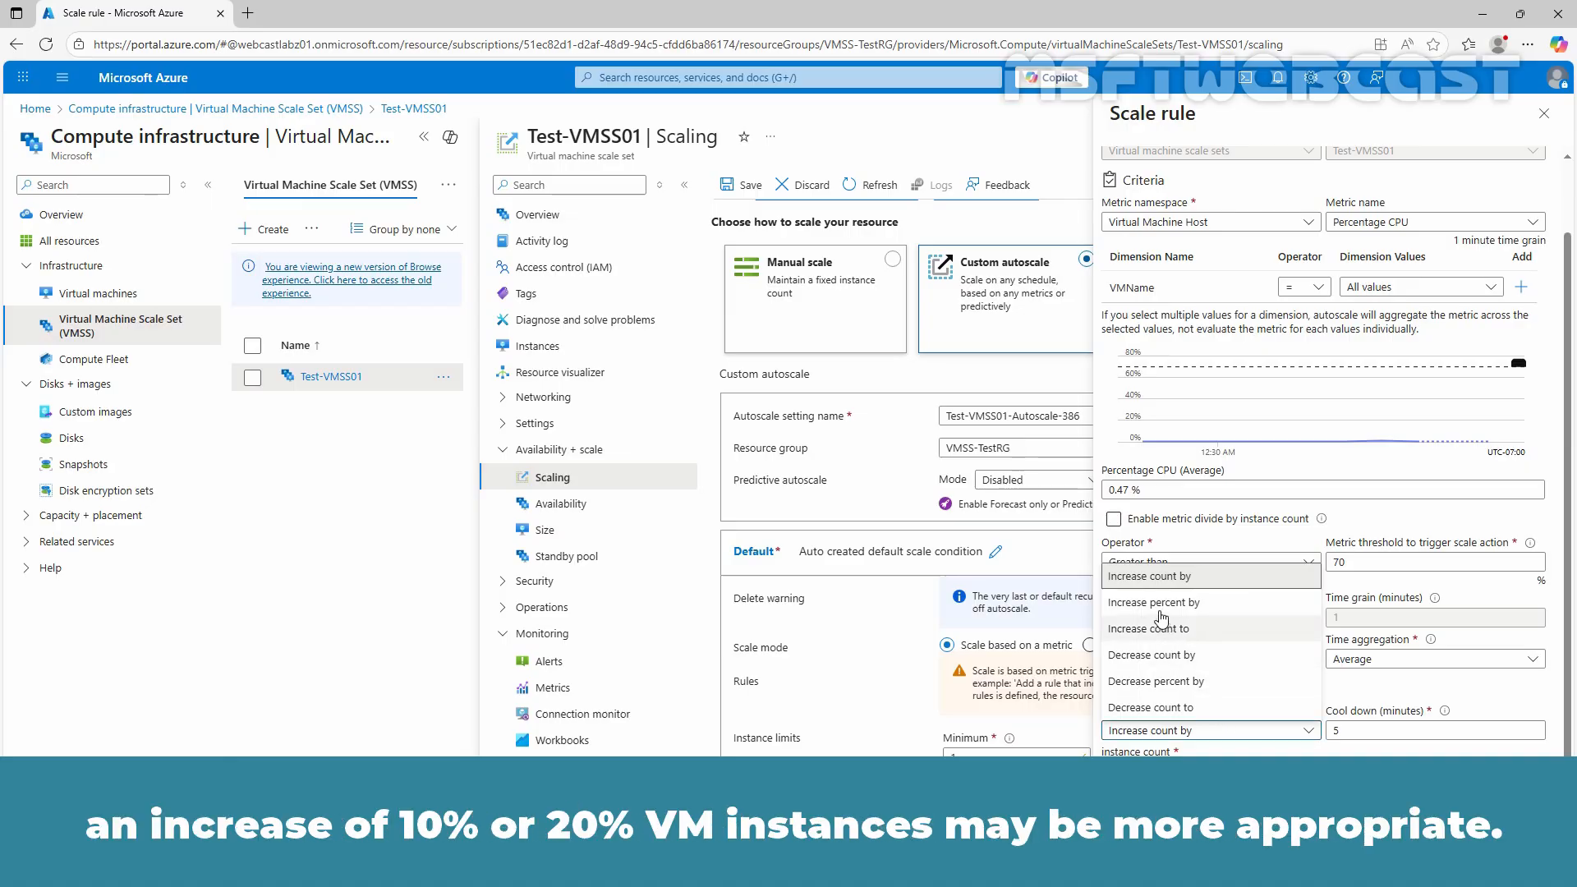
left_click(1153, 601)
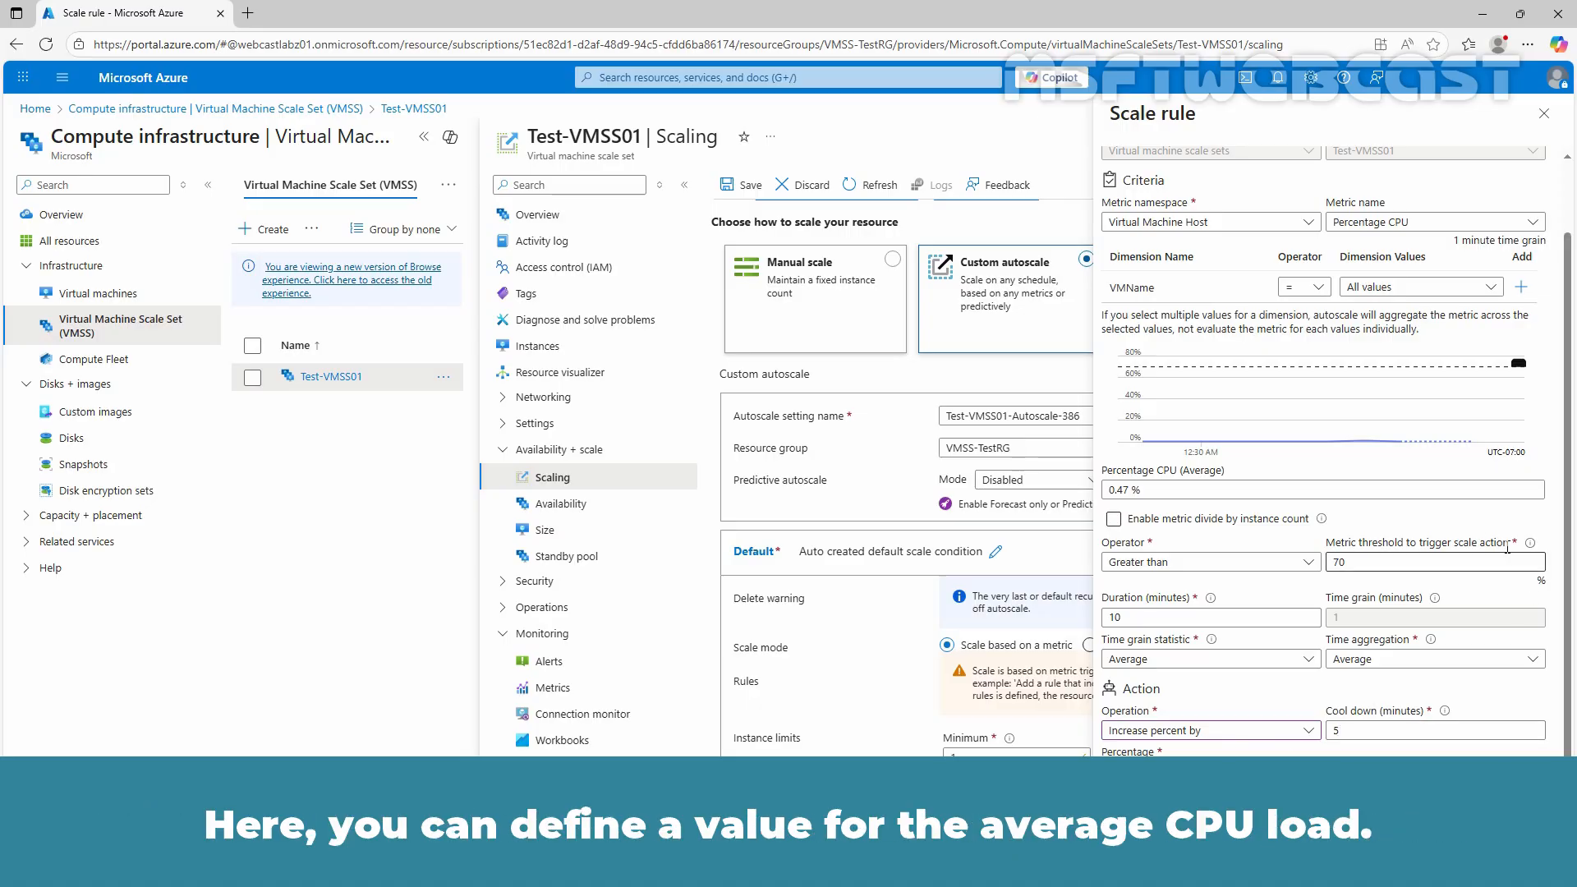
left_click(1428, 561)
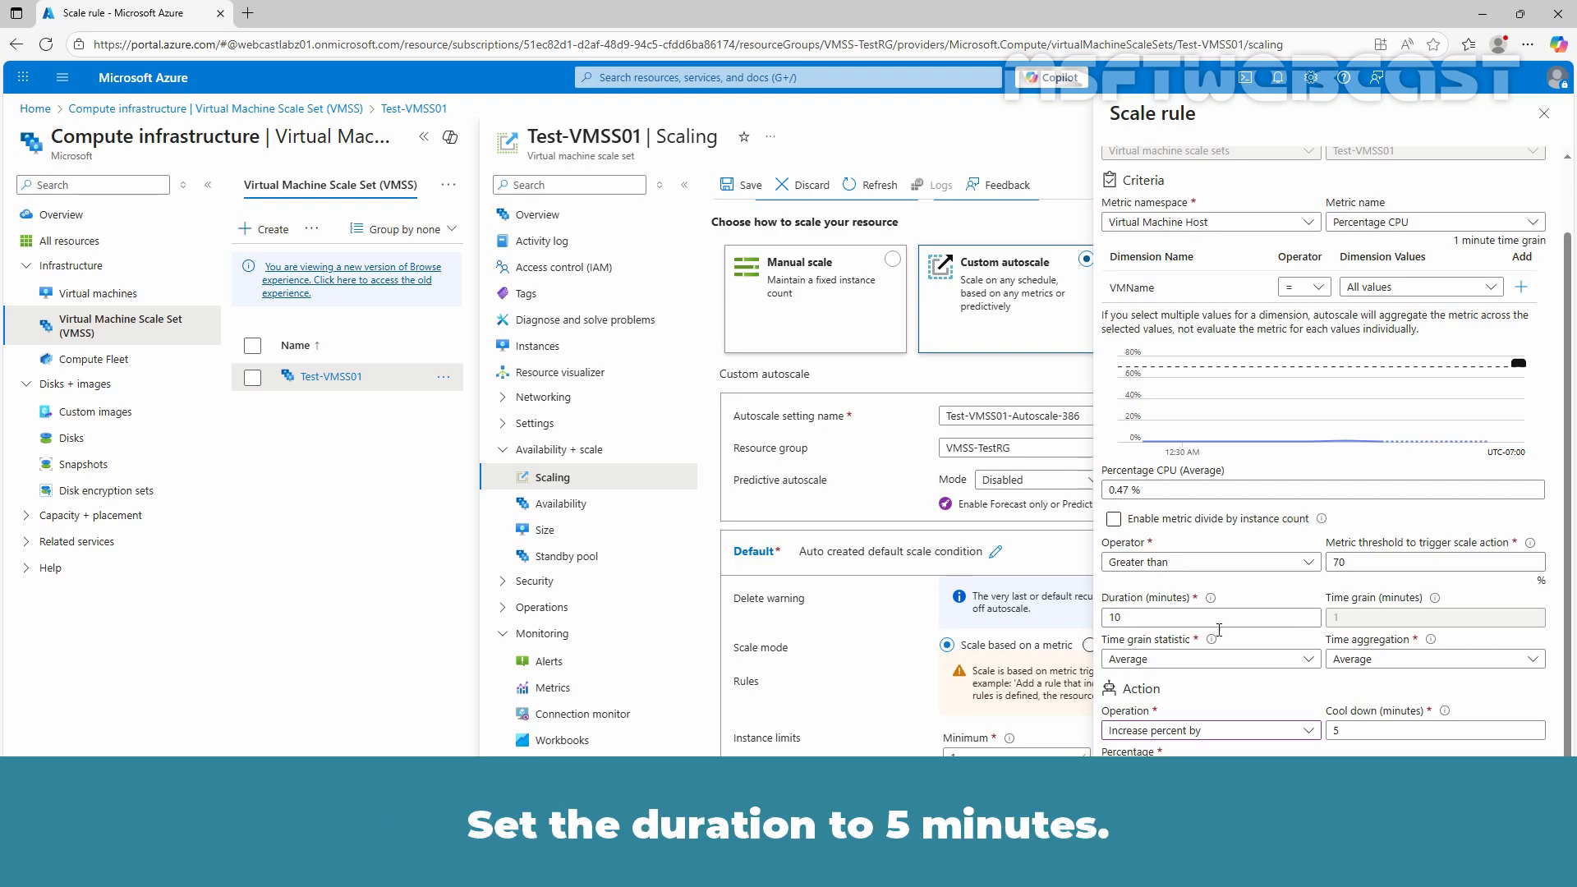
type("5")
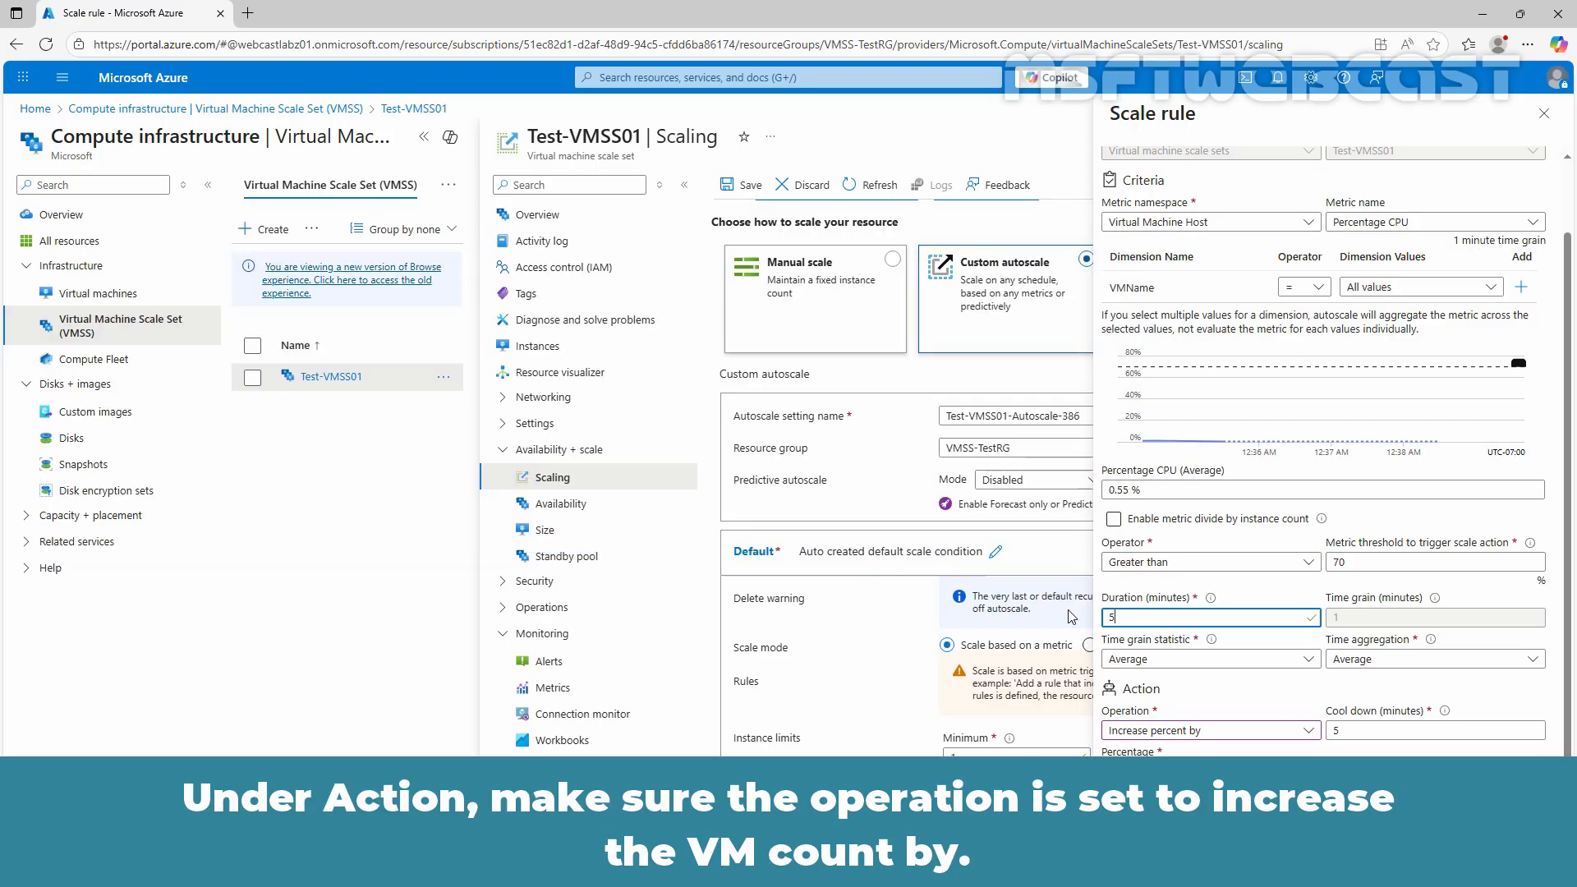
left_click(1206, 730)
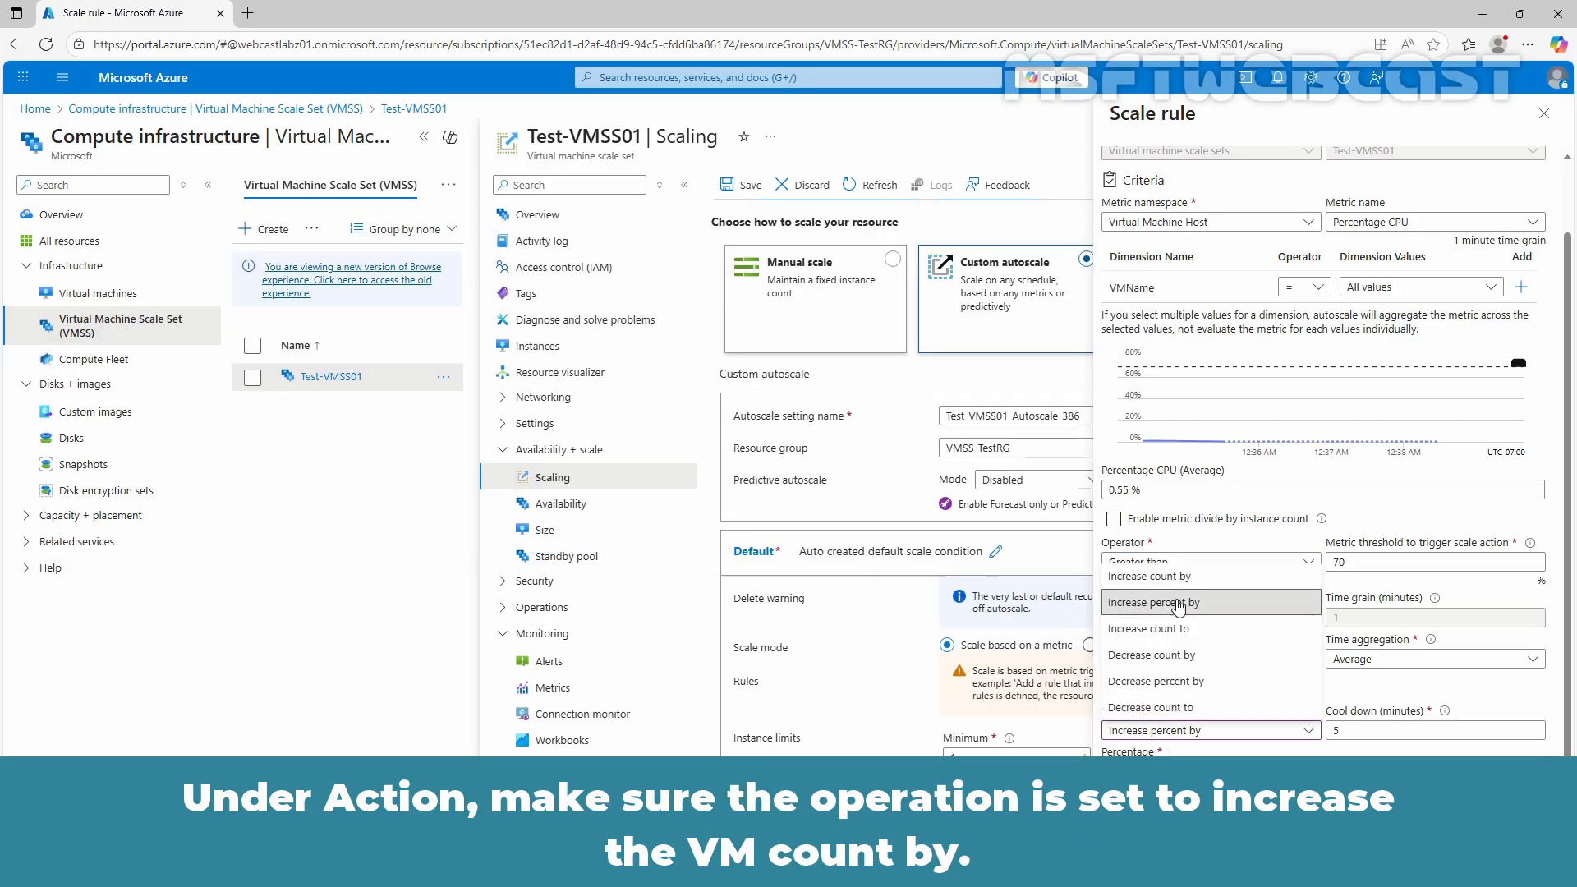
left_click(1157, 577)
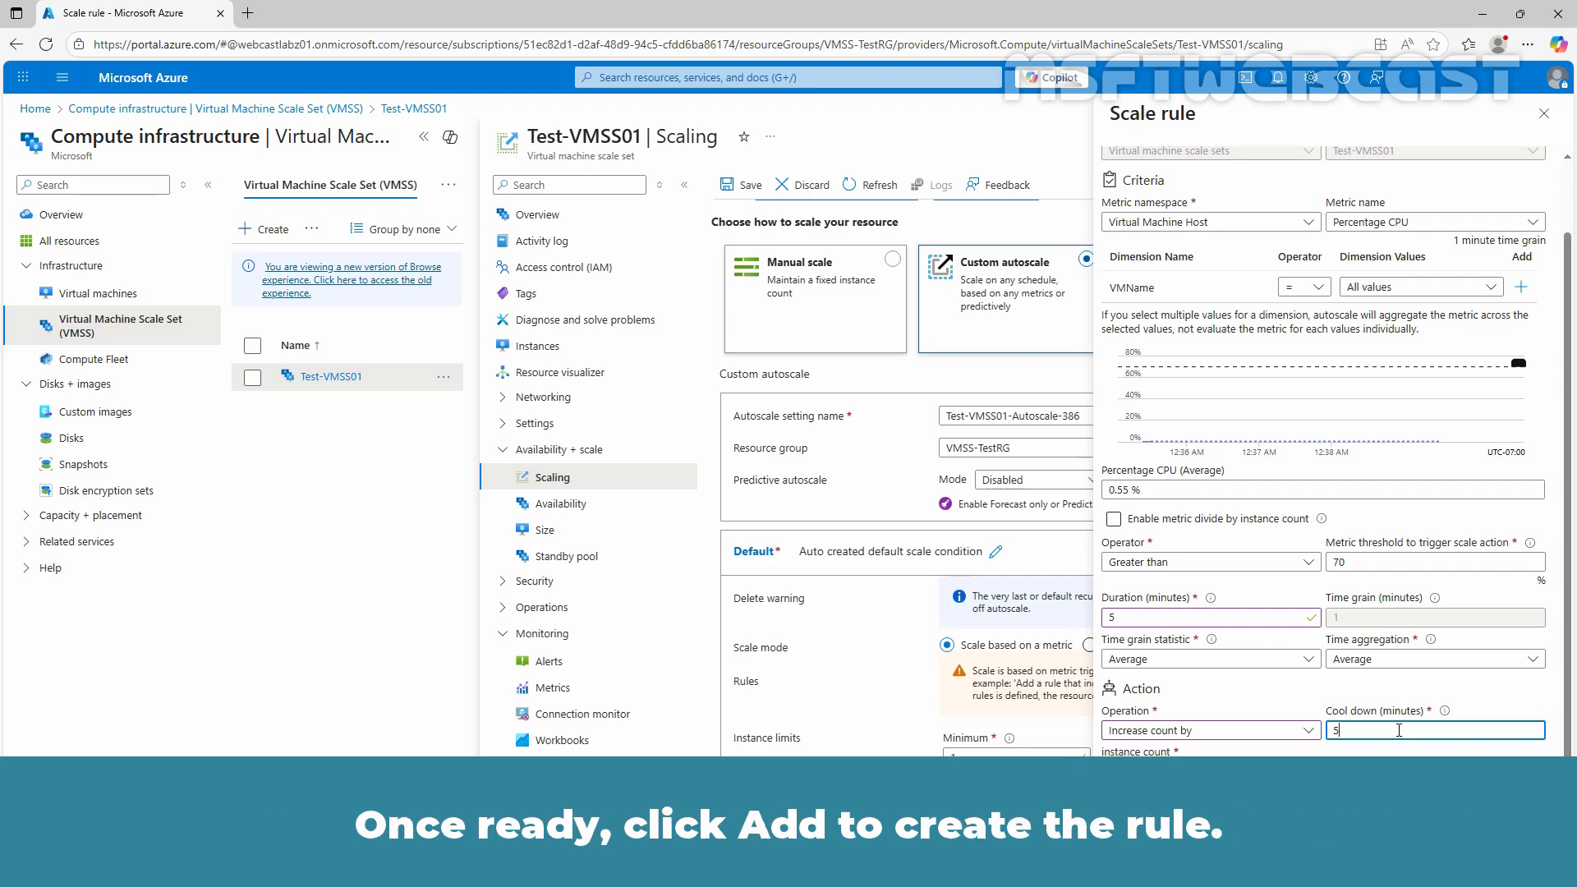
left_click(1544, 114)
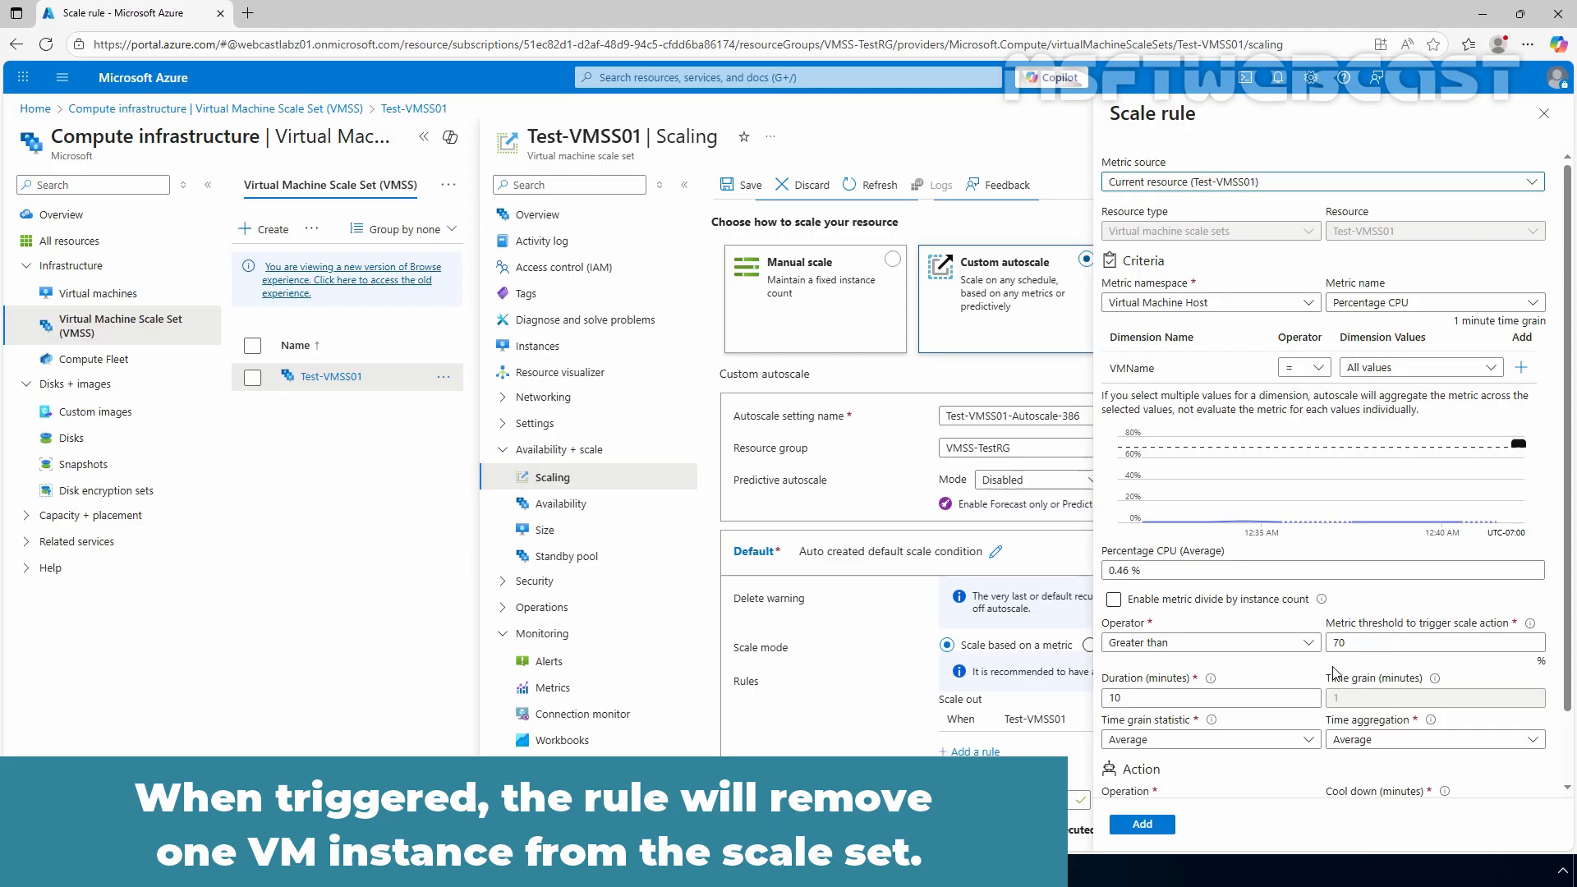
Step: Add the scale-in rule with CPU threshold 30 and a 5-minute duration
left_click(1433, 642)
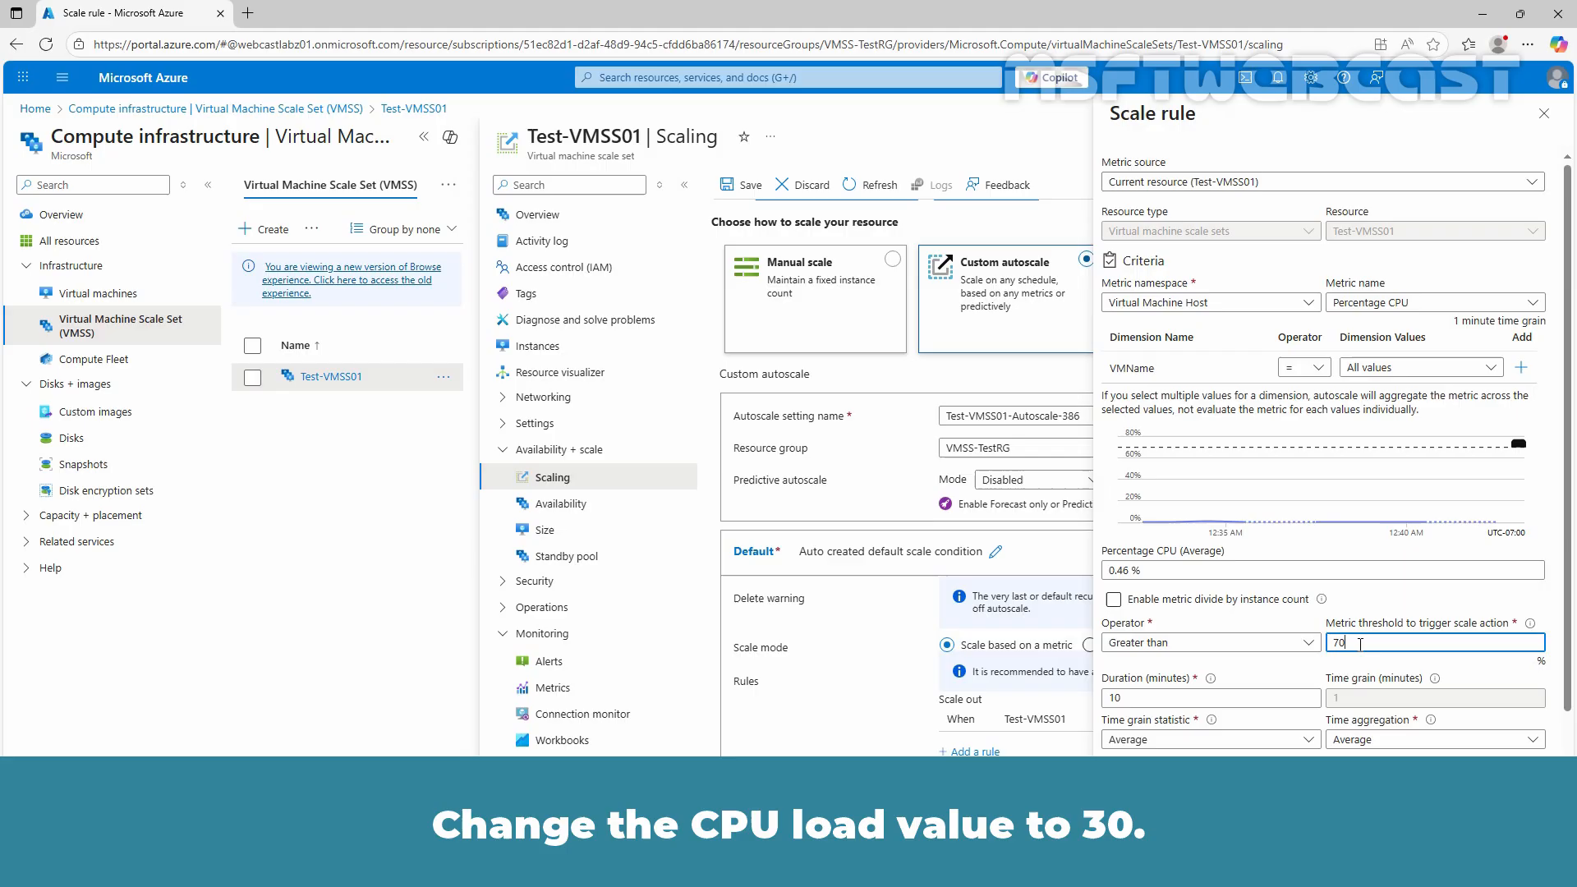
type("30")
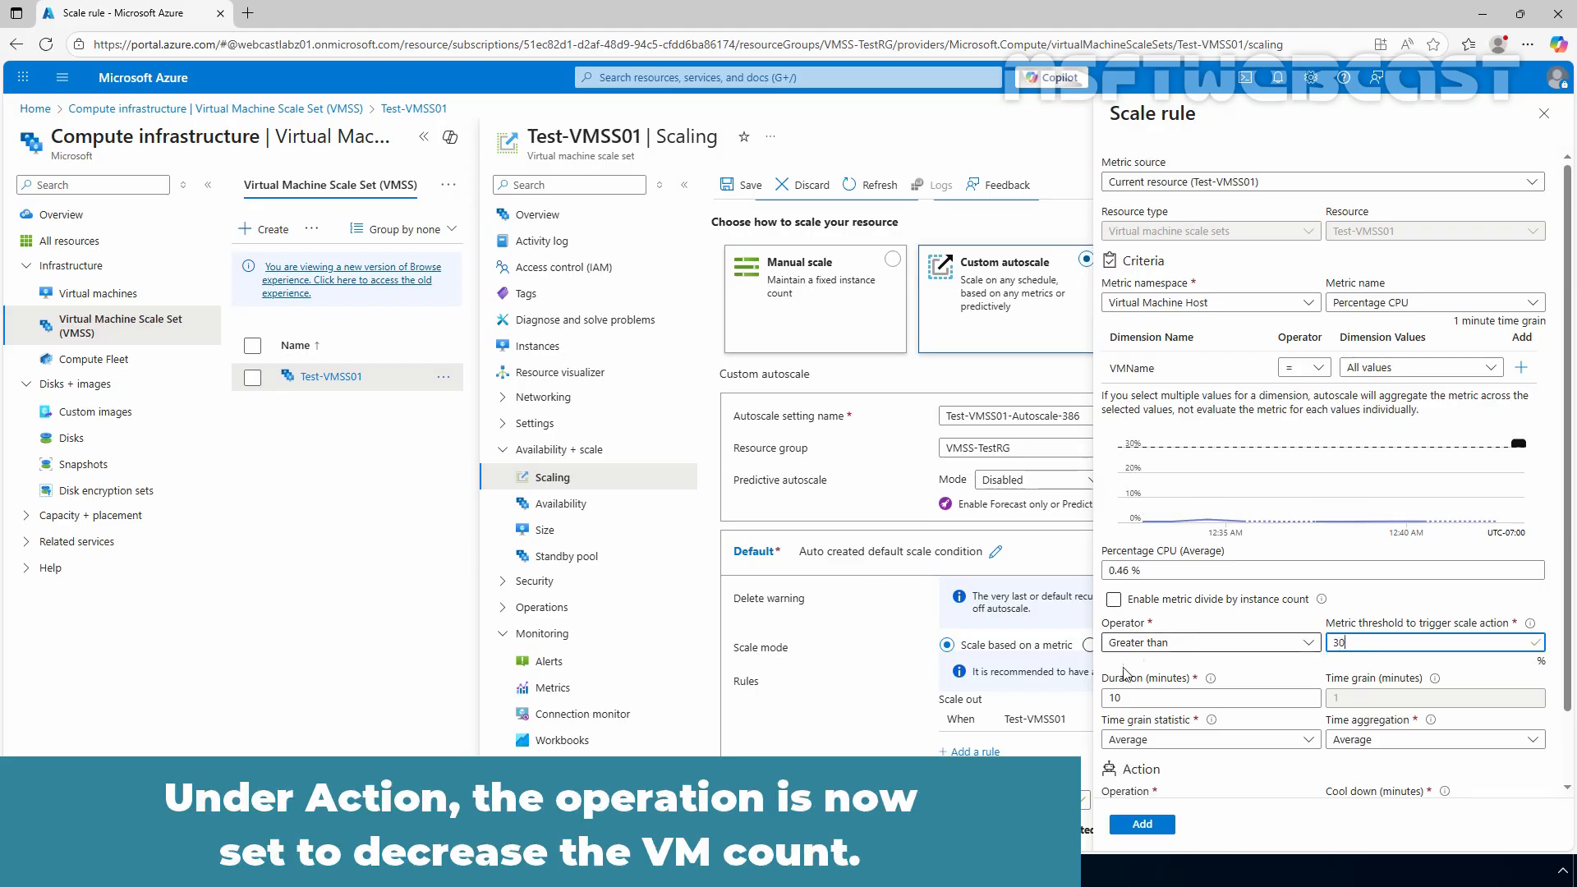
type("5")
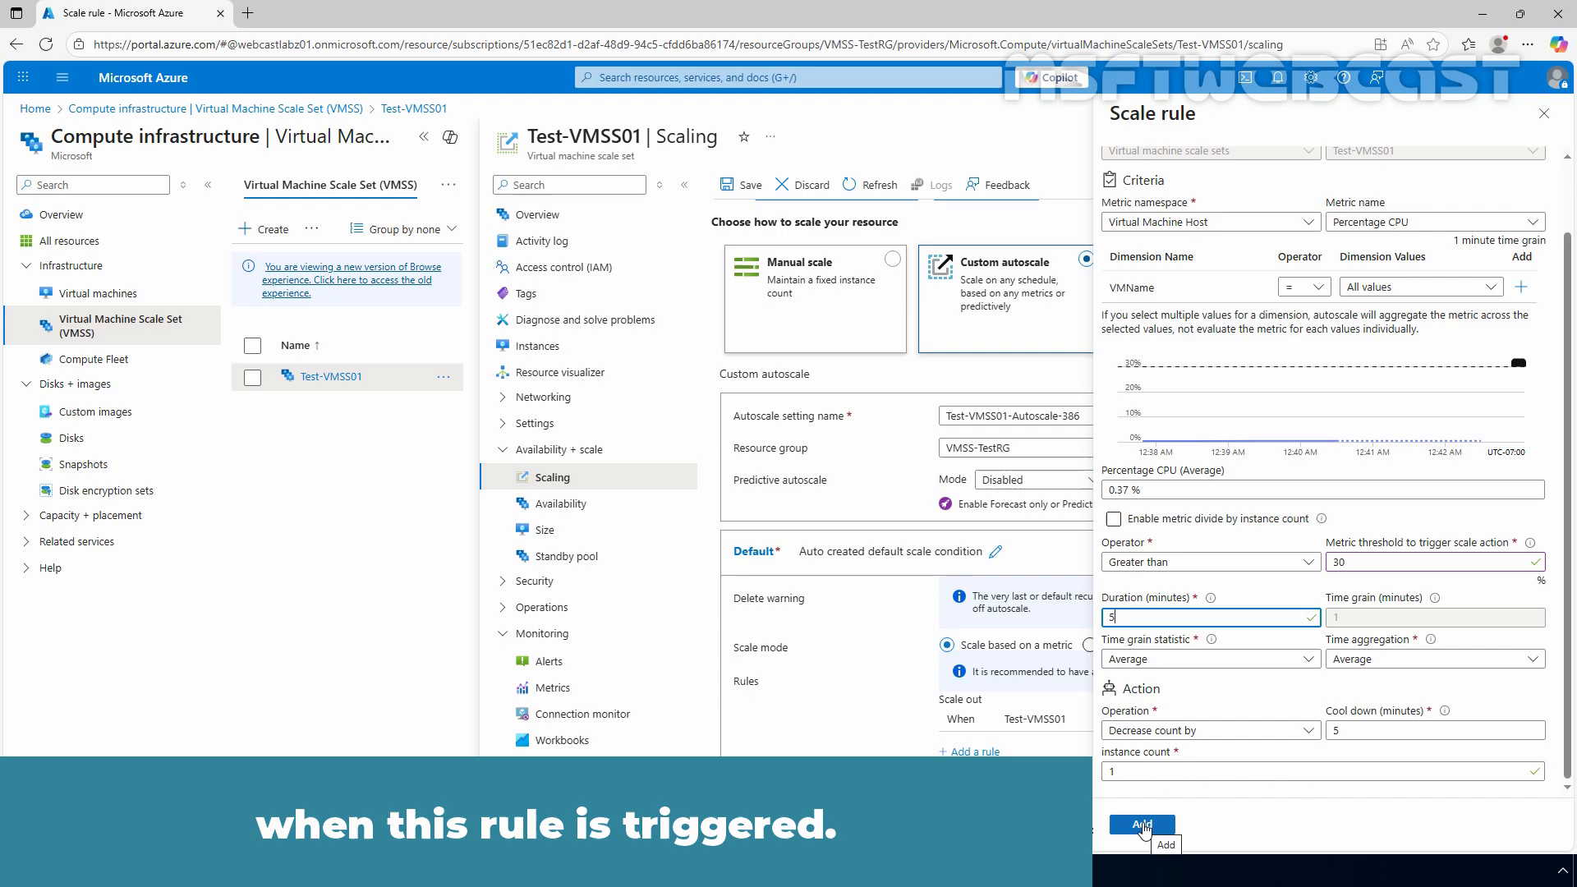
left_click(1141, 823)
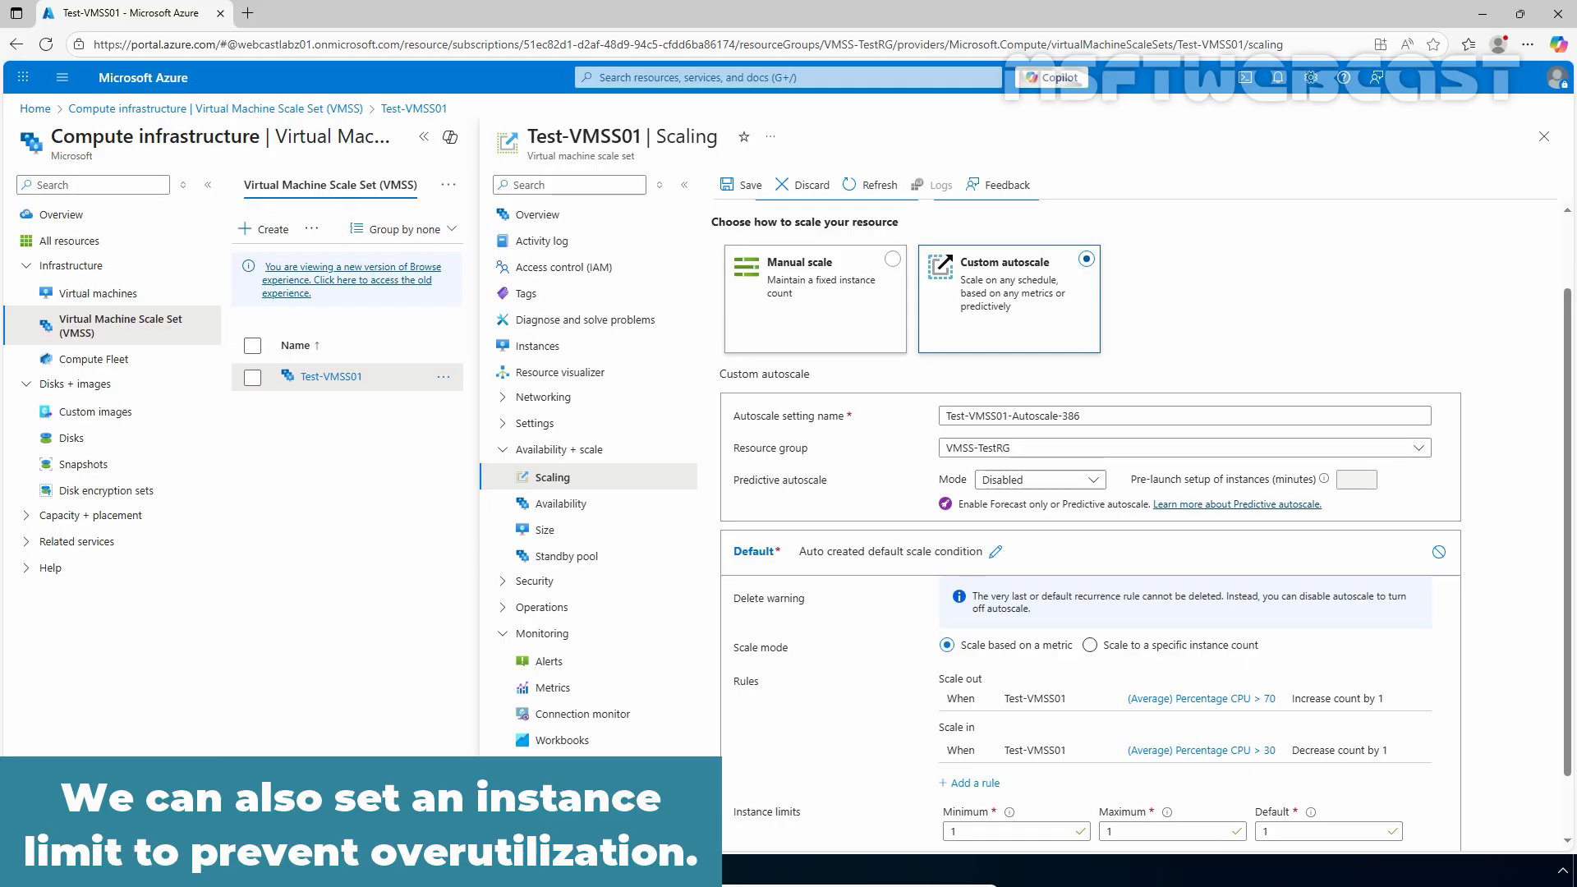
Step: Enter 2 as the Maximum instance limit and save Test-VMSS01's autoscale configuration
left_click(1166, 830)
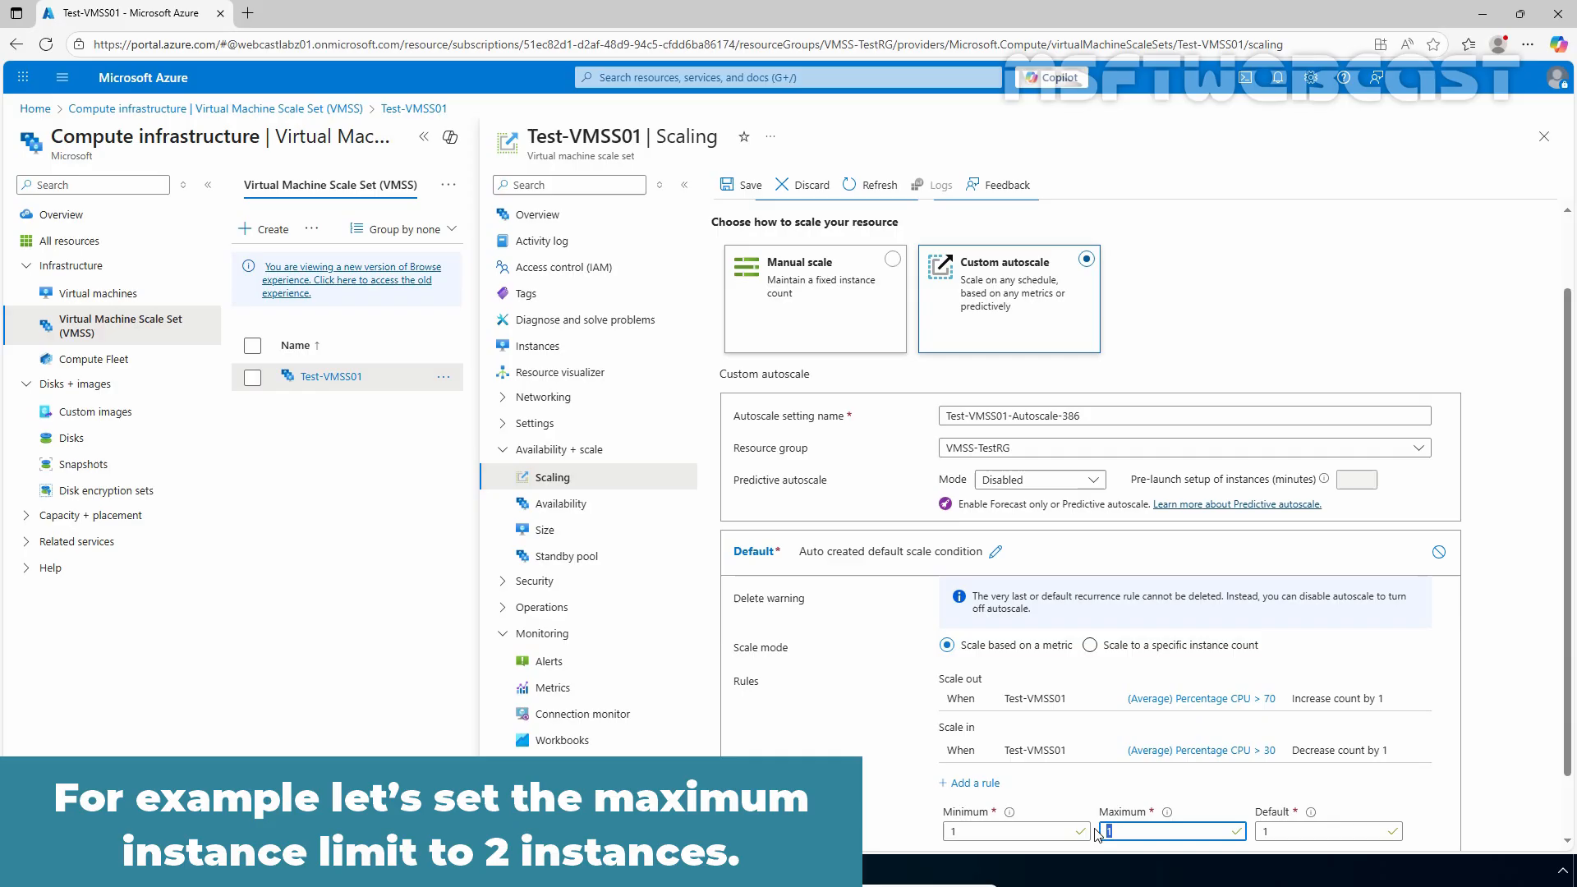
type("2")
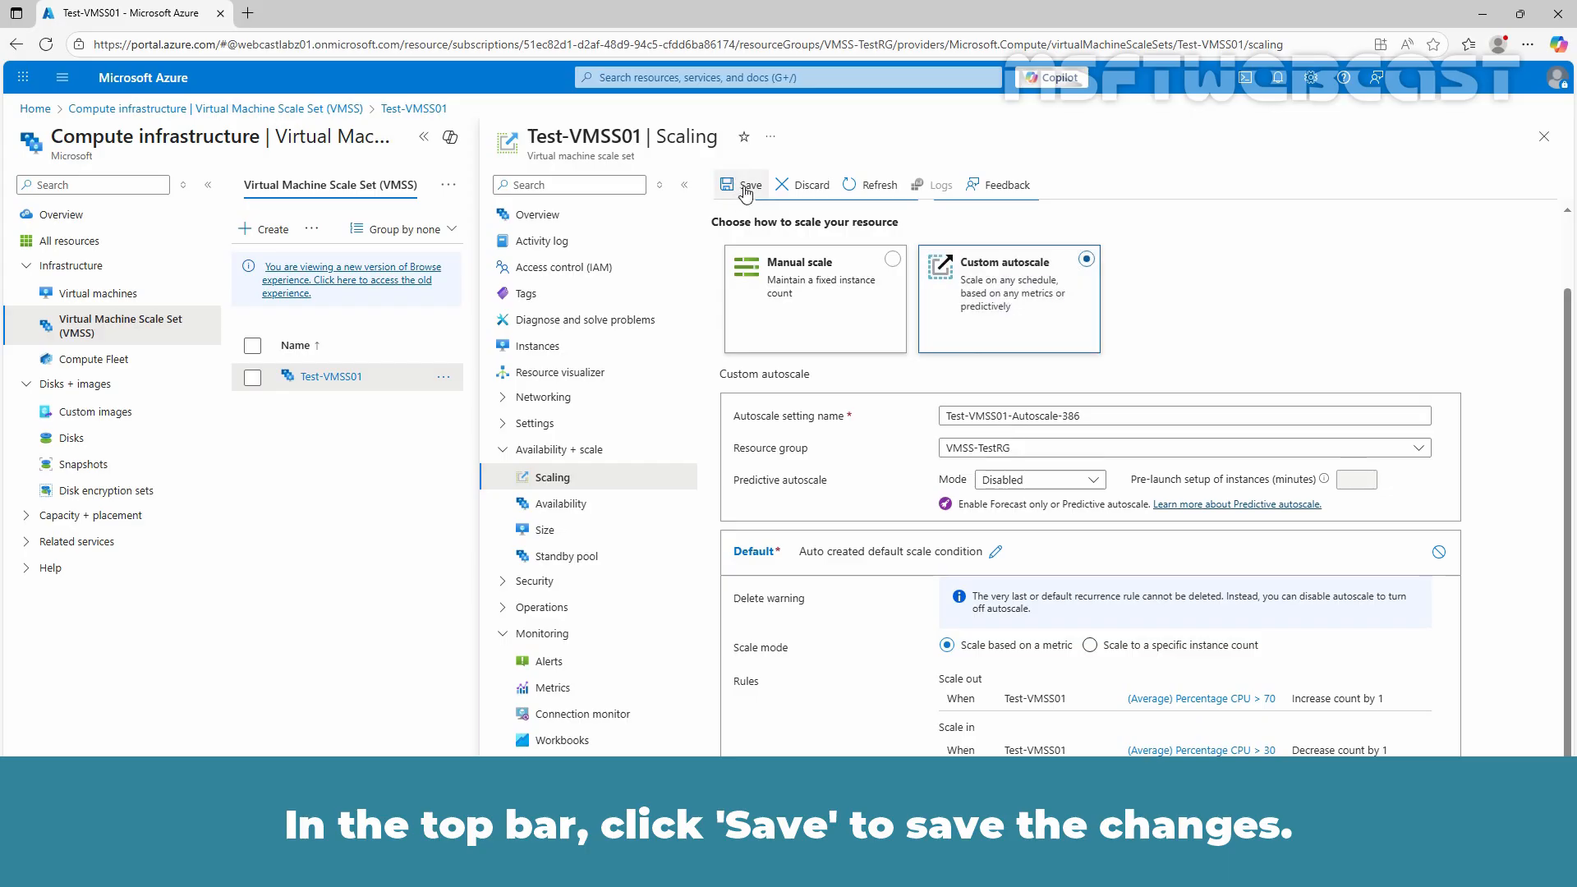
left_click(740, 184)
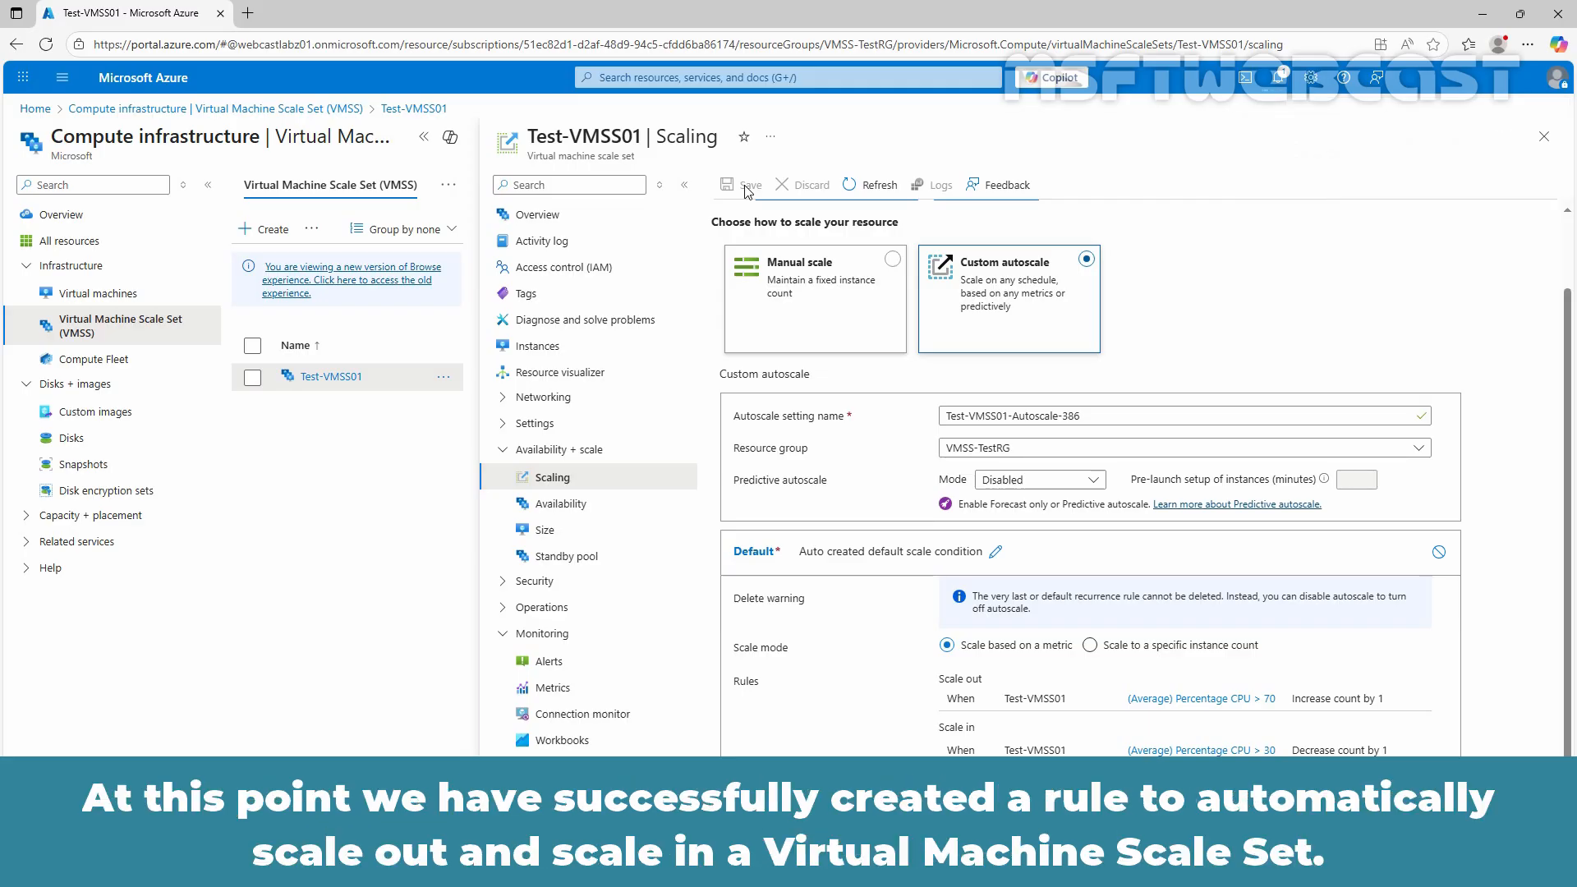
left_click(747, 184)
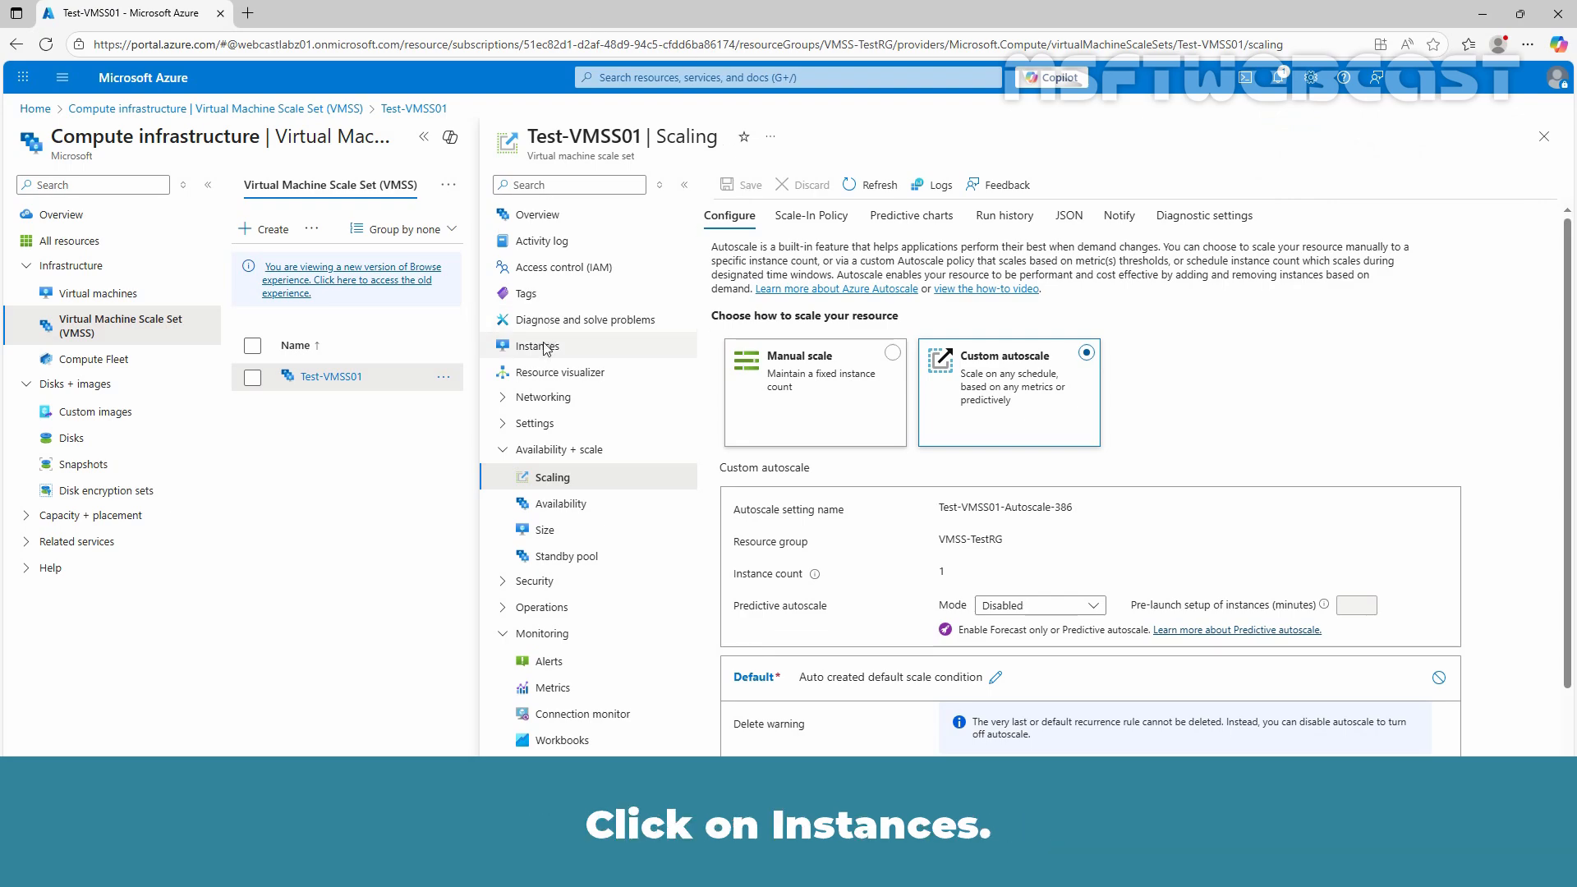
Step: Open instance Test-VMSS01_4f840062 from Instances and copy its public IP address
left_click(536, 345)
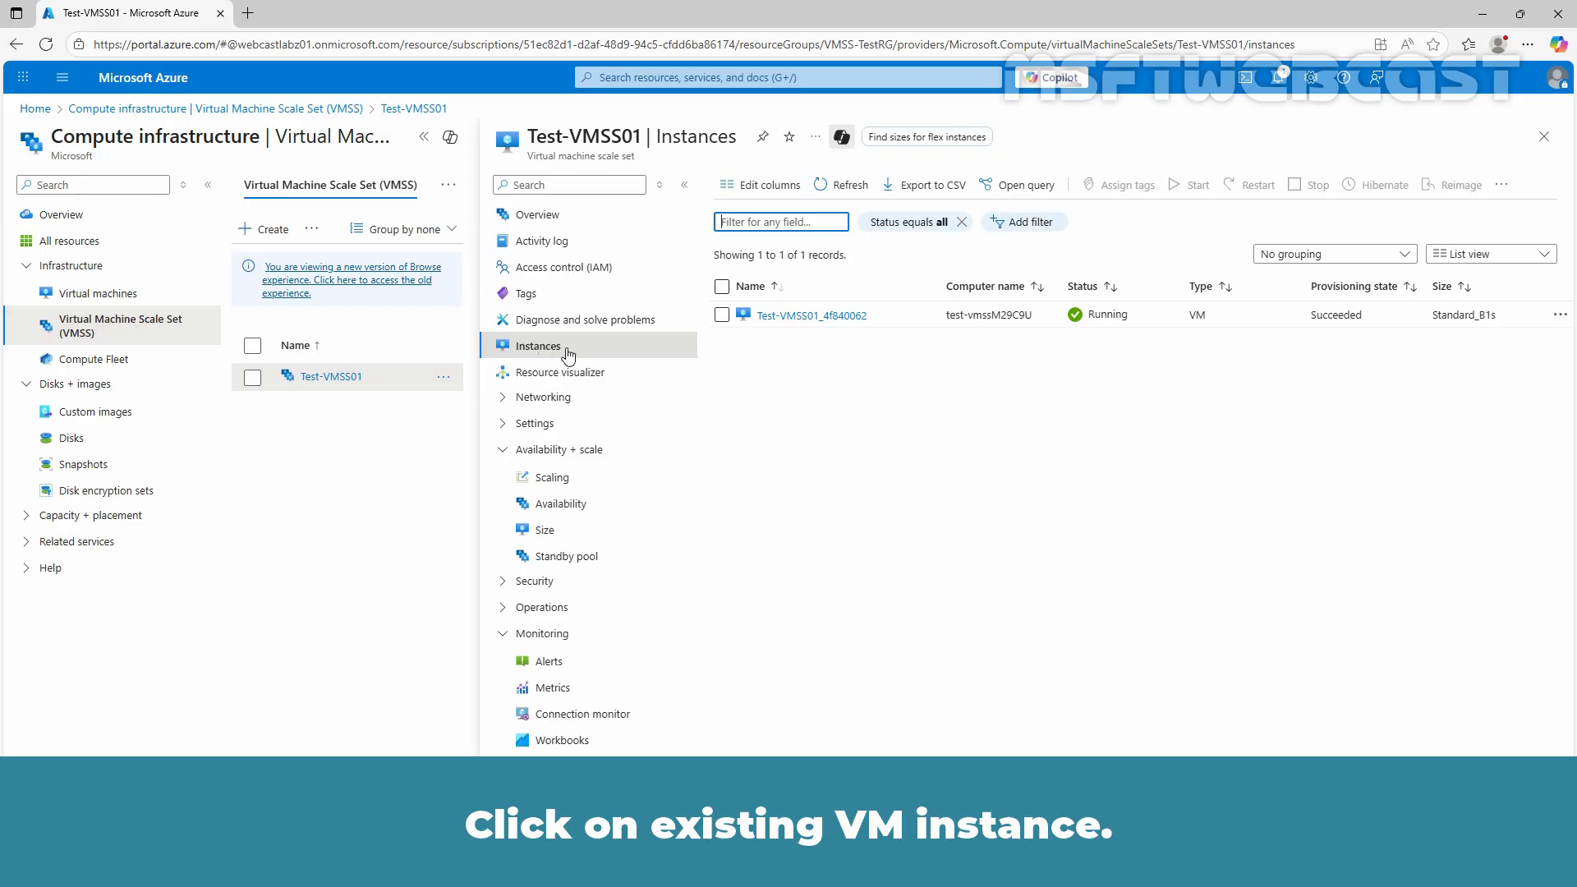
left_click(811, 313)
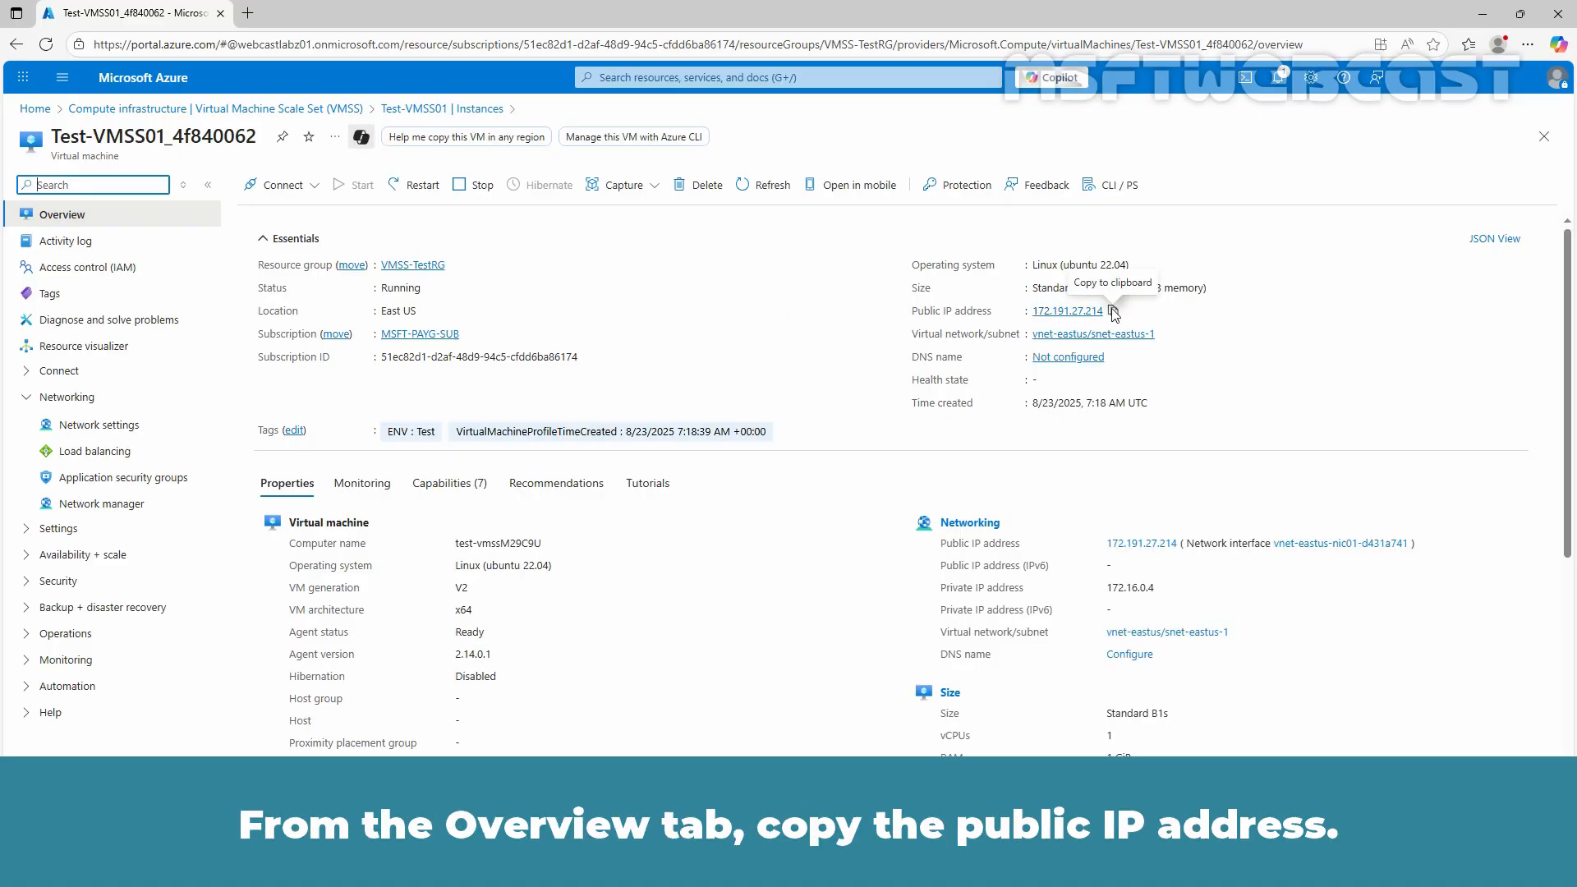
left_click(1112, 310)
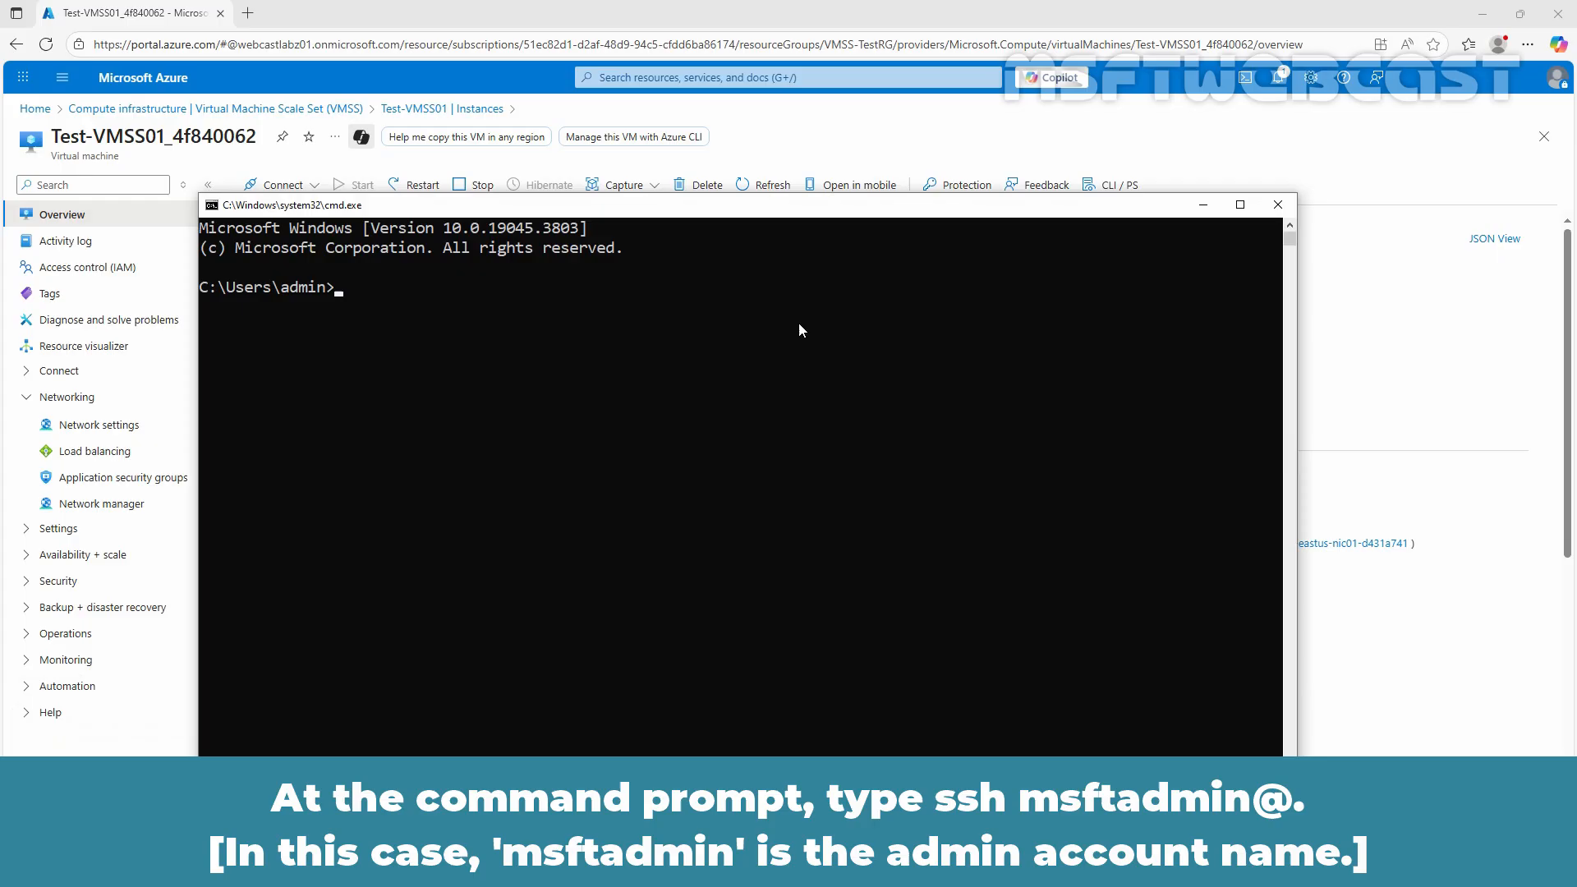
type("ssh")
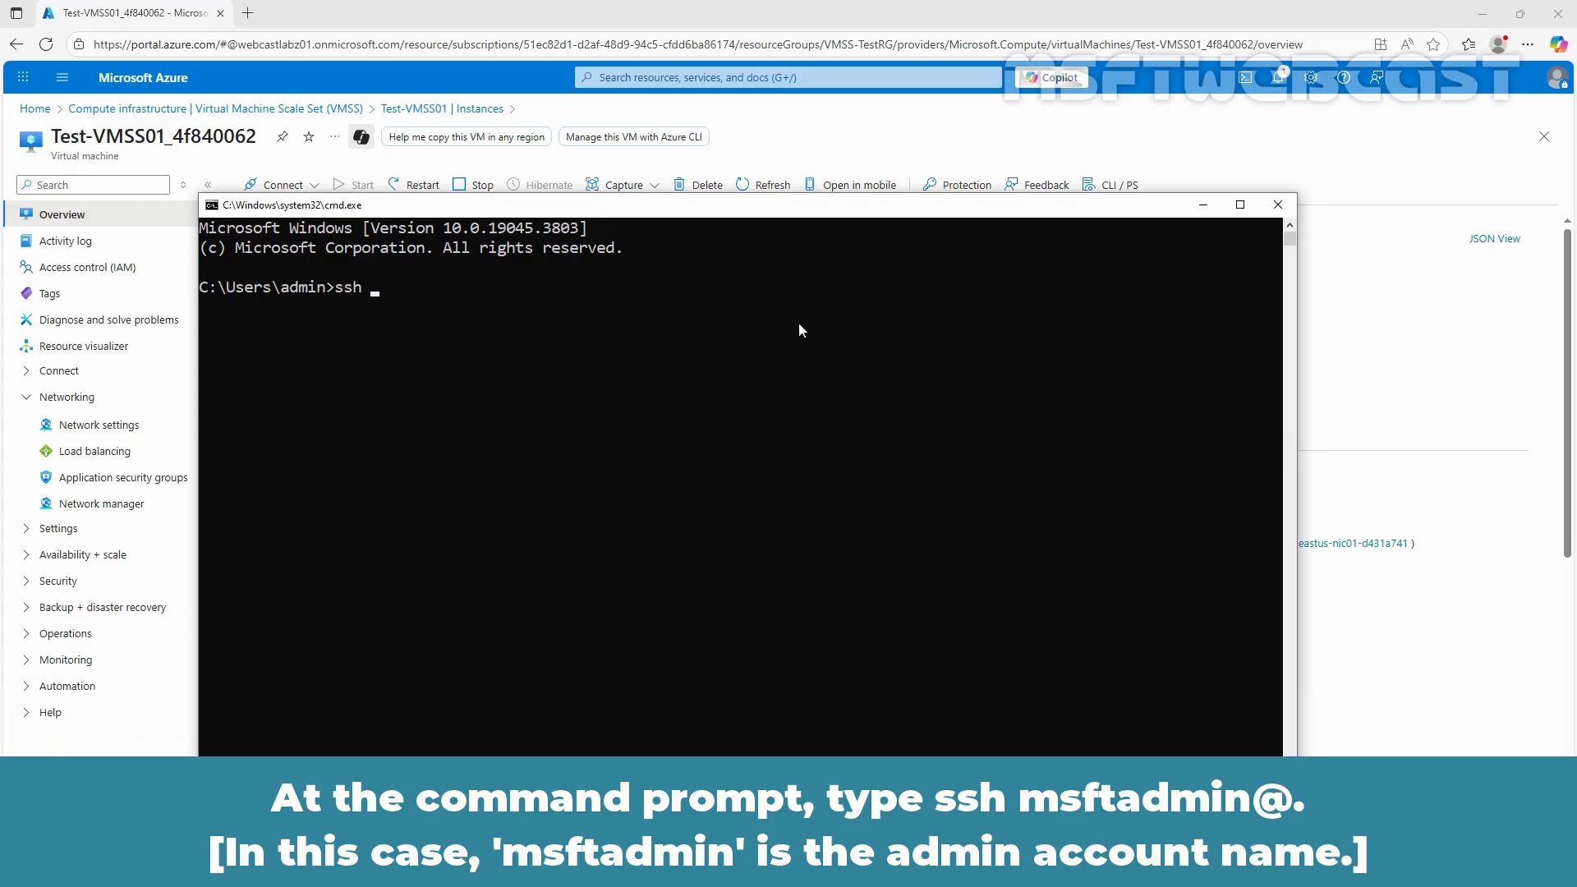
type("msftadmin@")
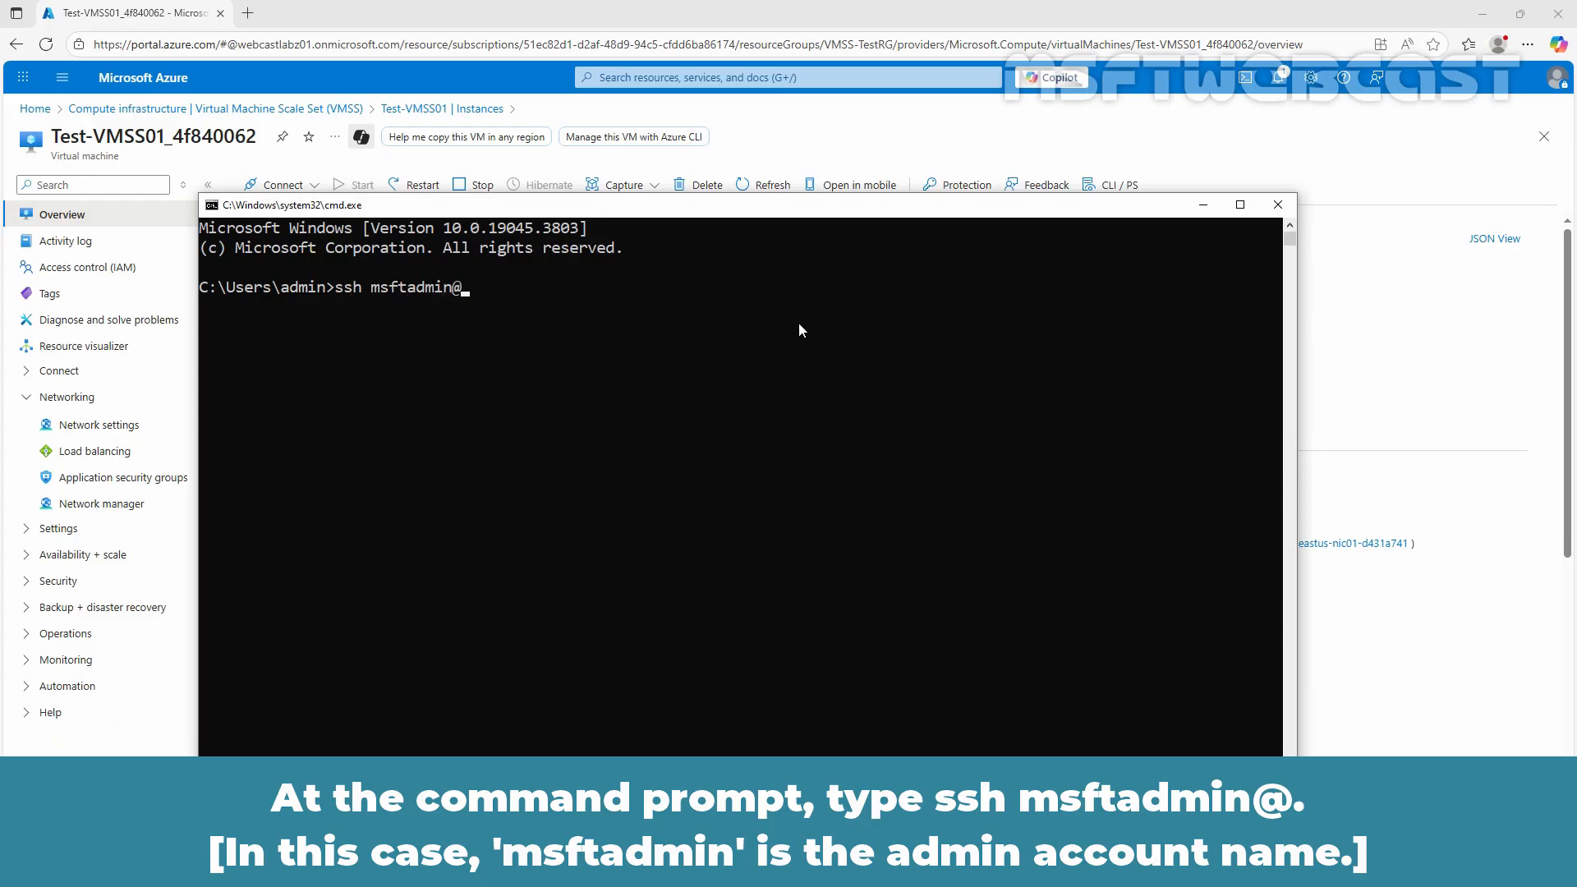
type("172.191.27.214")
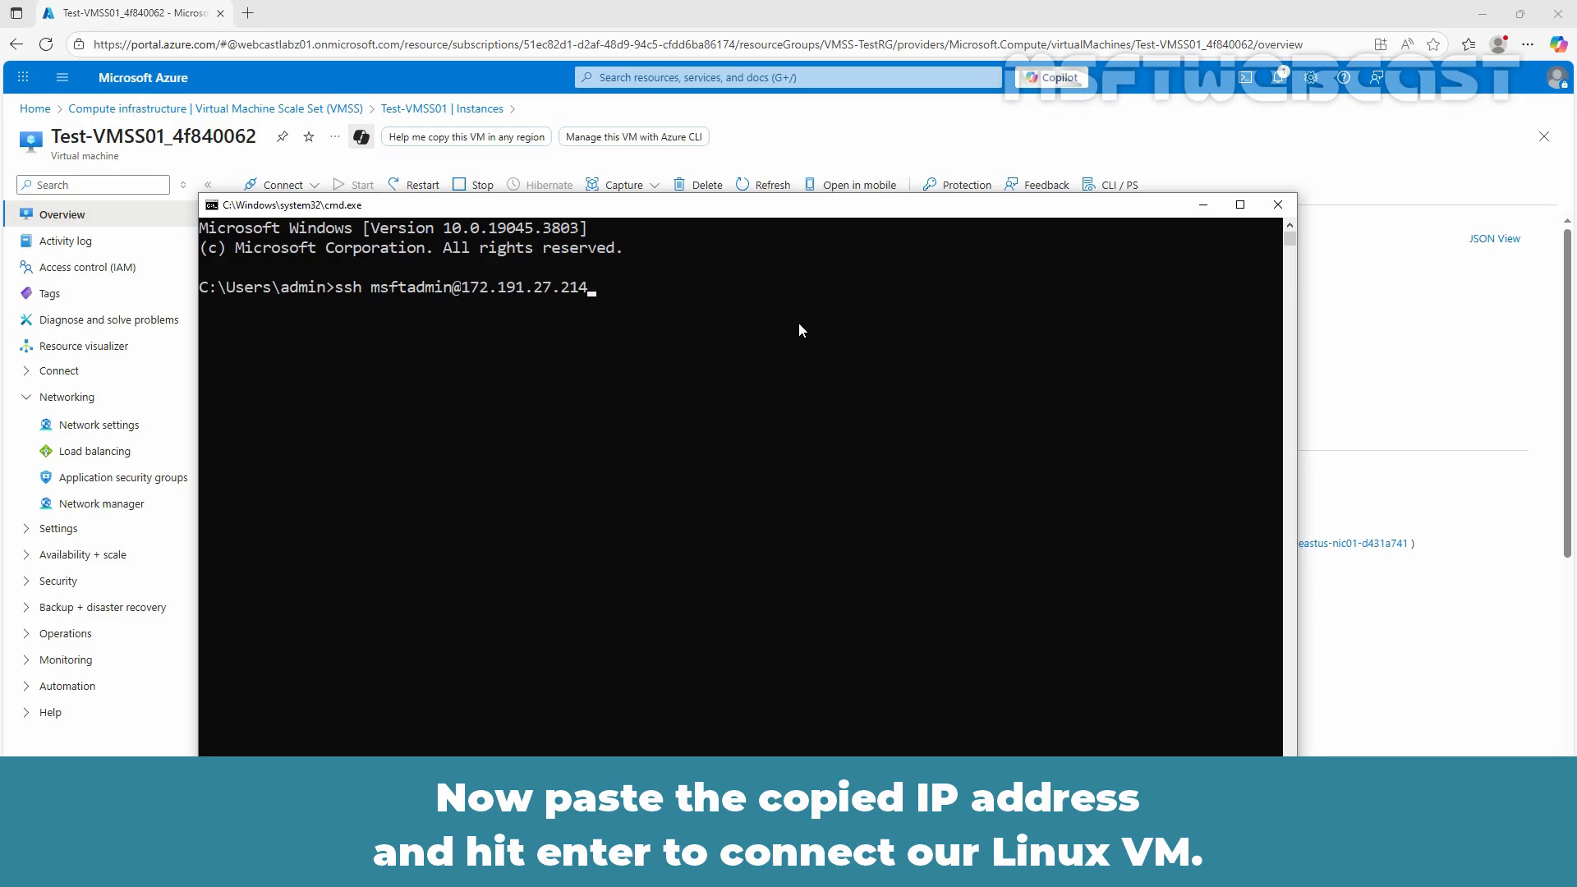
key("Enter")
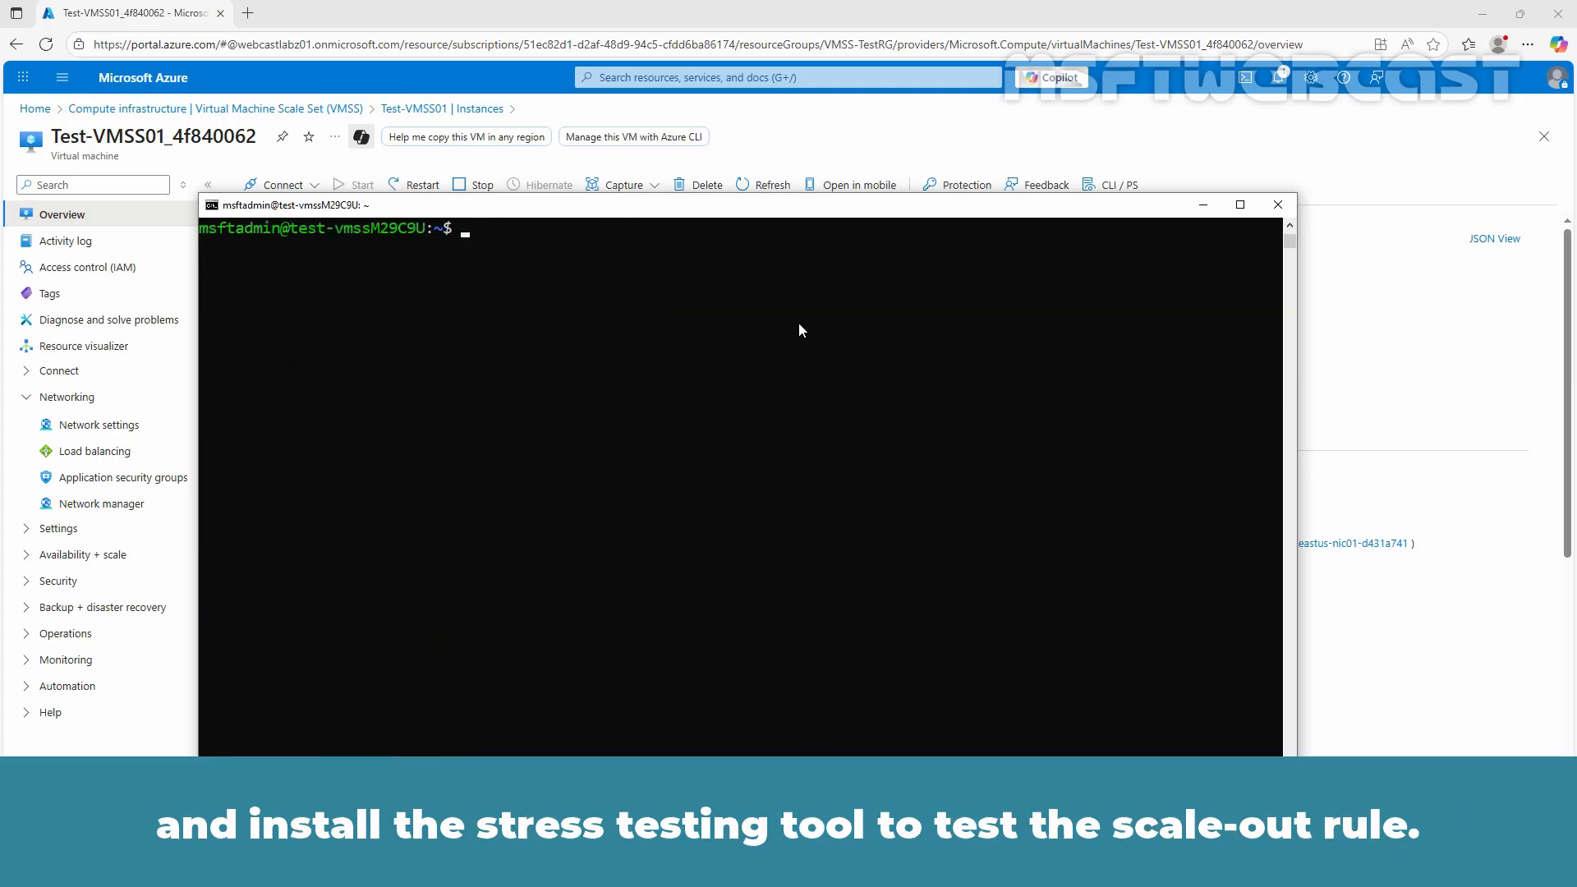
Step: Run 'sudo apt install stress -y', then begin typing a sudo stress command
type("s")
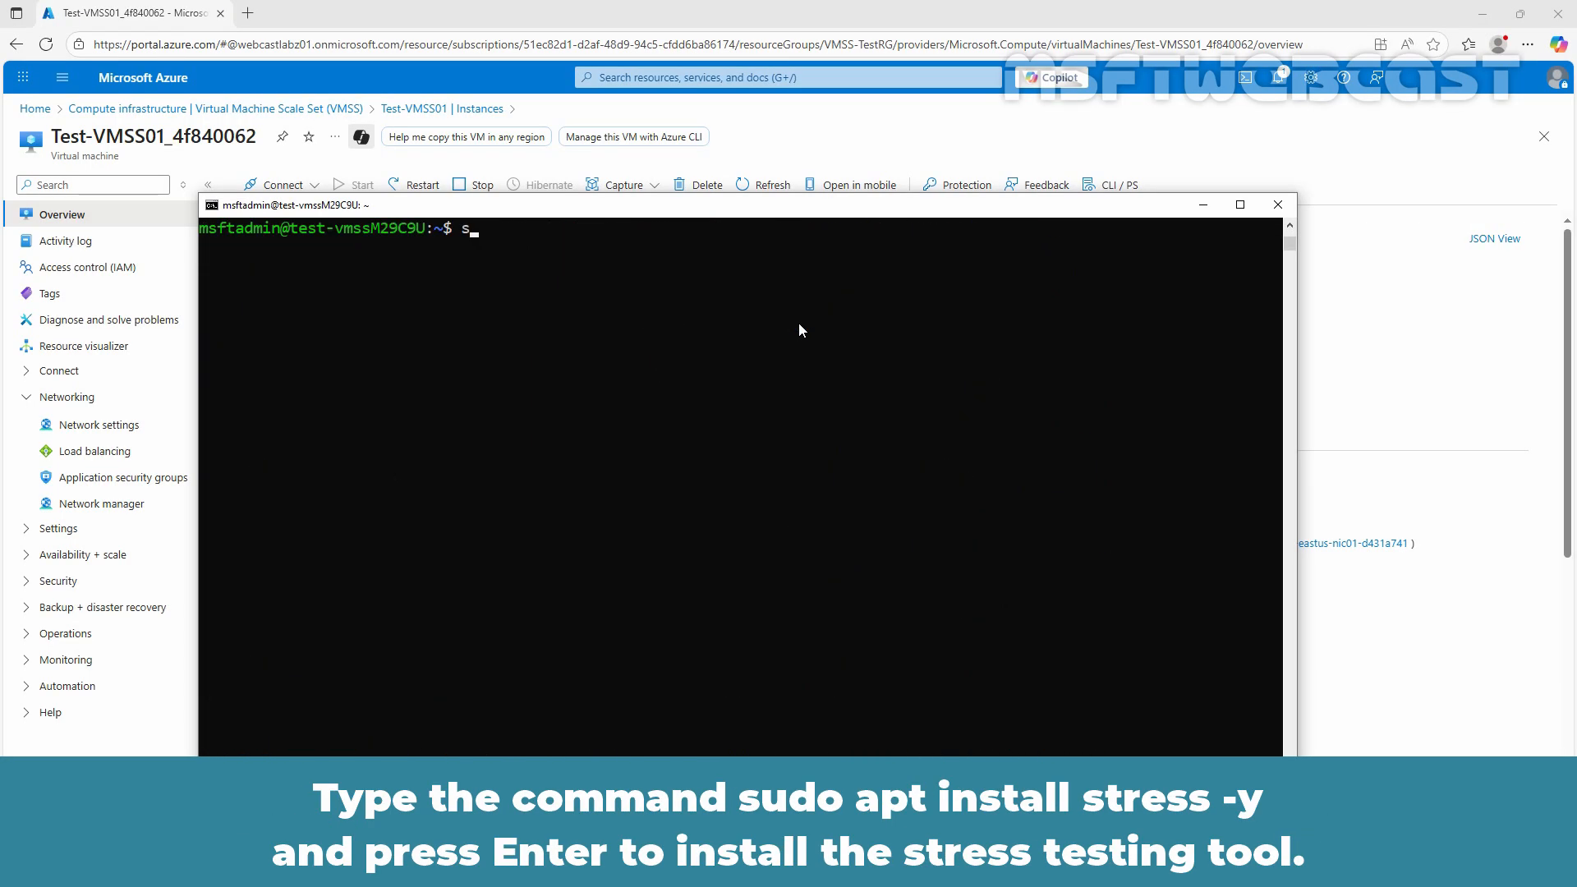
type("sudo apt install")
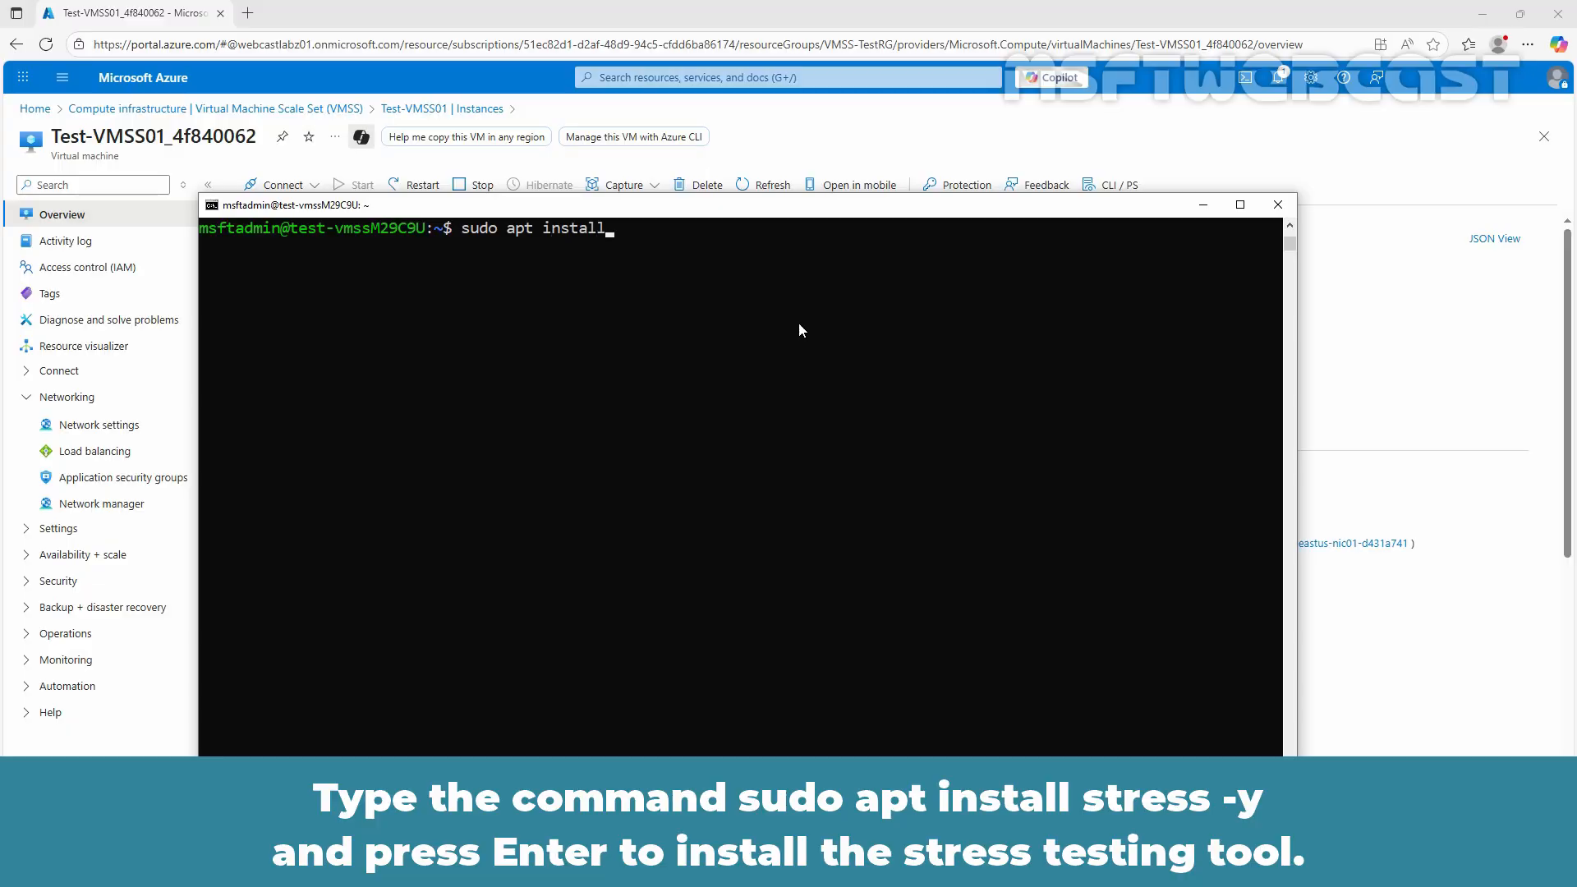
type("stress -y")
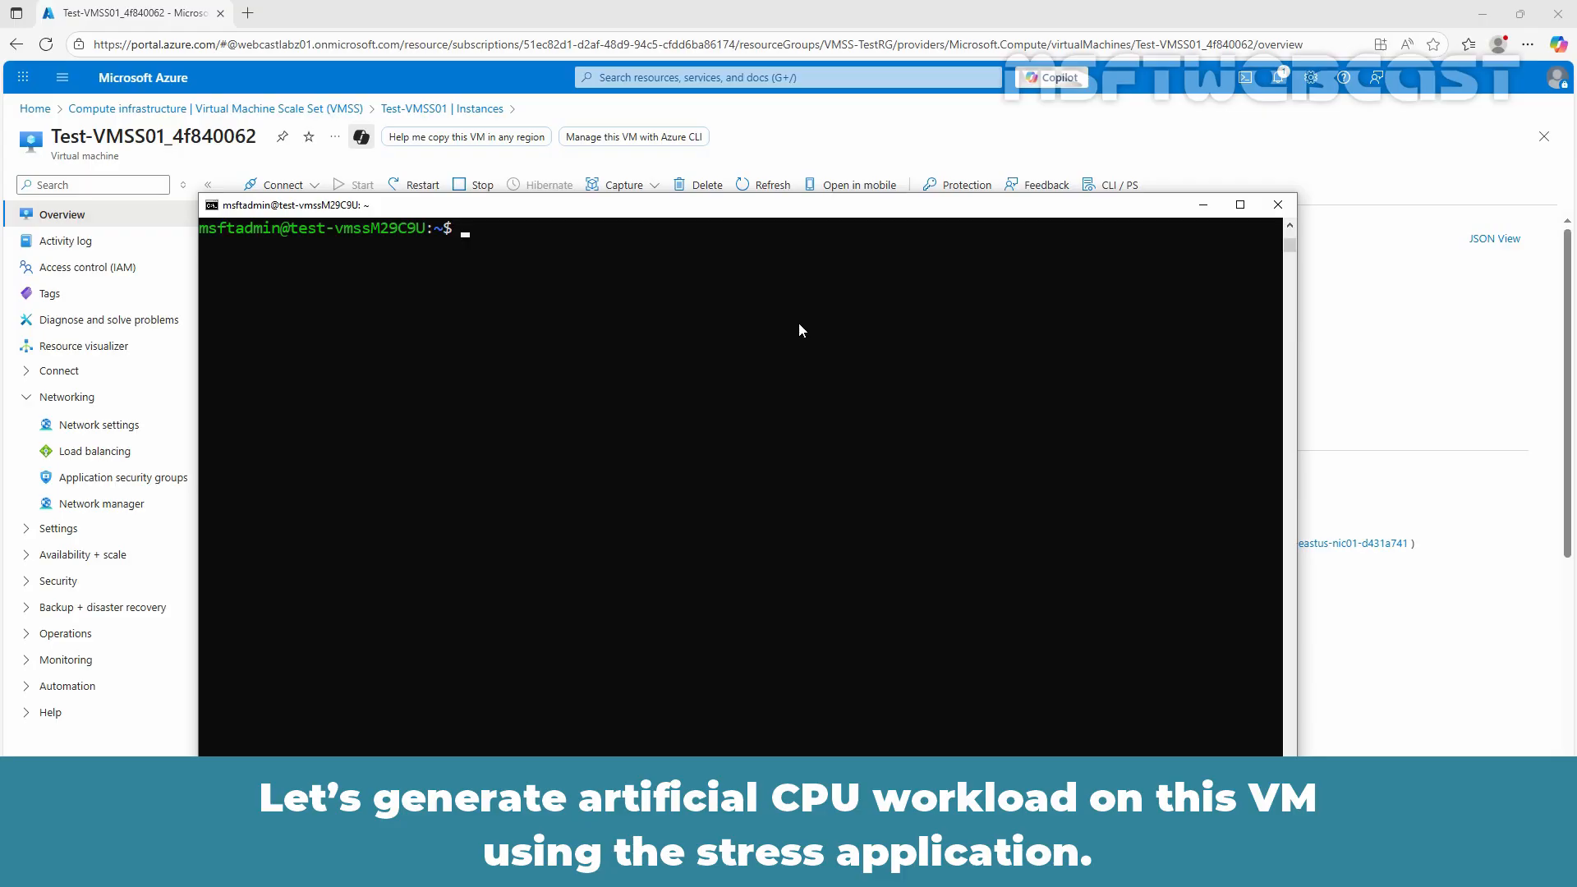
type("sudo stress --cpu")
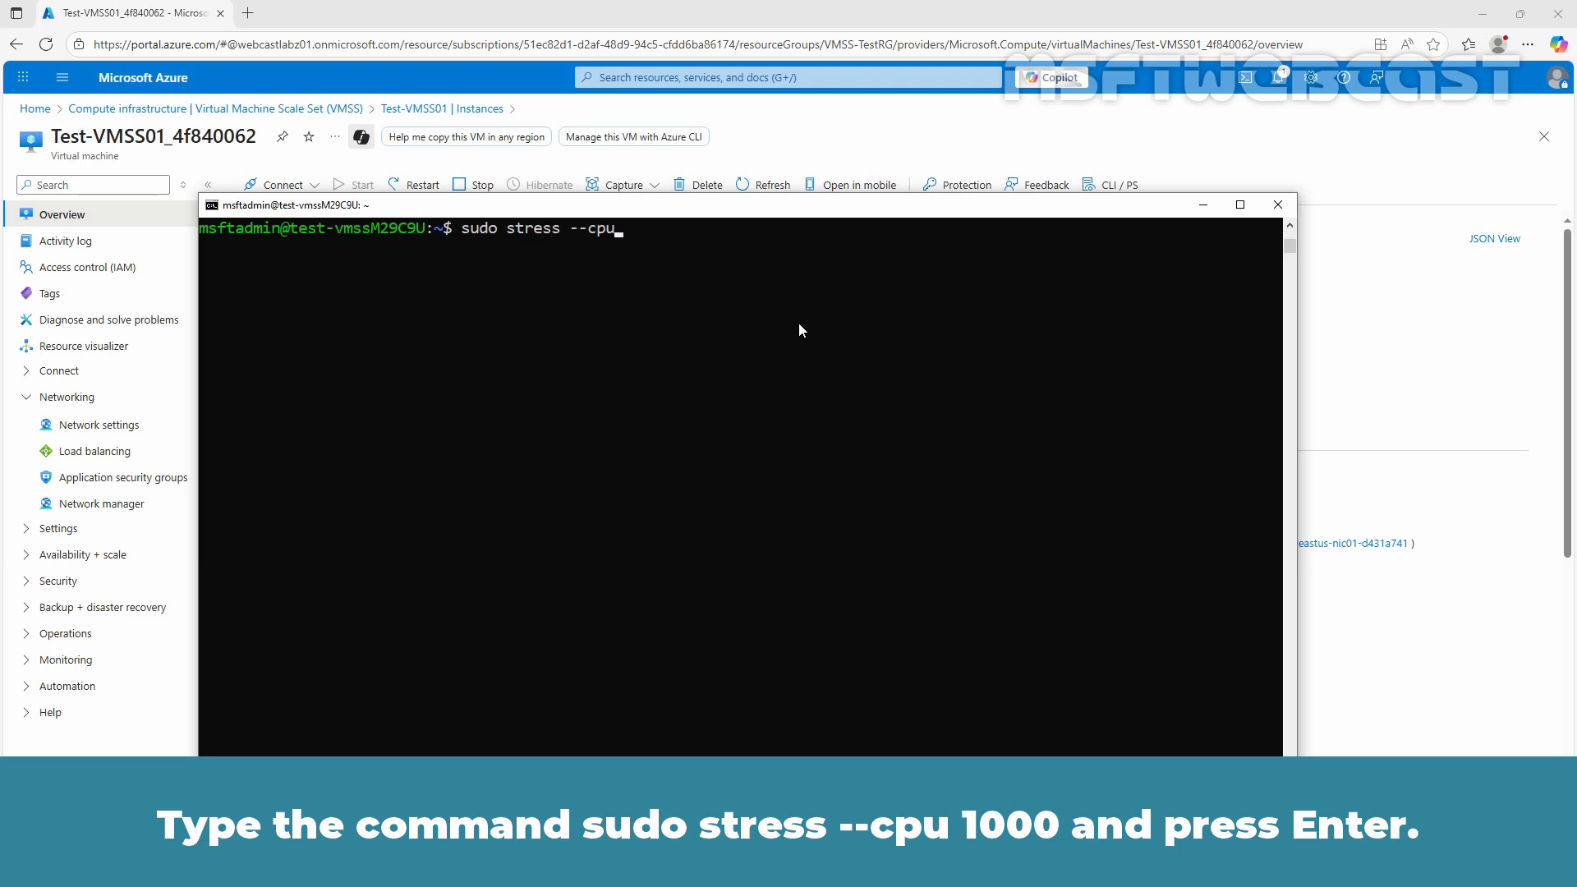
Step: Run sudo stress --cpu 1000 to push the VM's CPU toward 100%
type("1000")
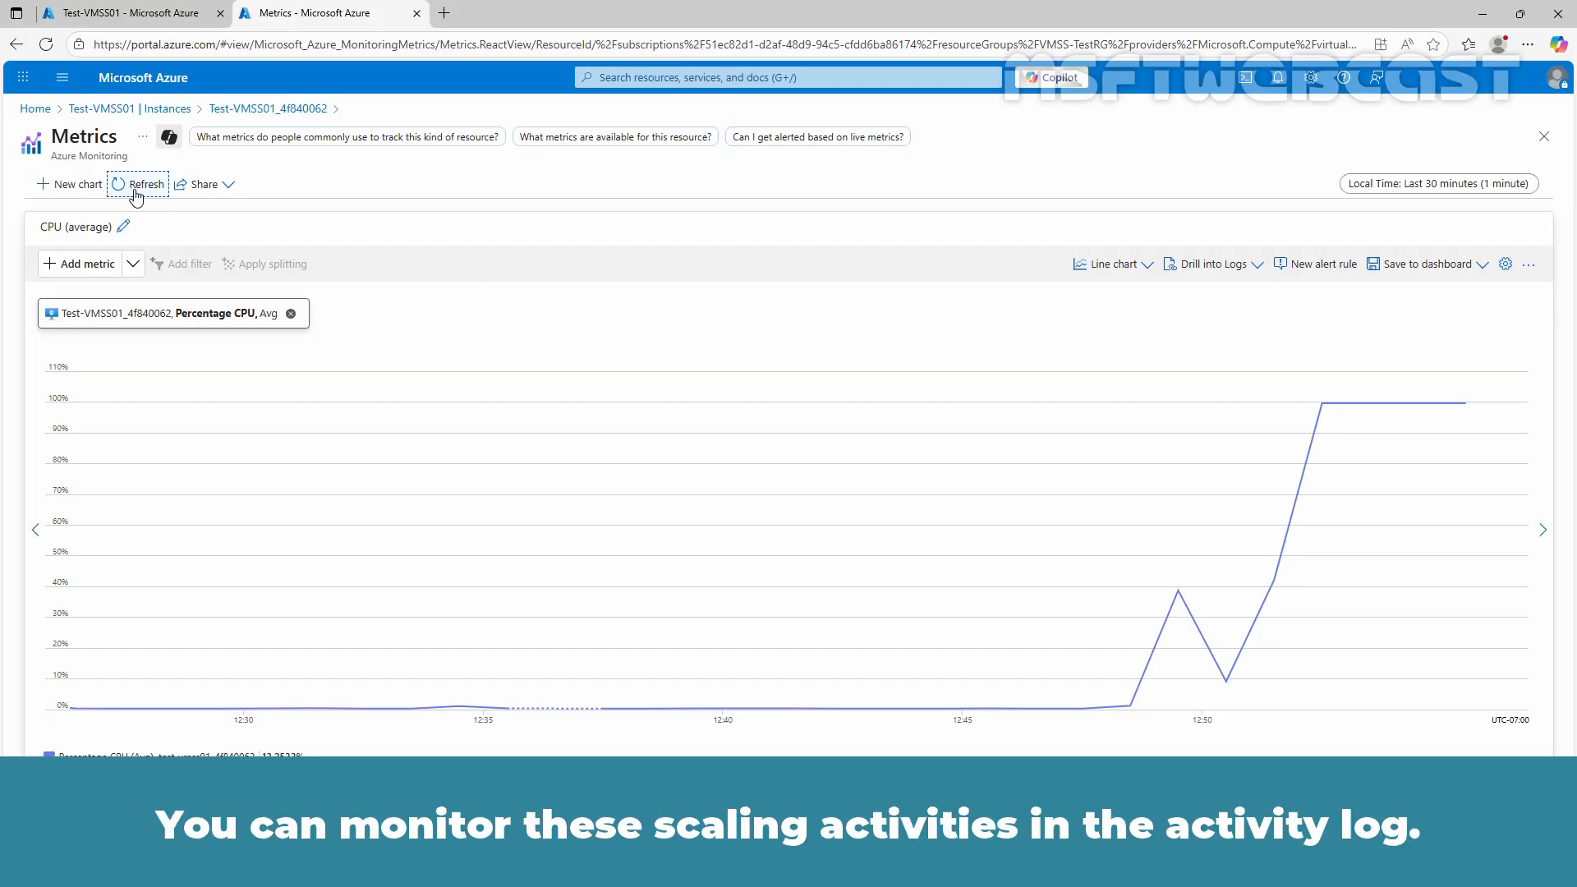
Step: Refresh the CPU chart and instance list until Test-VMSS01_83926ccc shows Running
left_click(138, 184)
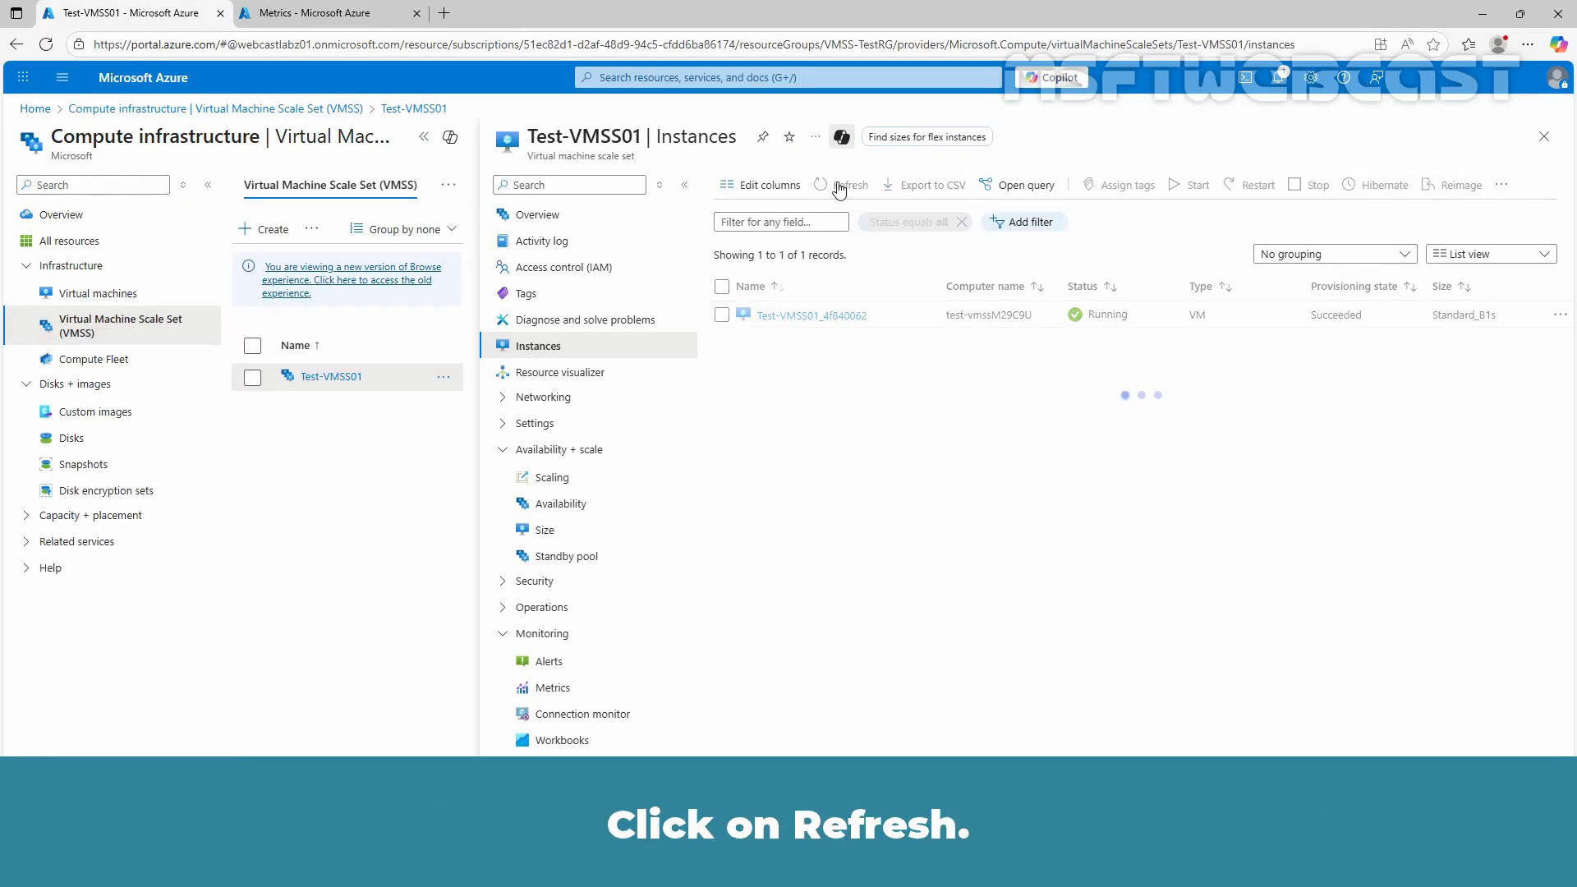
left_click(842, 184)
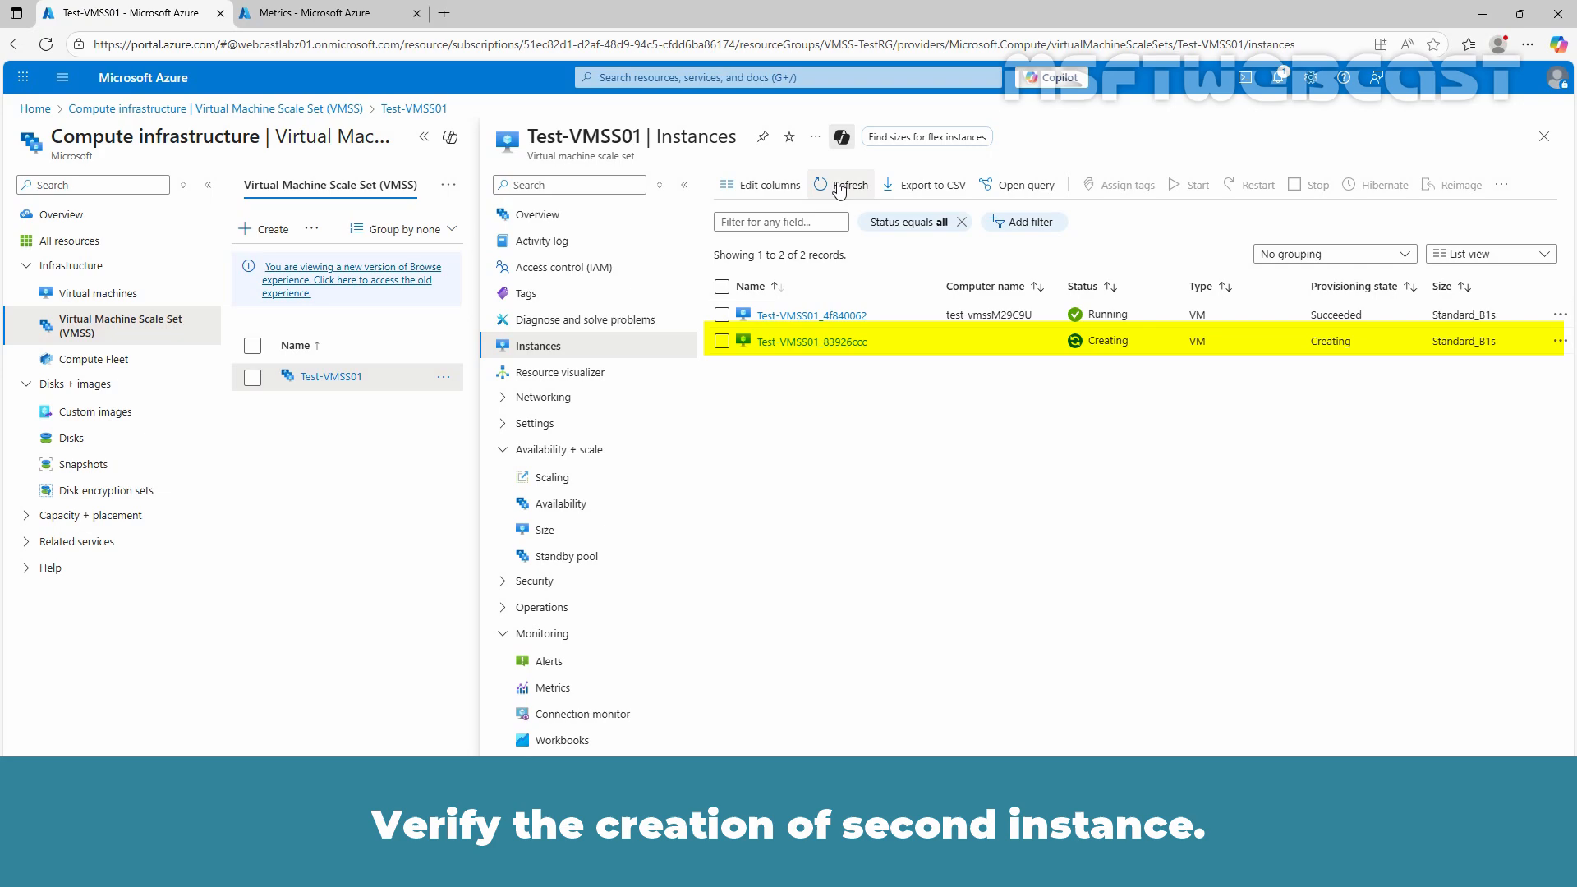
left_click(847, 185)
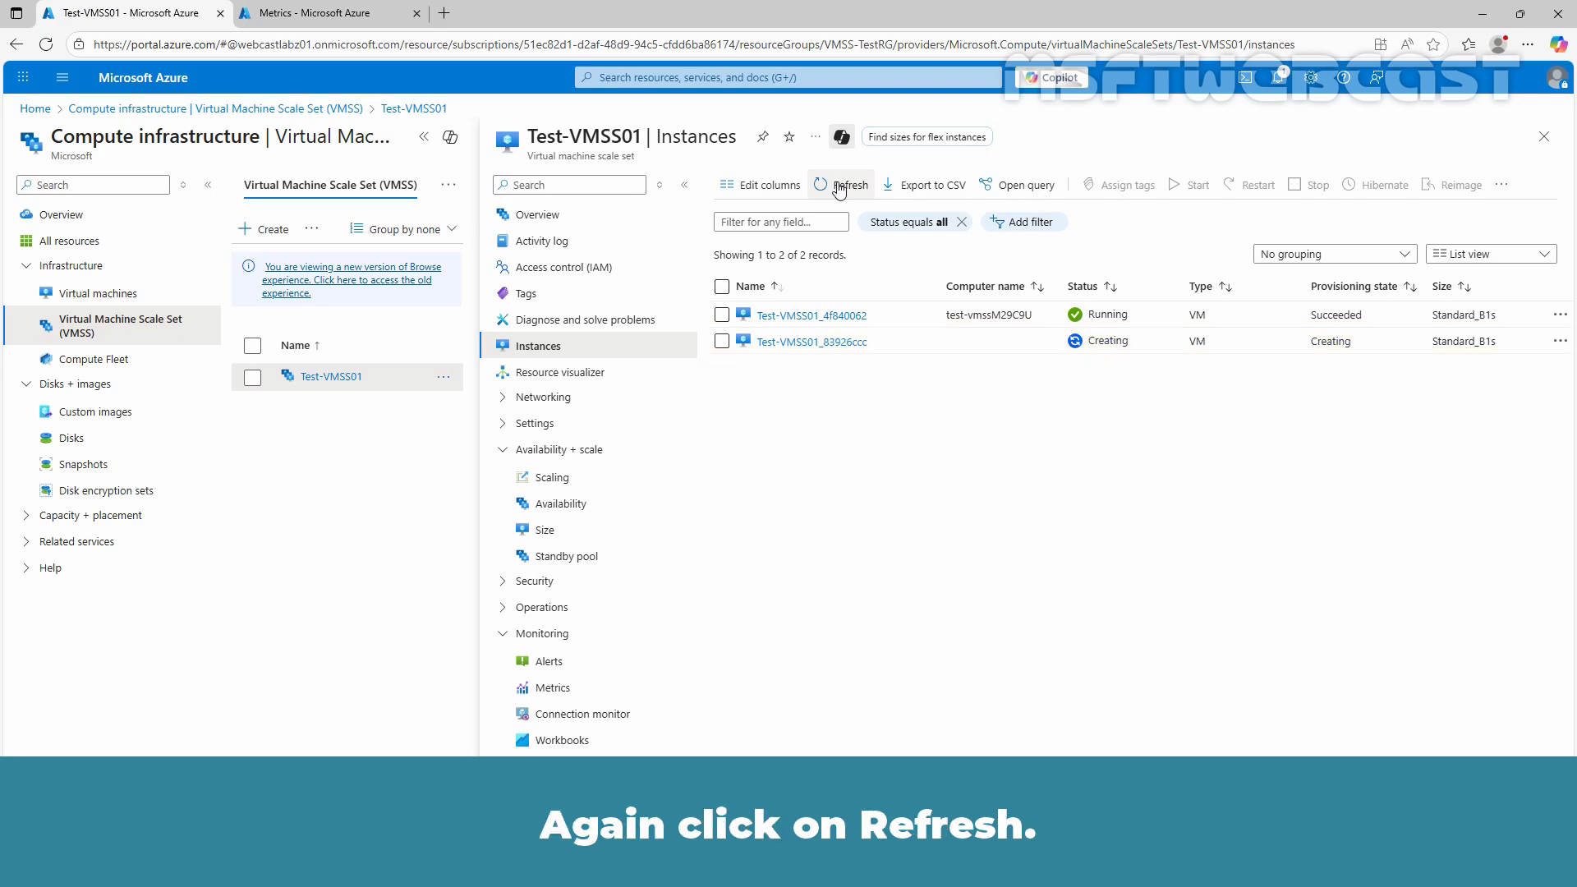
left_click(839, 184)
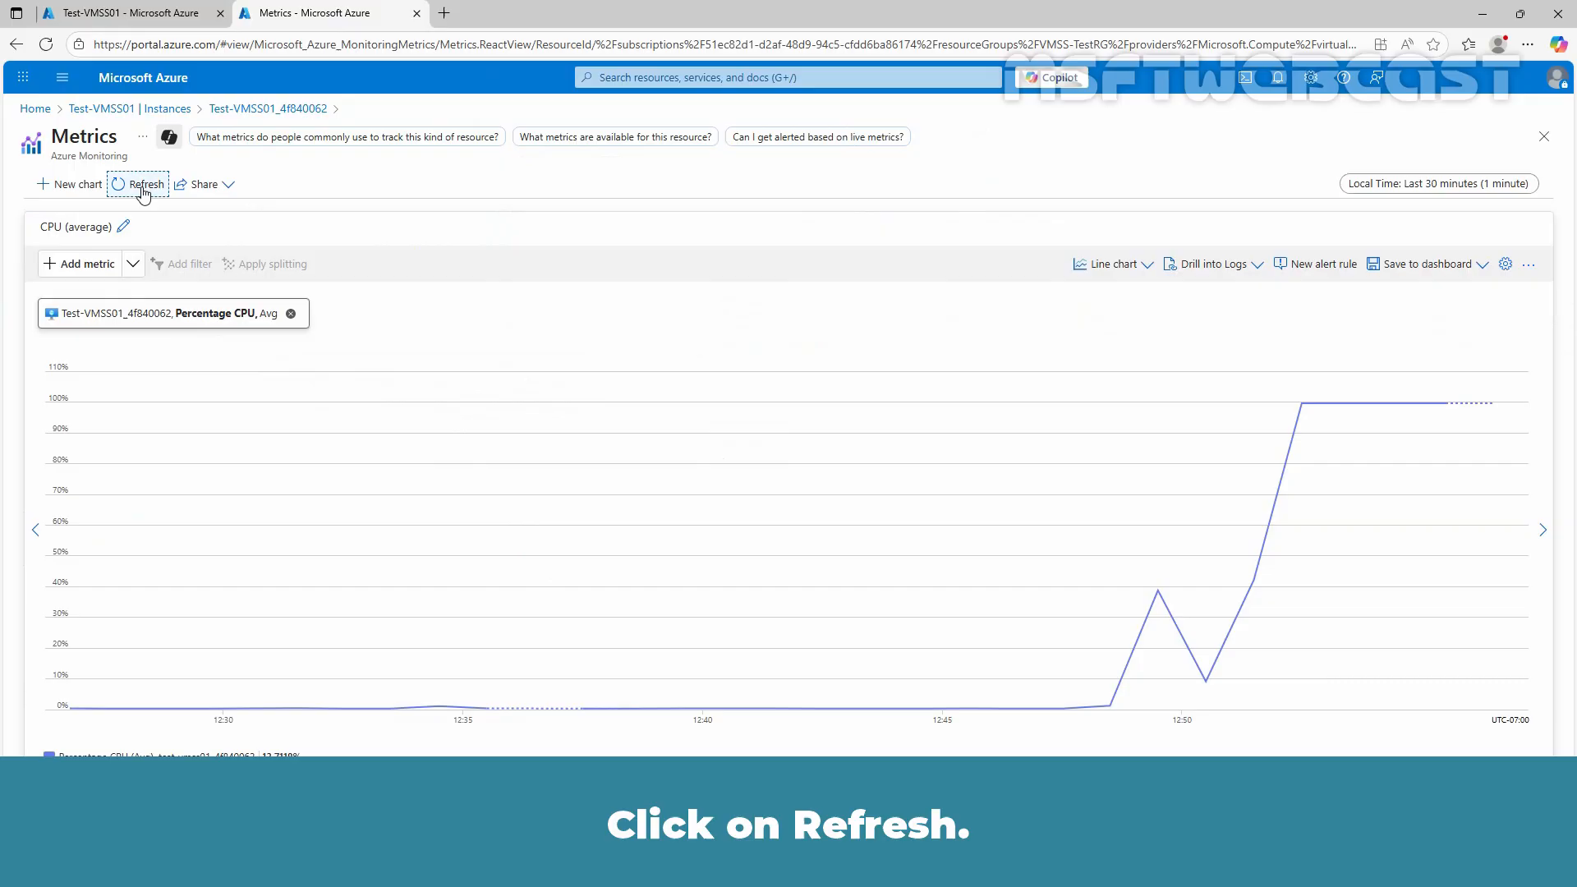
left_click(144, 184)
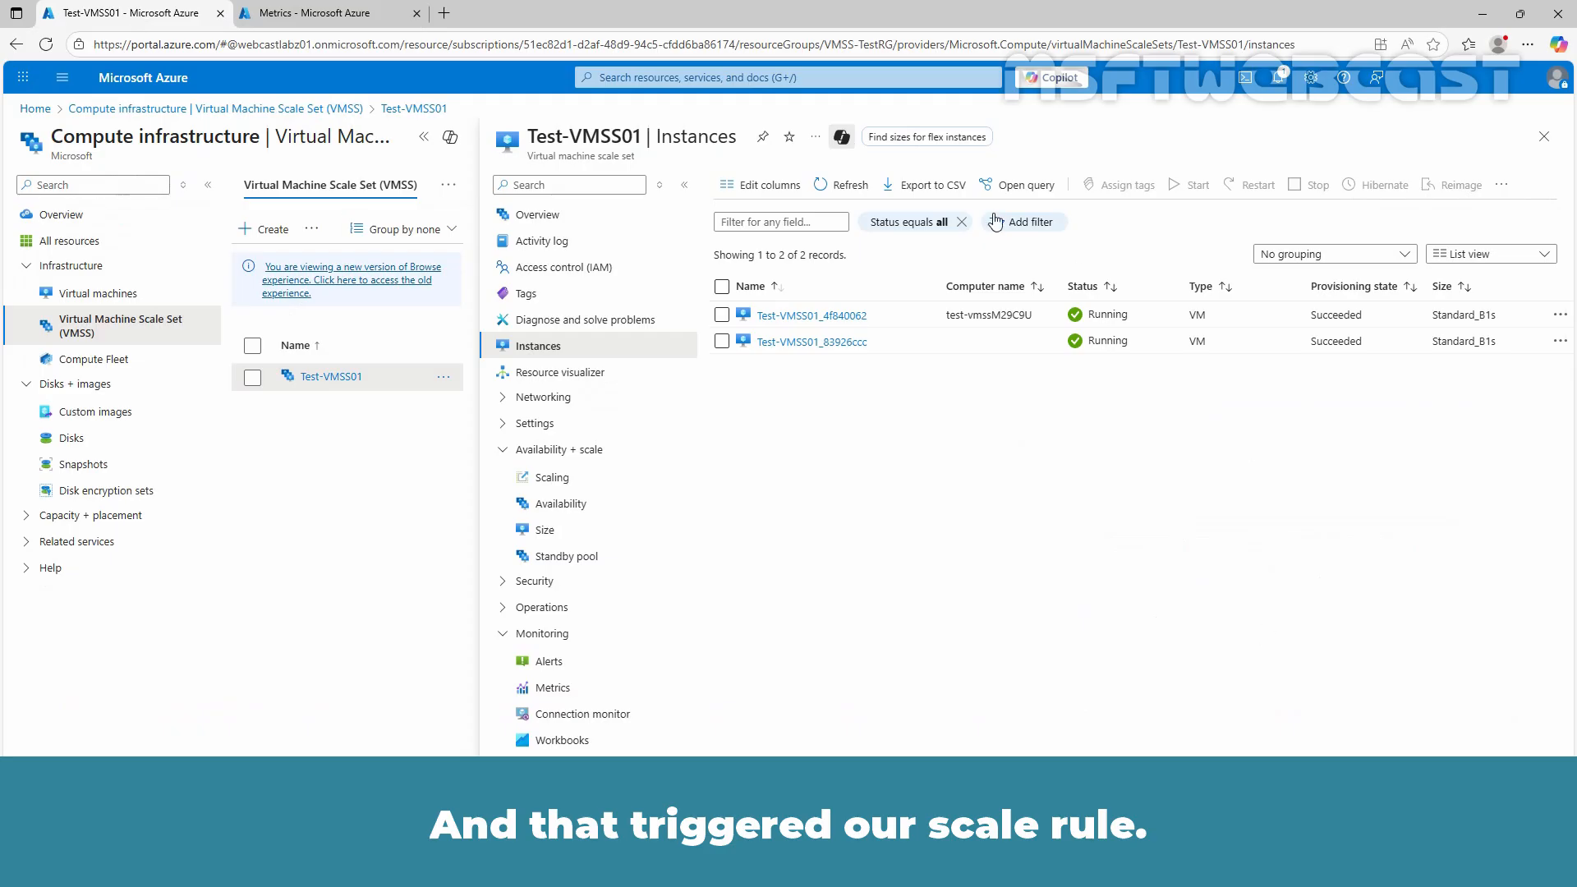
left_click(841, 184)
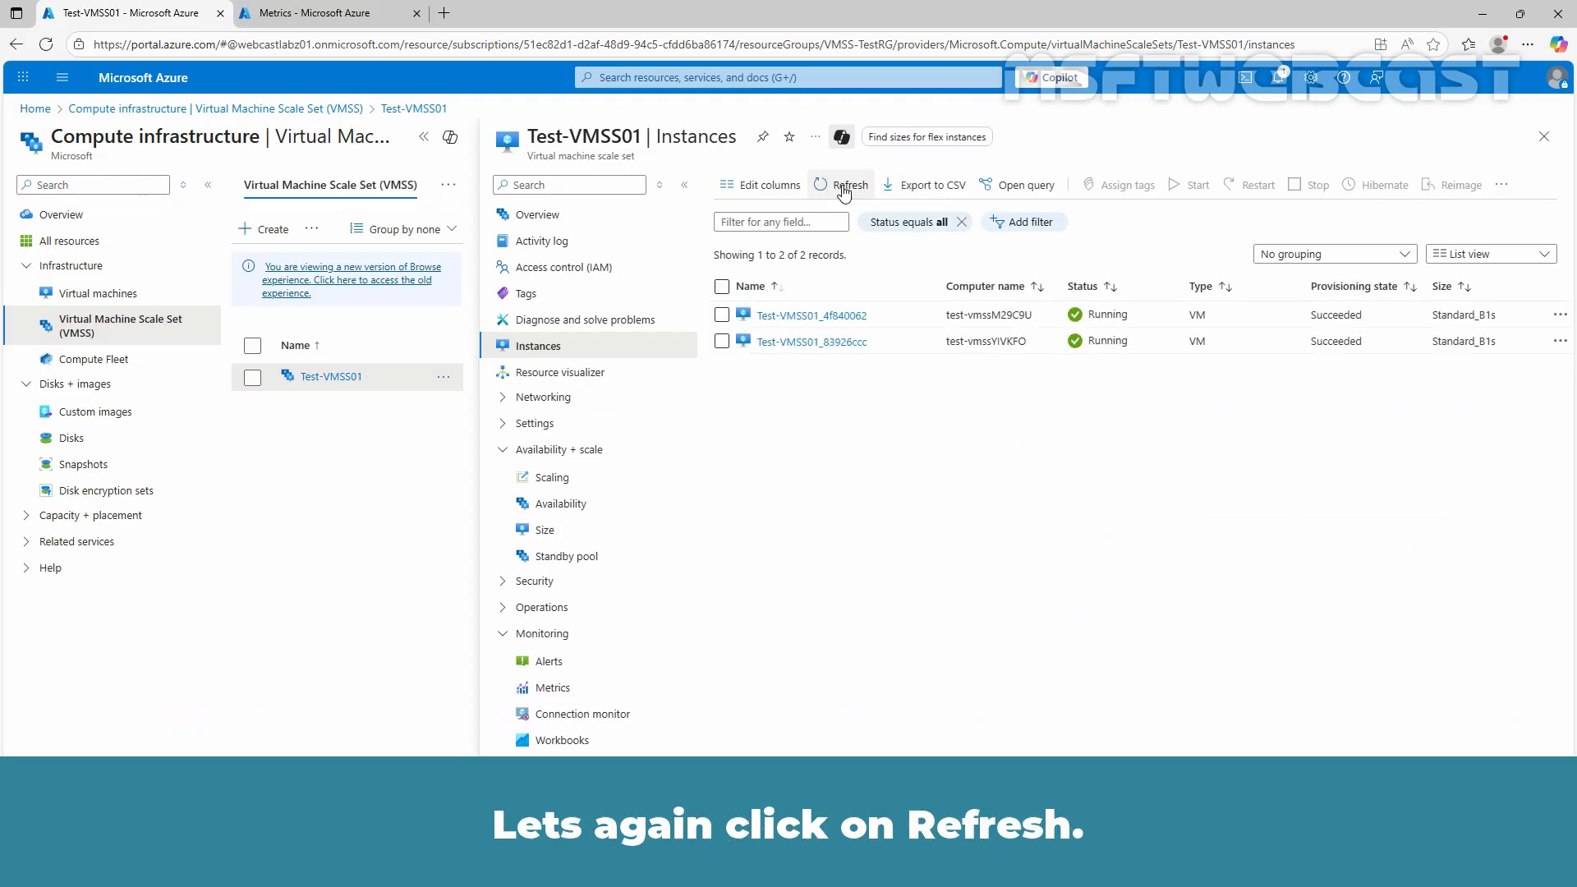
left_click(838, 184)
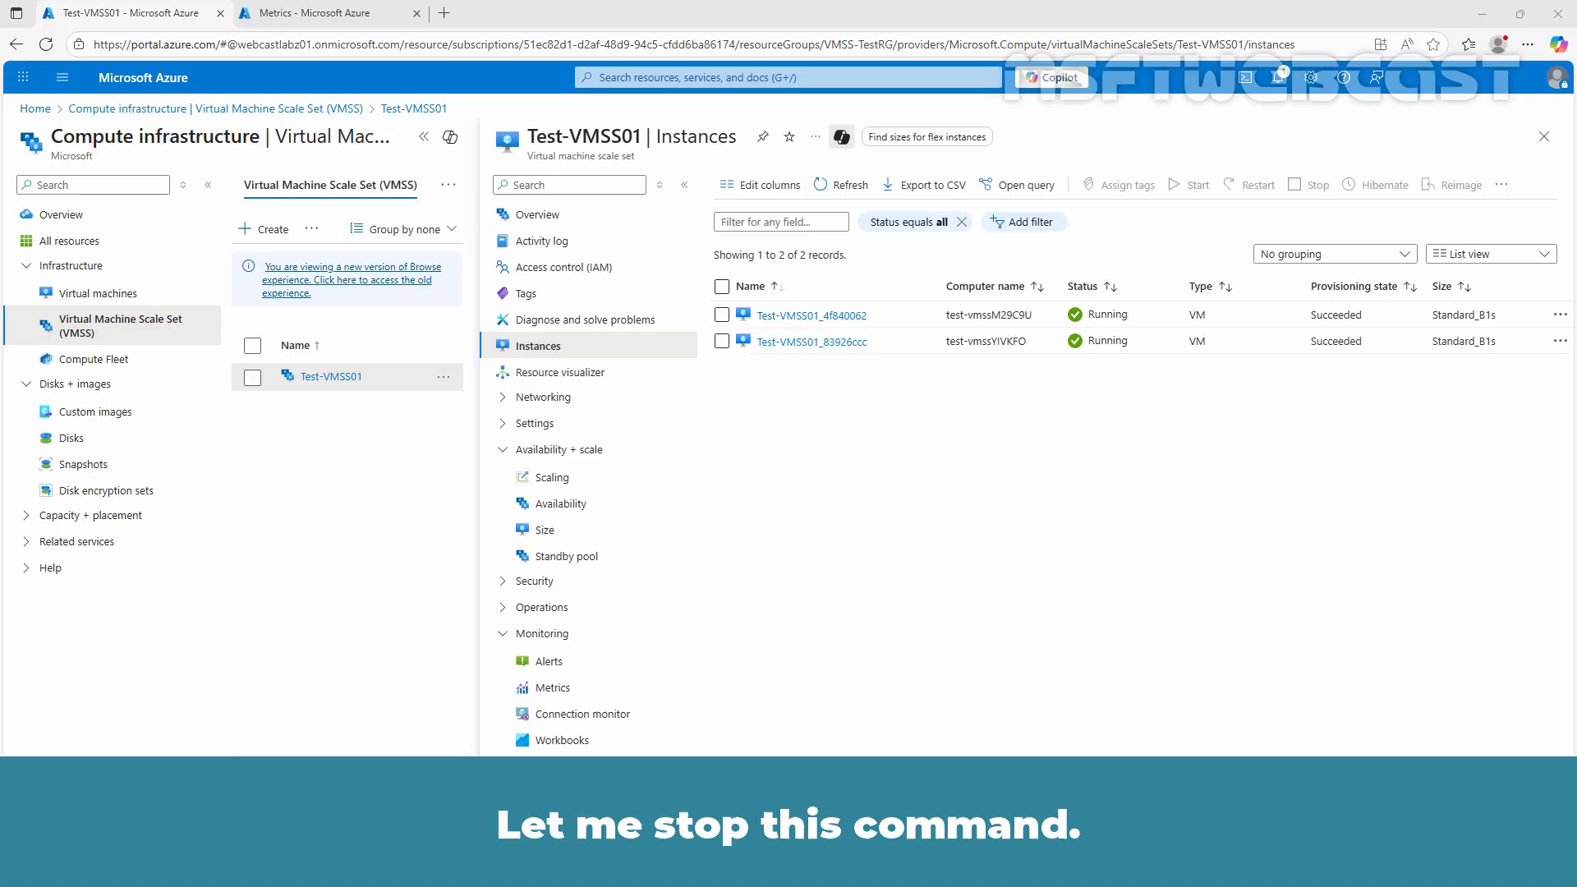